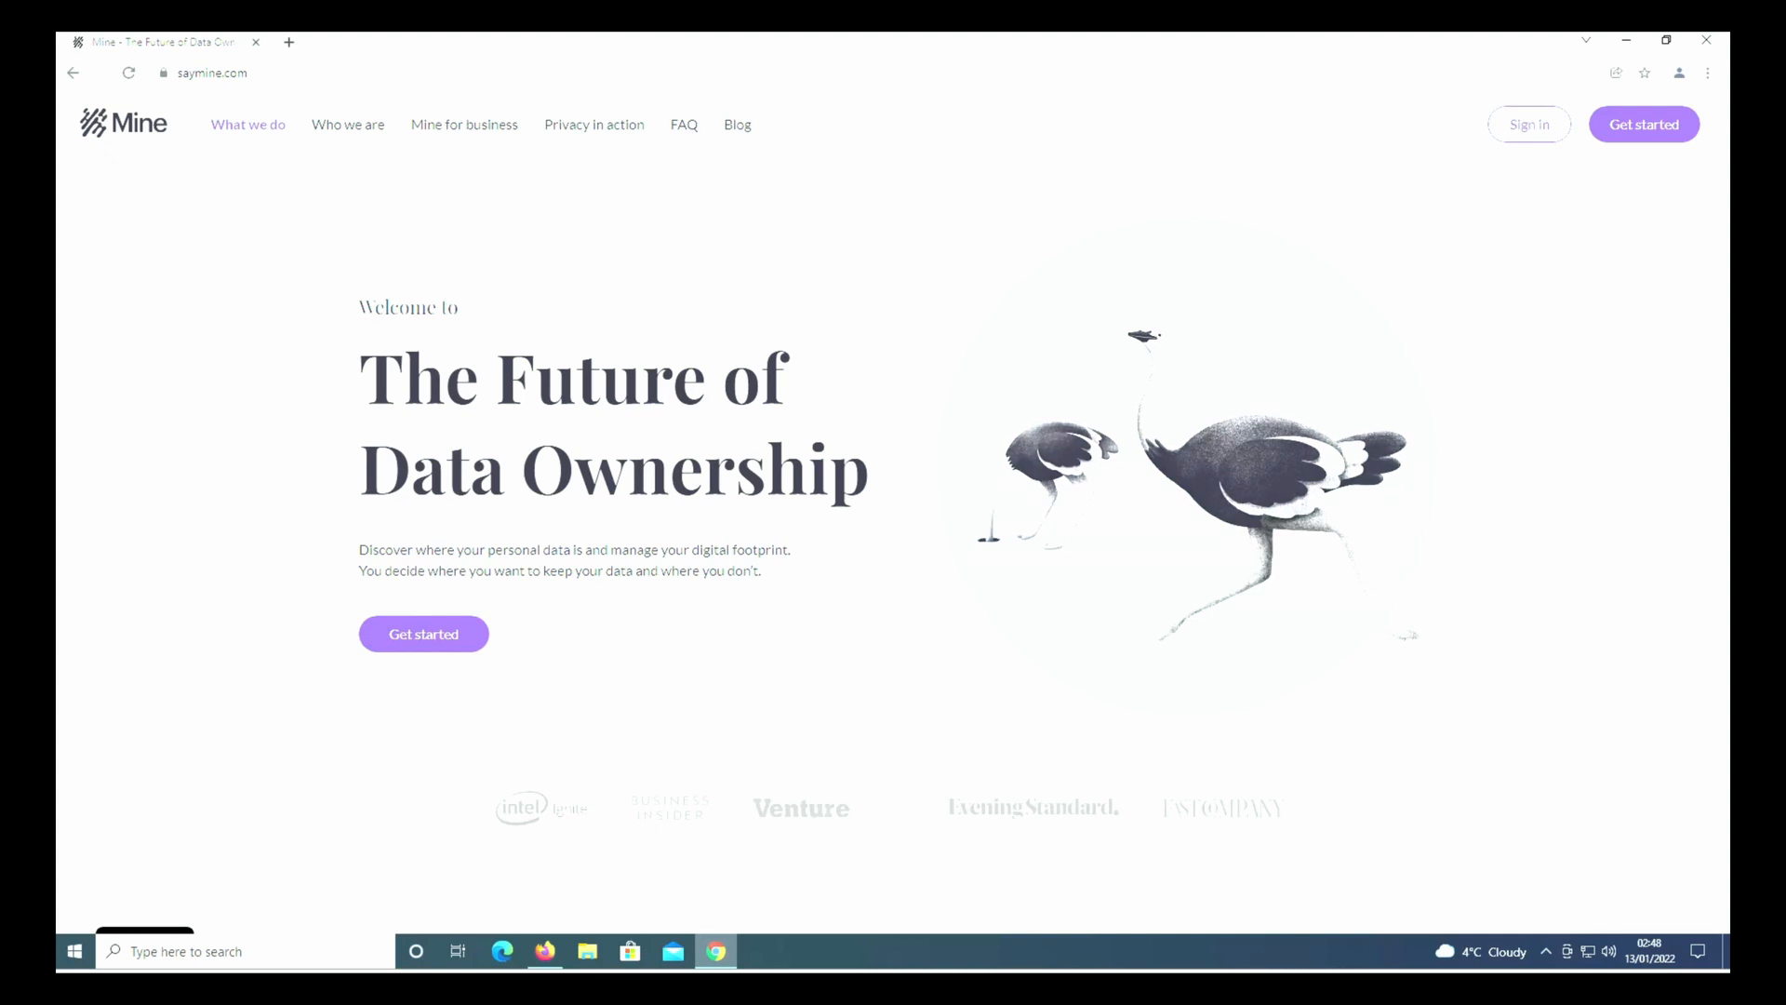
pyautogui.moveTo(854, 804)
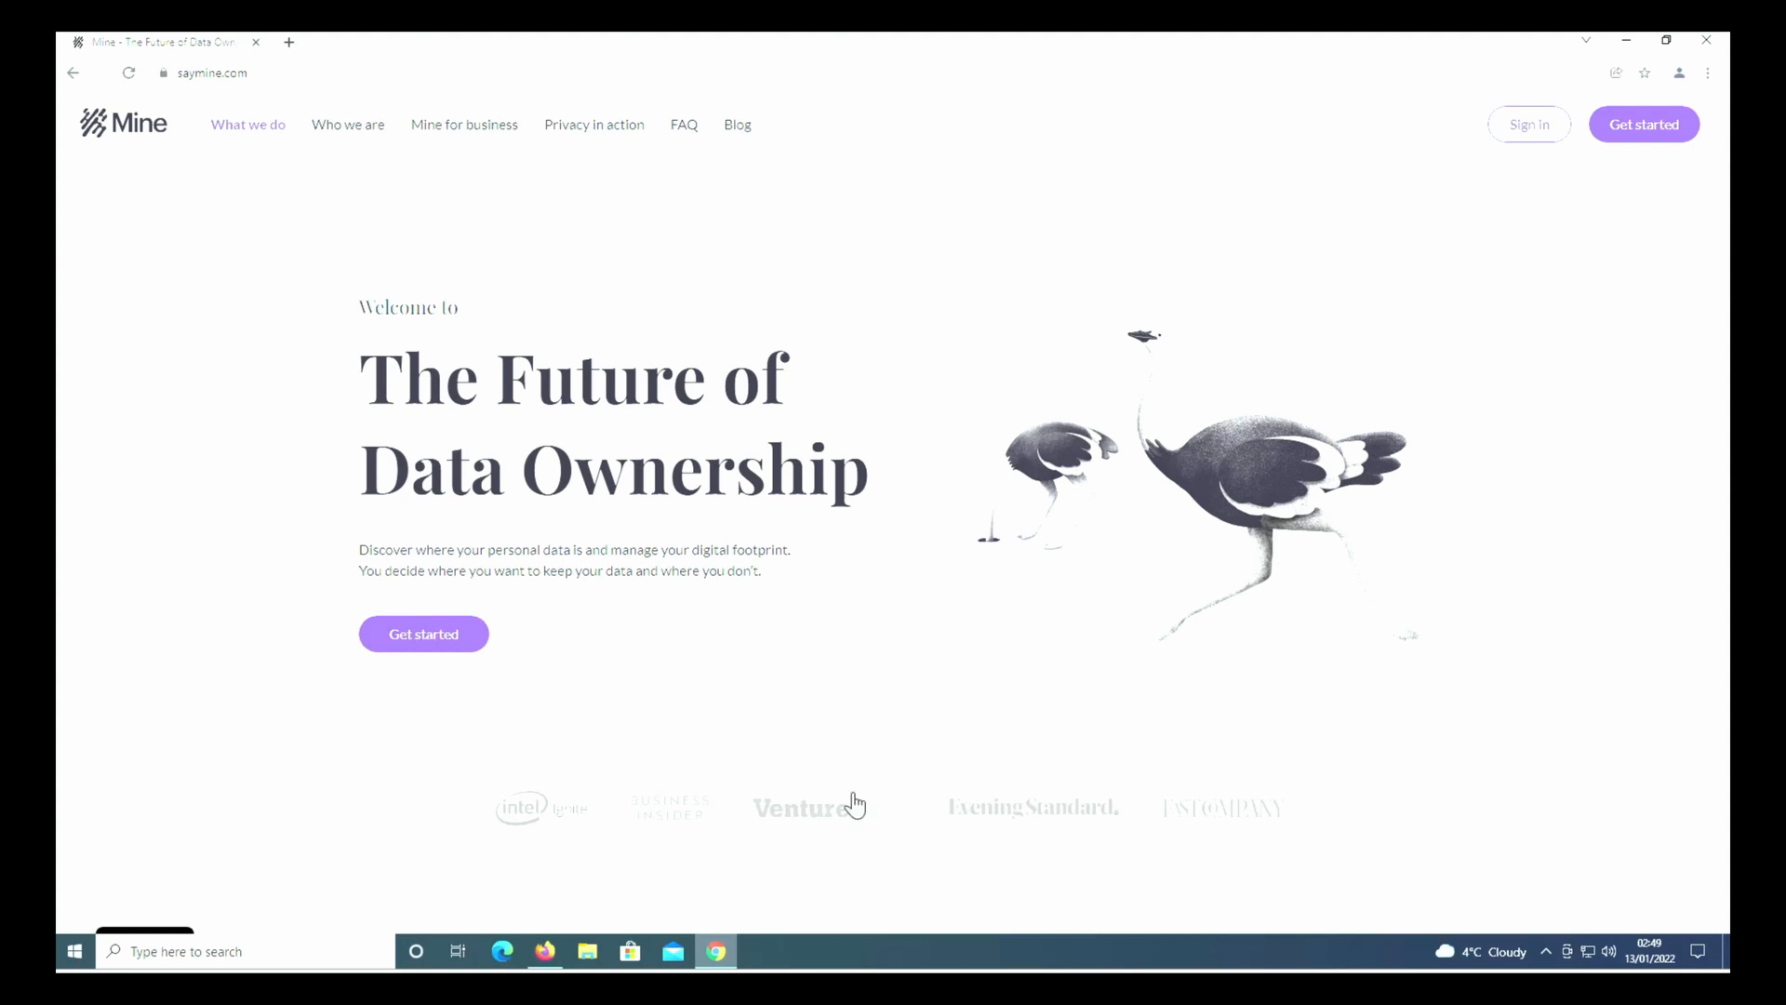
pyautogui.moveTo(265, 264)
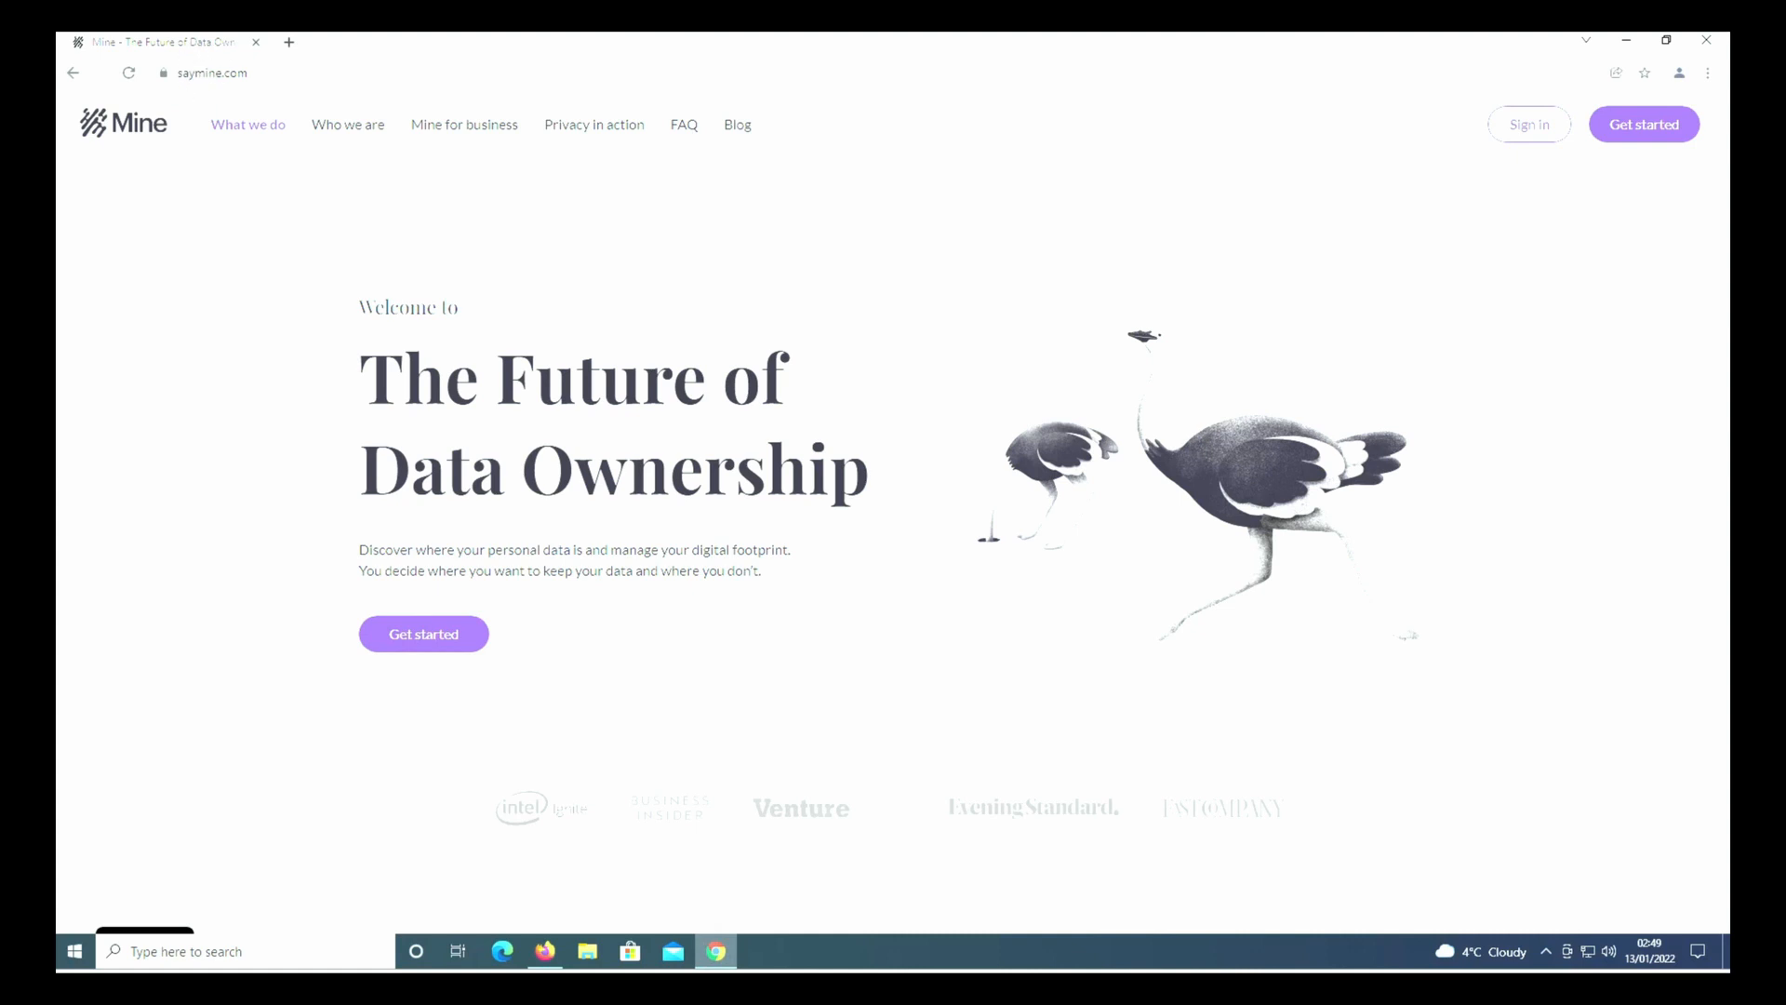
pyautogui.moveTo(871, 689)
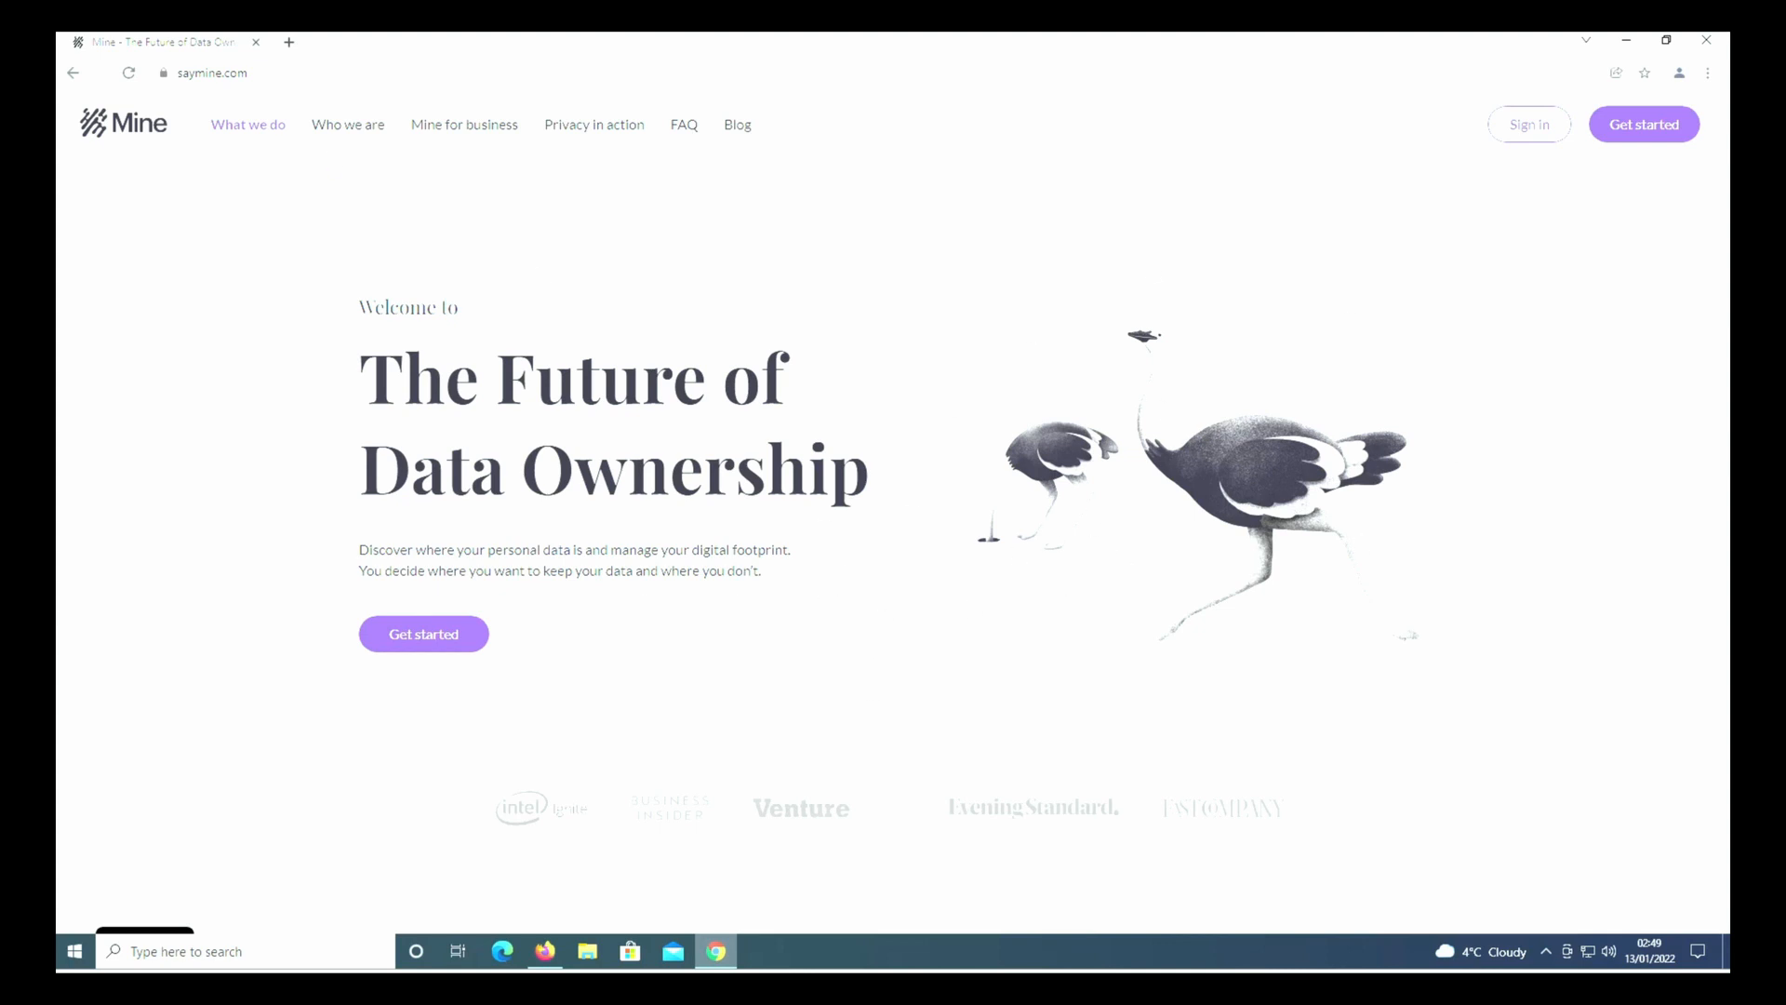
pyautogui.moveTo(424, 634)
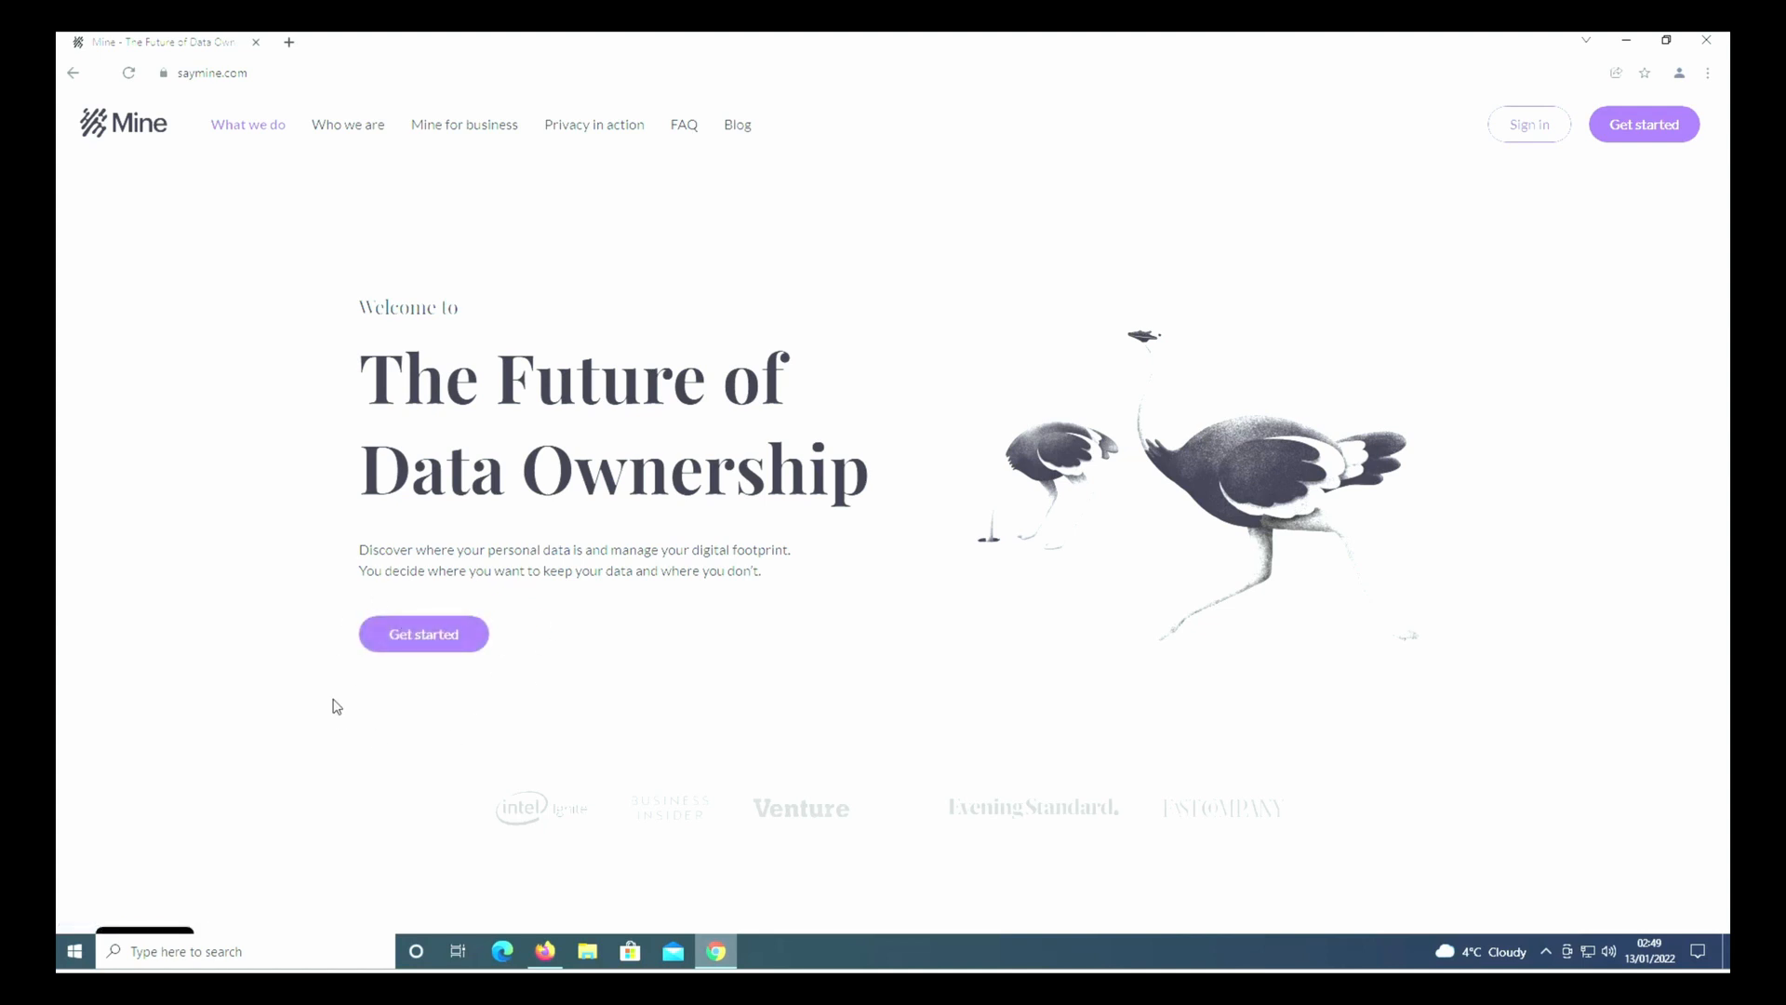
pyautogui.moveTo(422, 634)
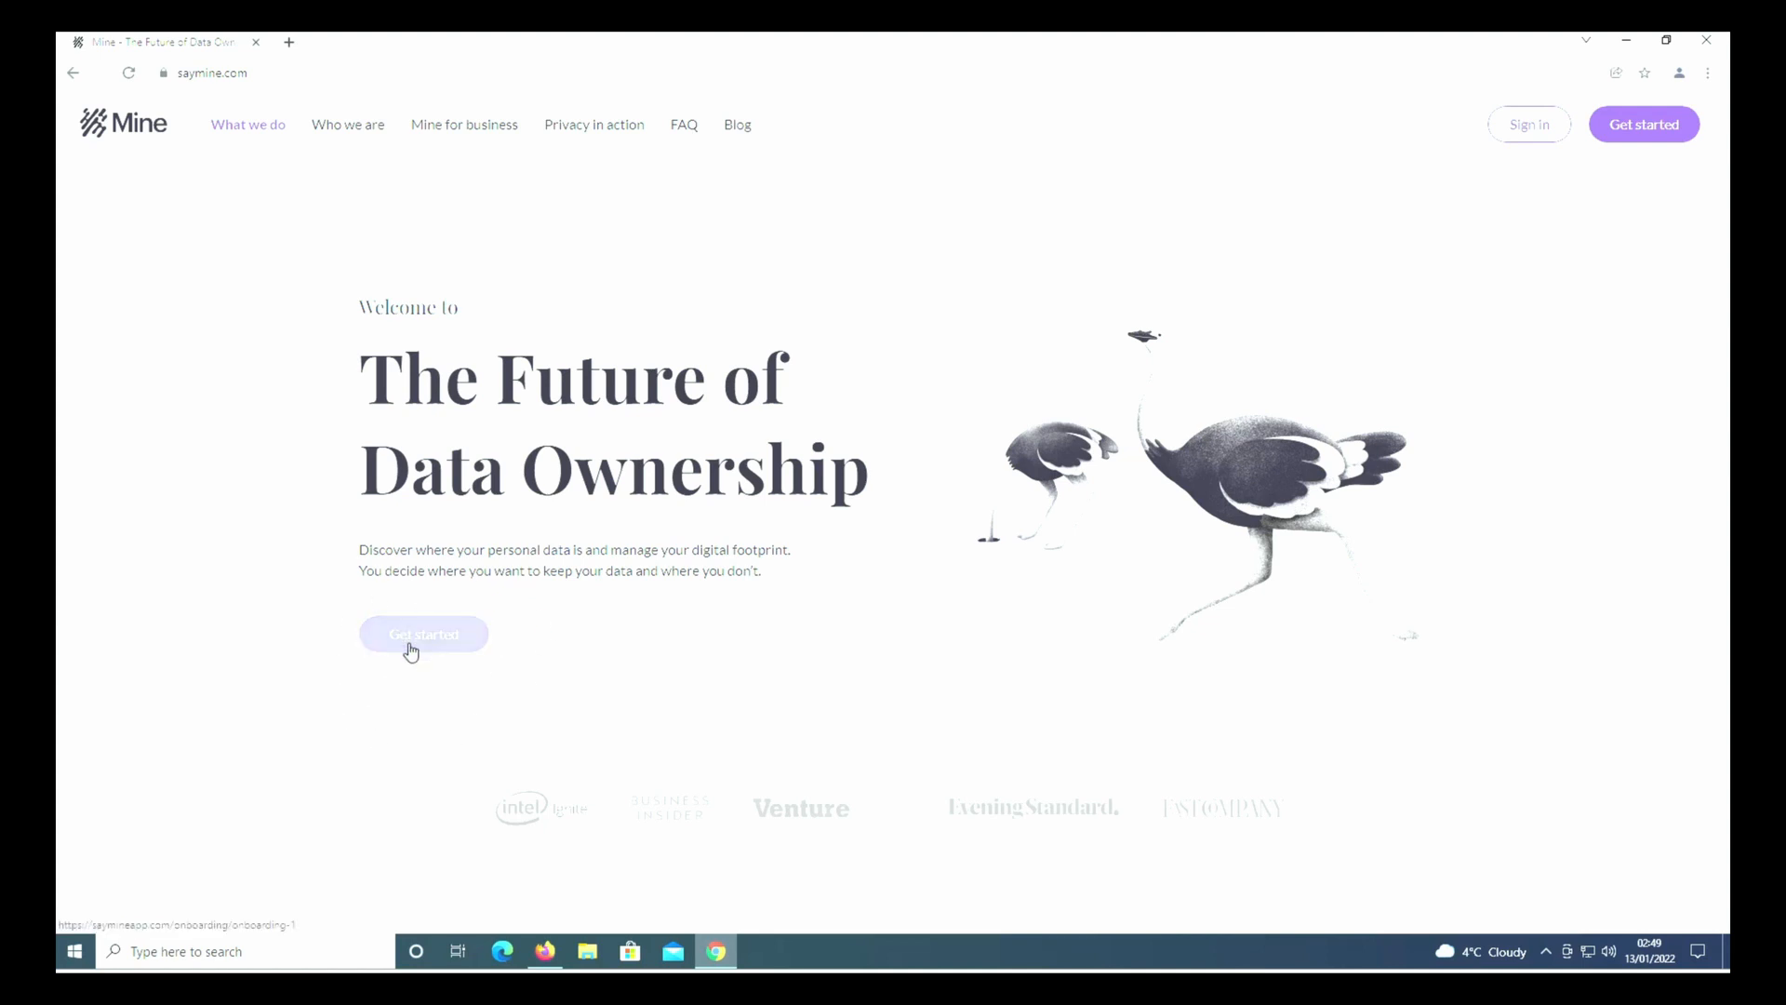
# Go through the onboarding intro and set the company-count guess to 488
pyautogui.click(423, 634)
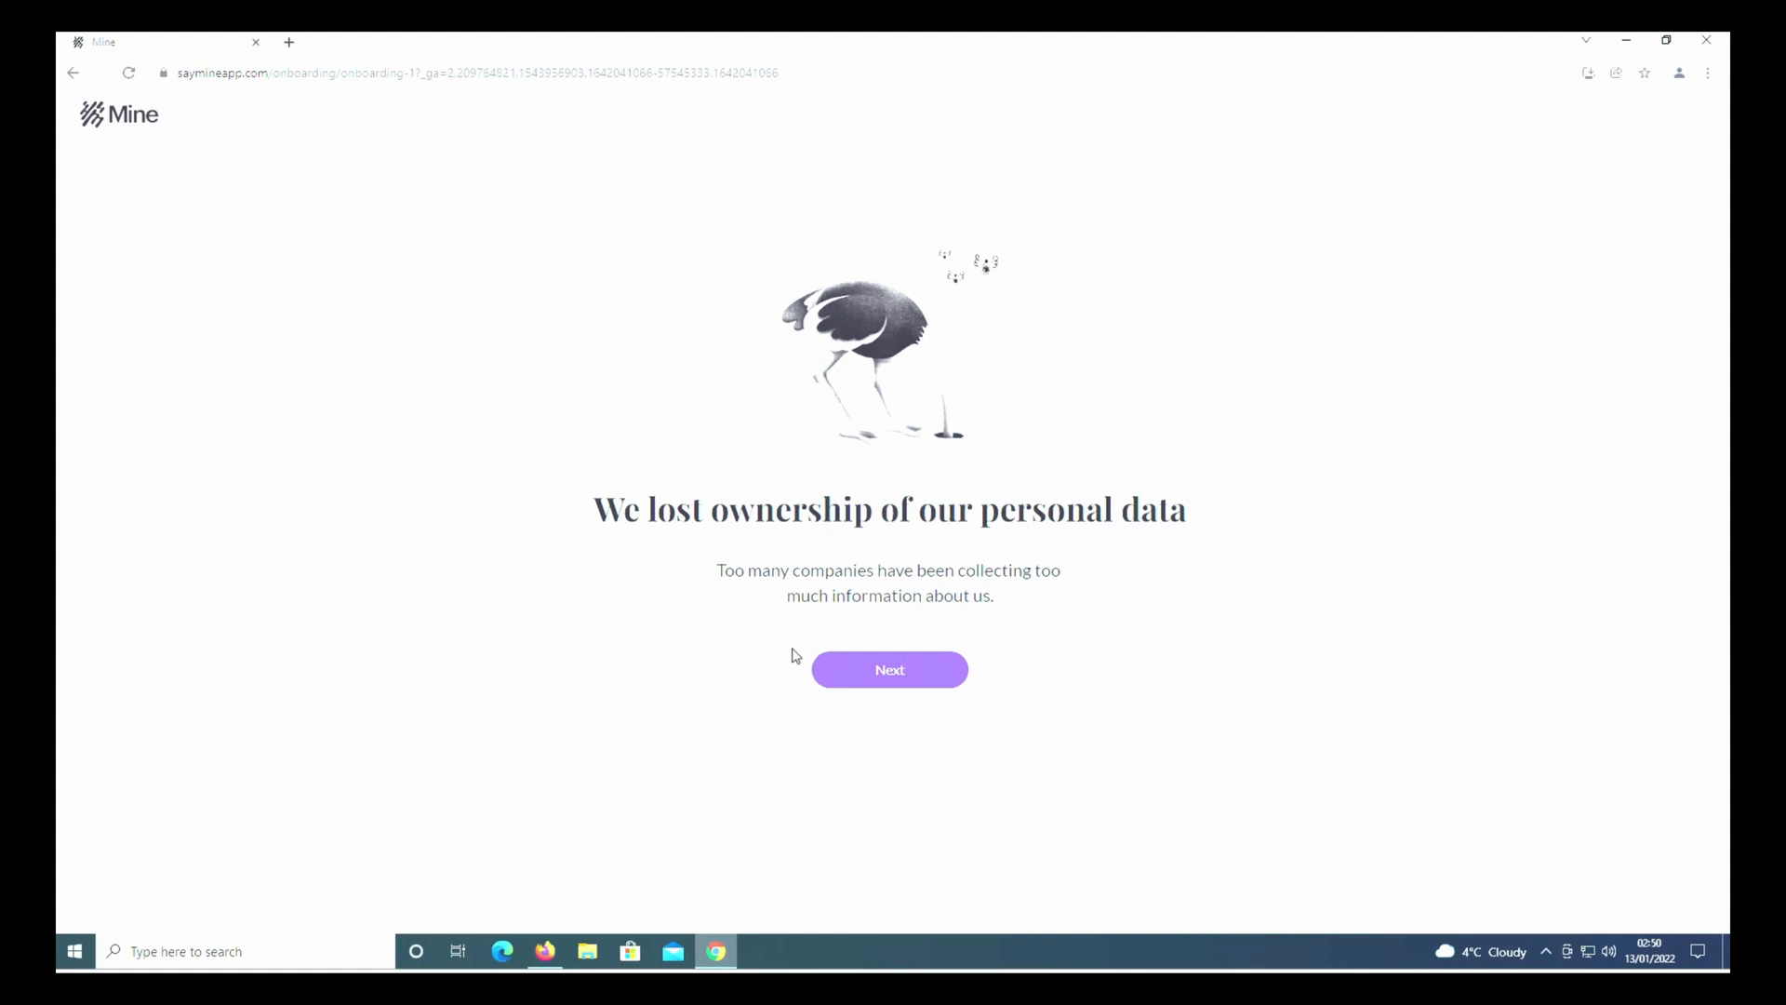
pyautogui.click(889, 669)
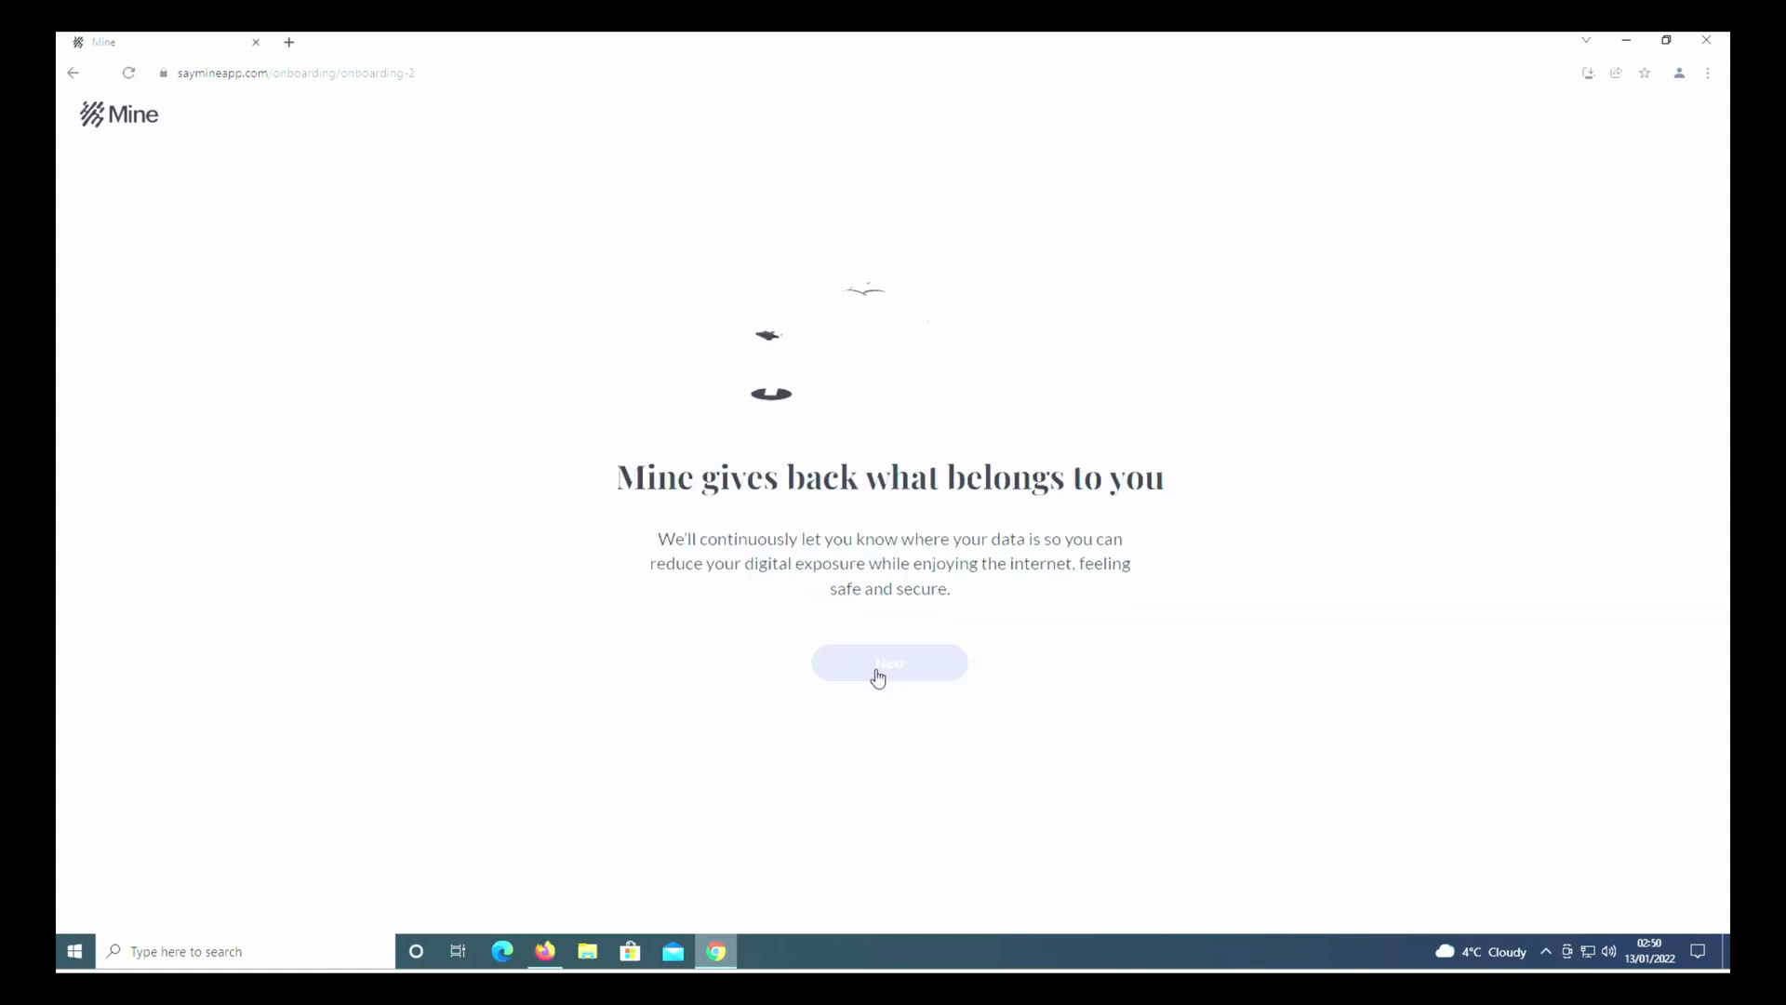
pyautogui.click(889, 664)
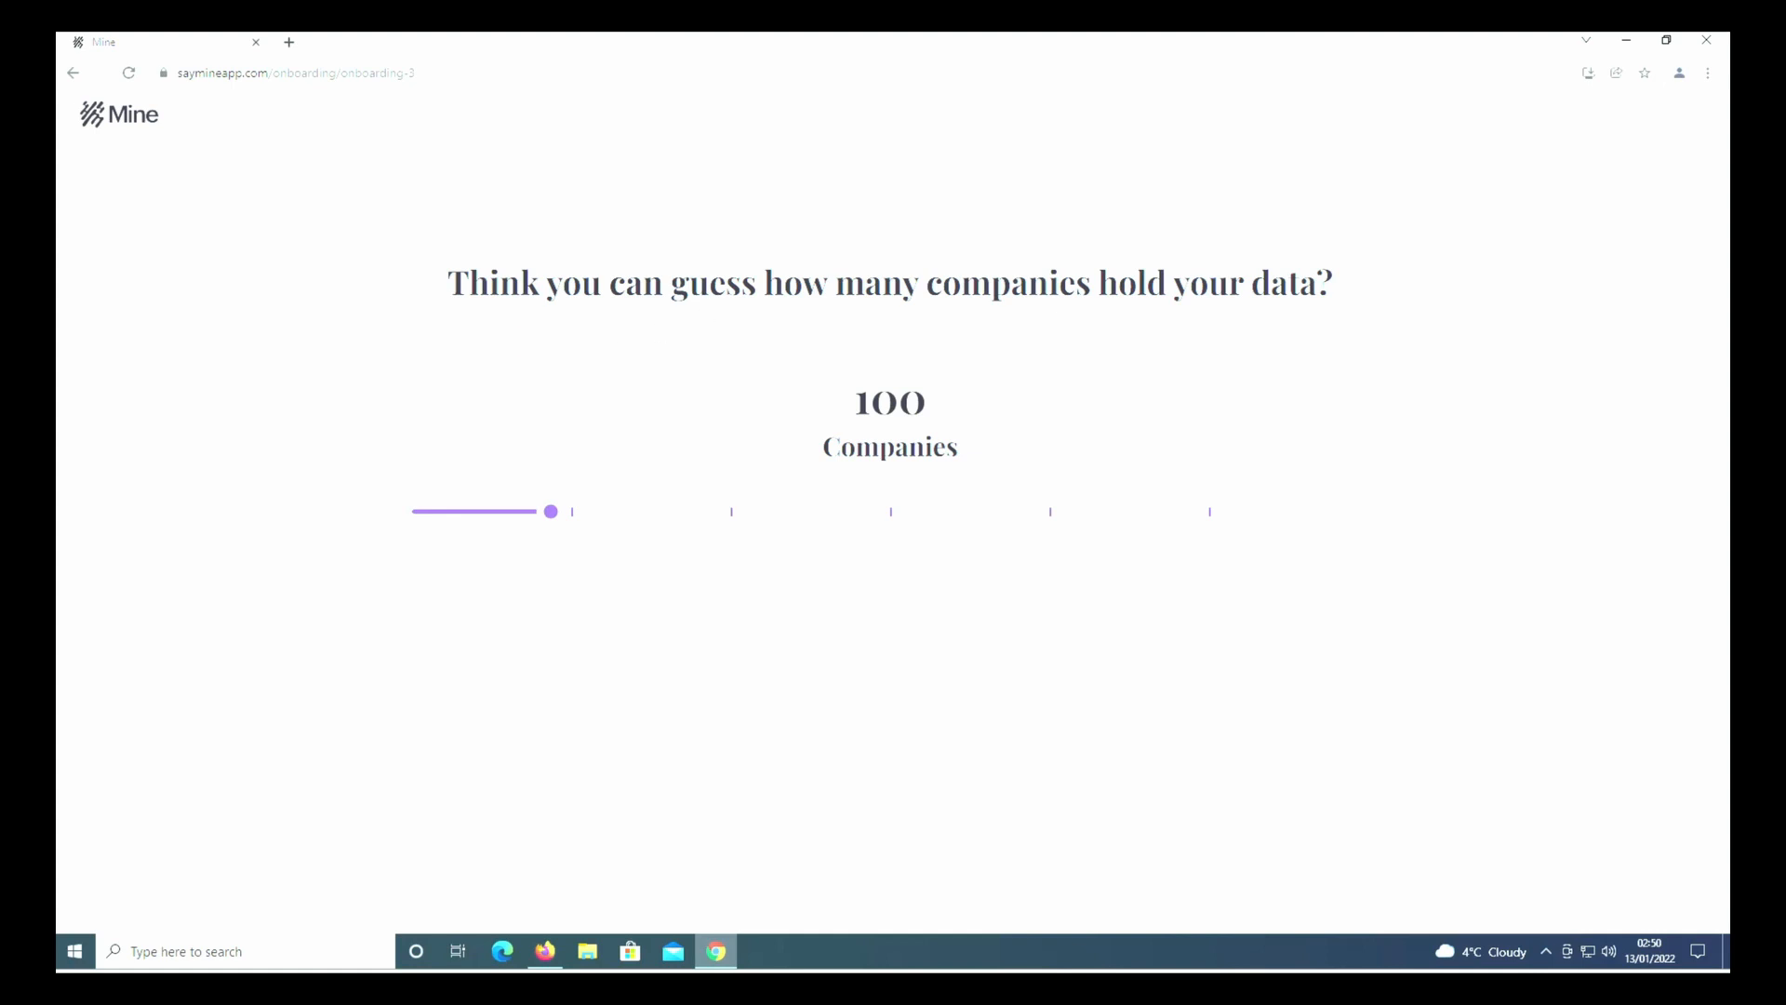
pyautogui.moveTo(633, 514)
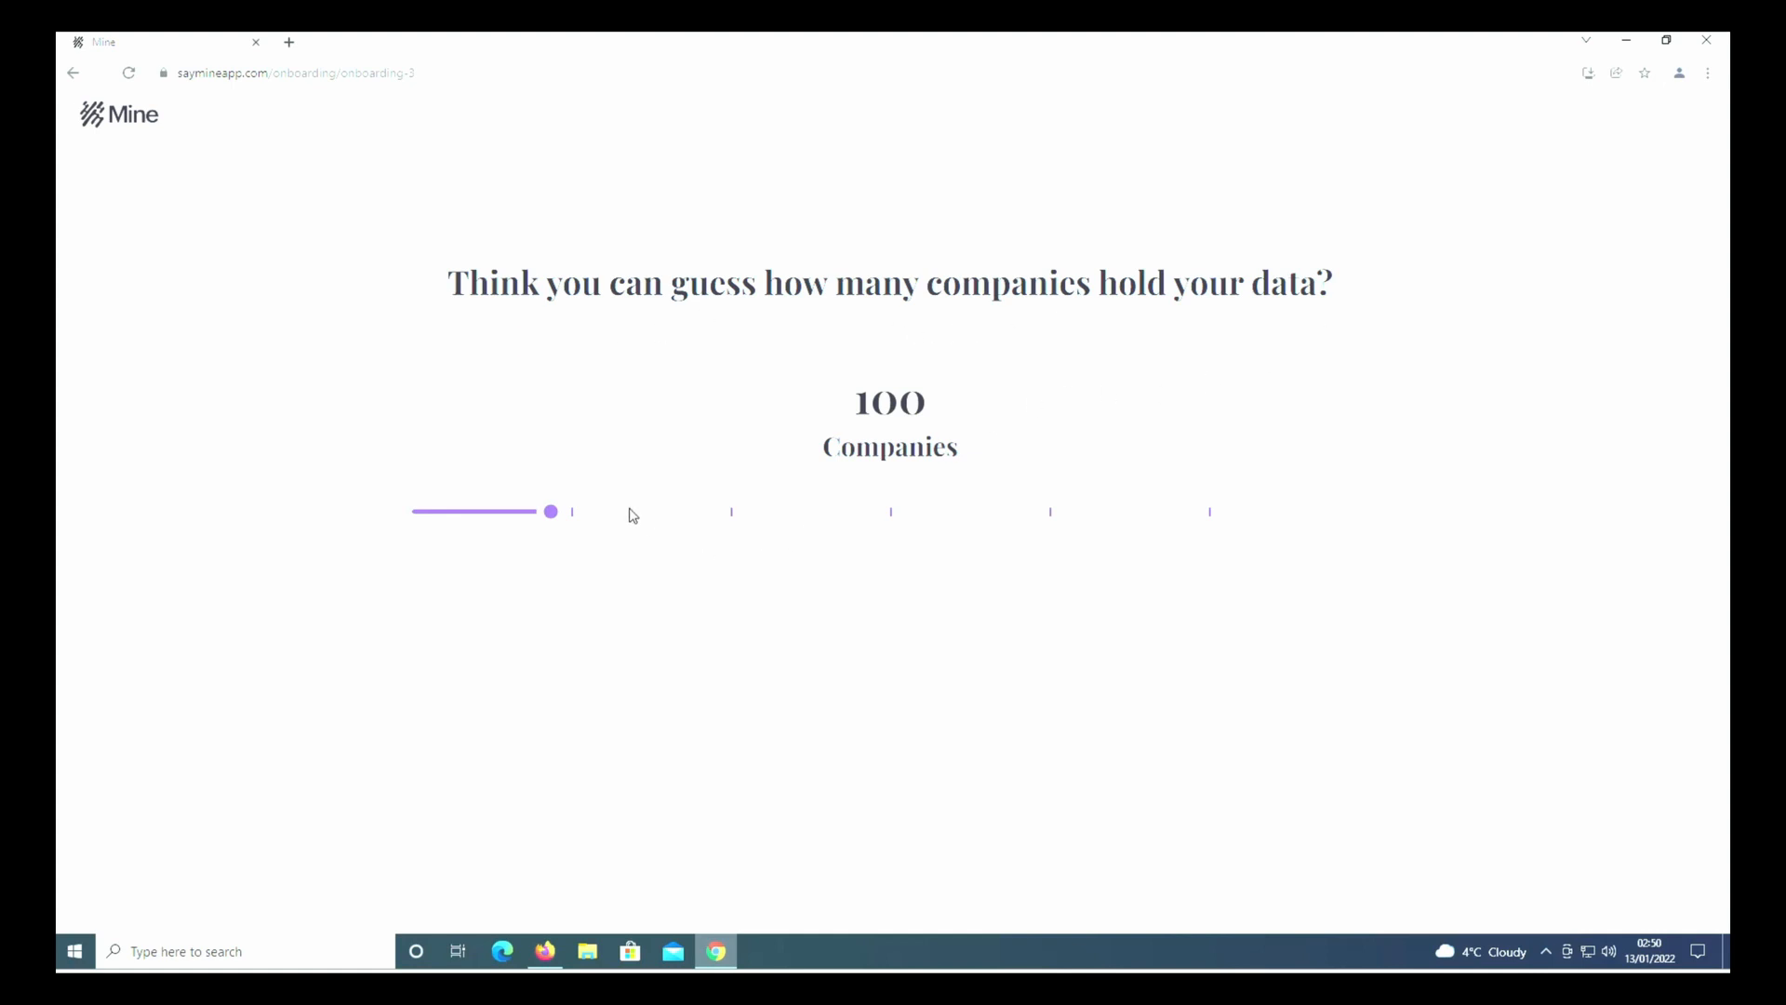
pyautogui.moveTo(551, 510); pyautogui.dragTo(558, 511)
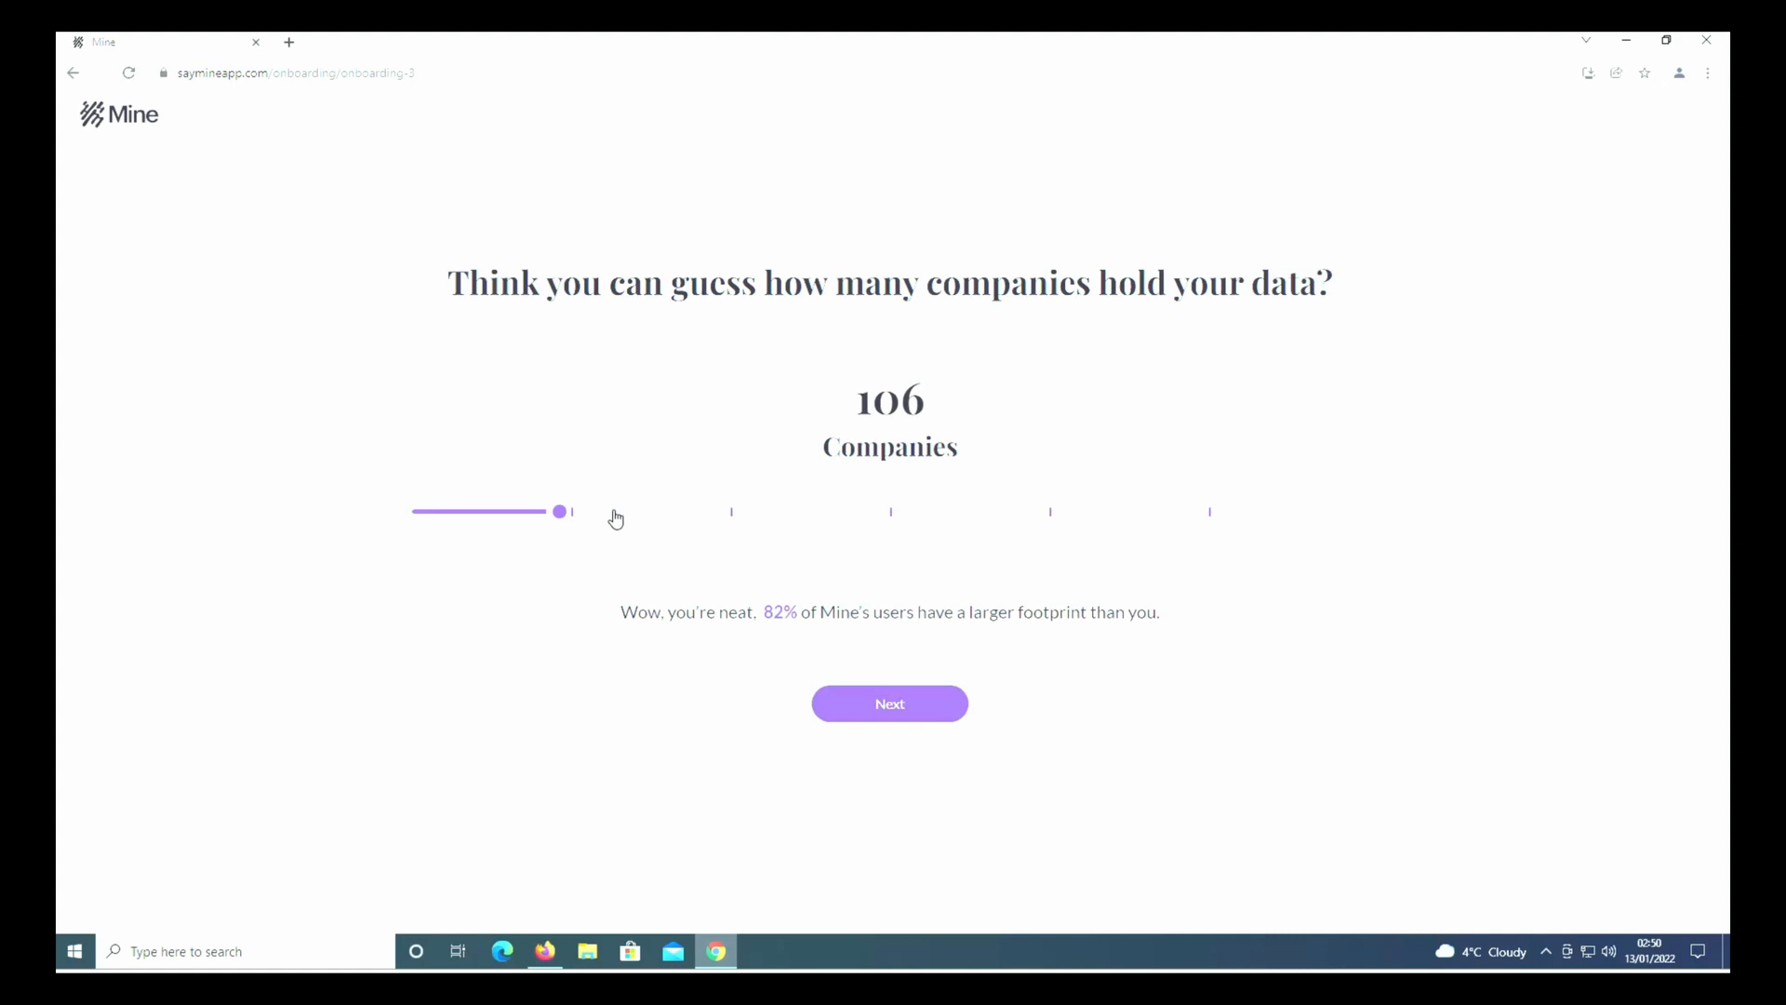
pyautogui.moveTo(559, 511); pyautogui.dragTo(1151, 511)
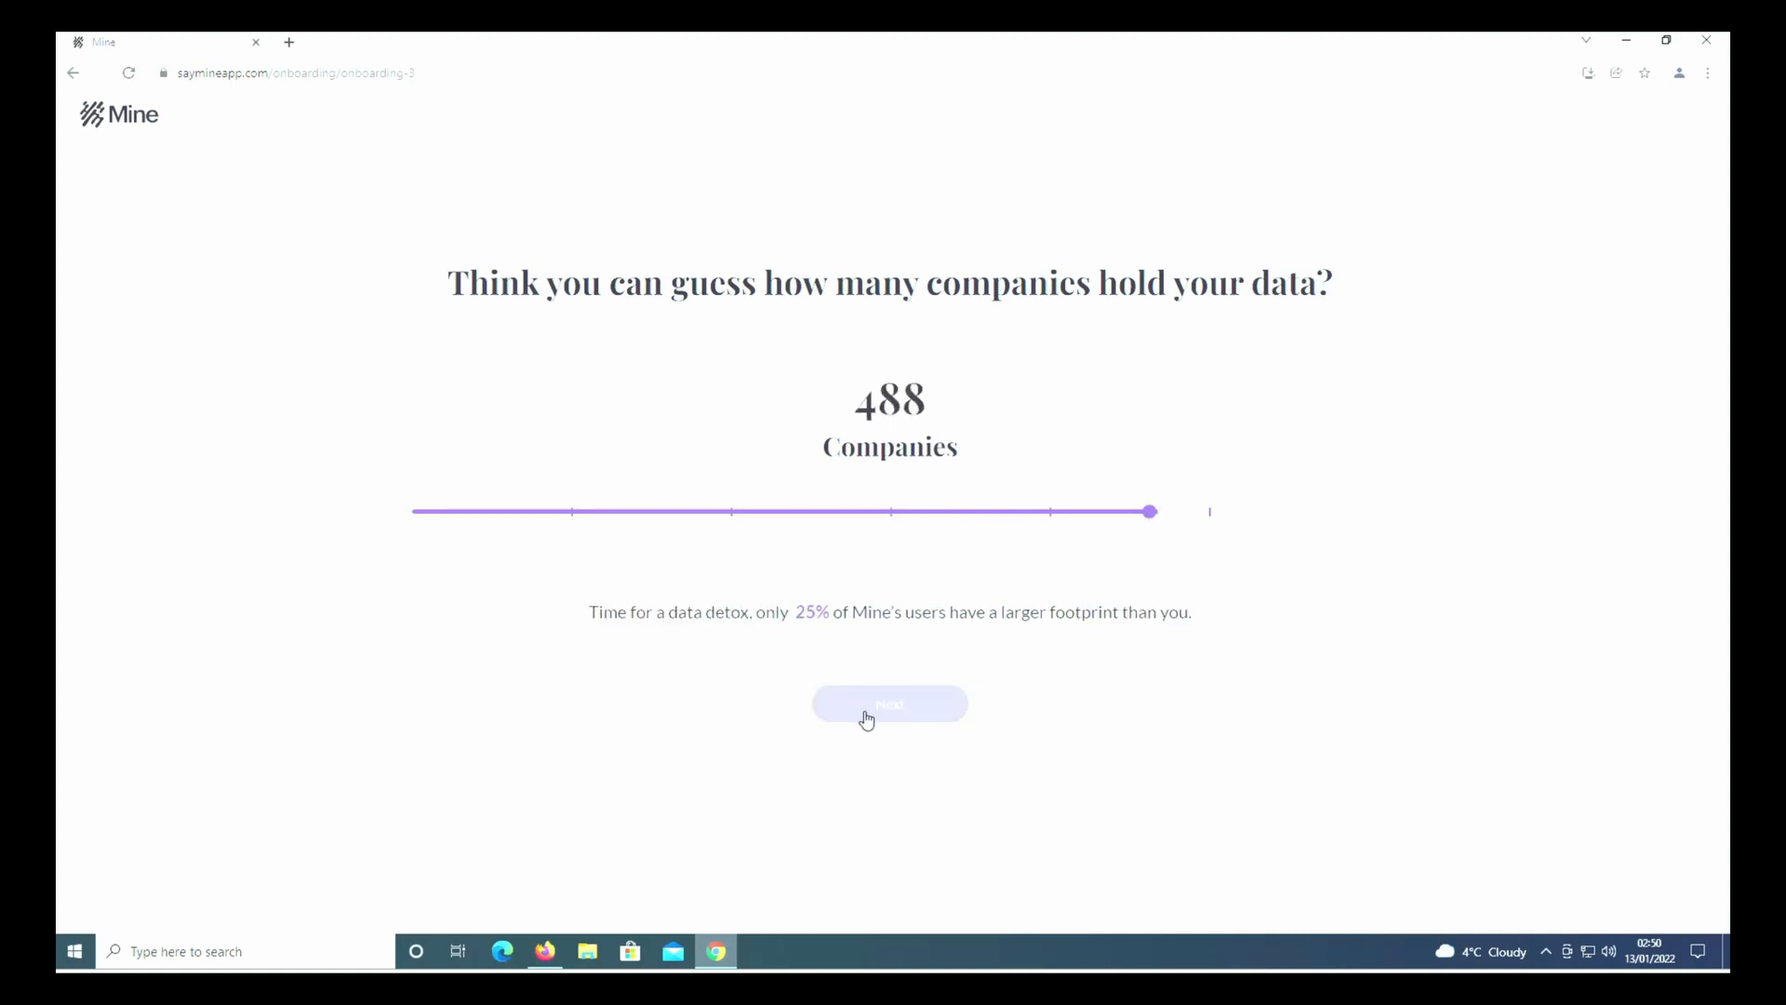
pyautogui.click(889, 703)
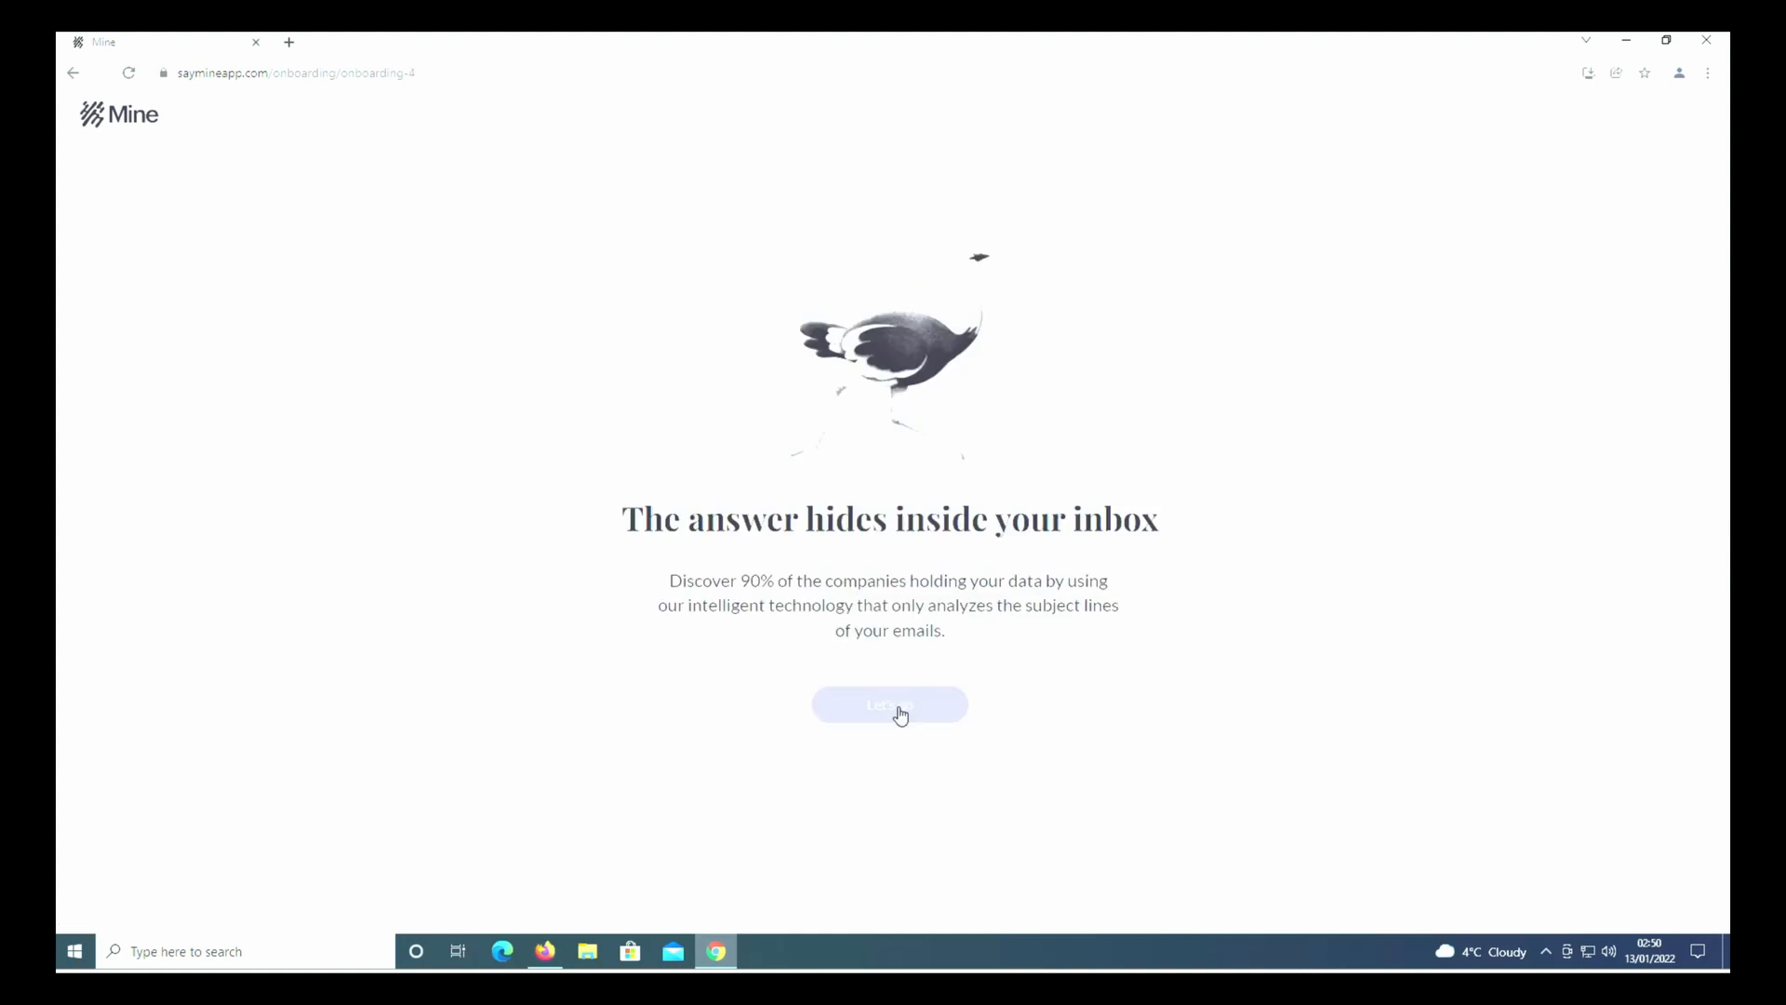
# Continue past the inbox screen and sign in with a Microsoft account
pyautogui.click(890, 704)
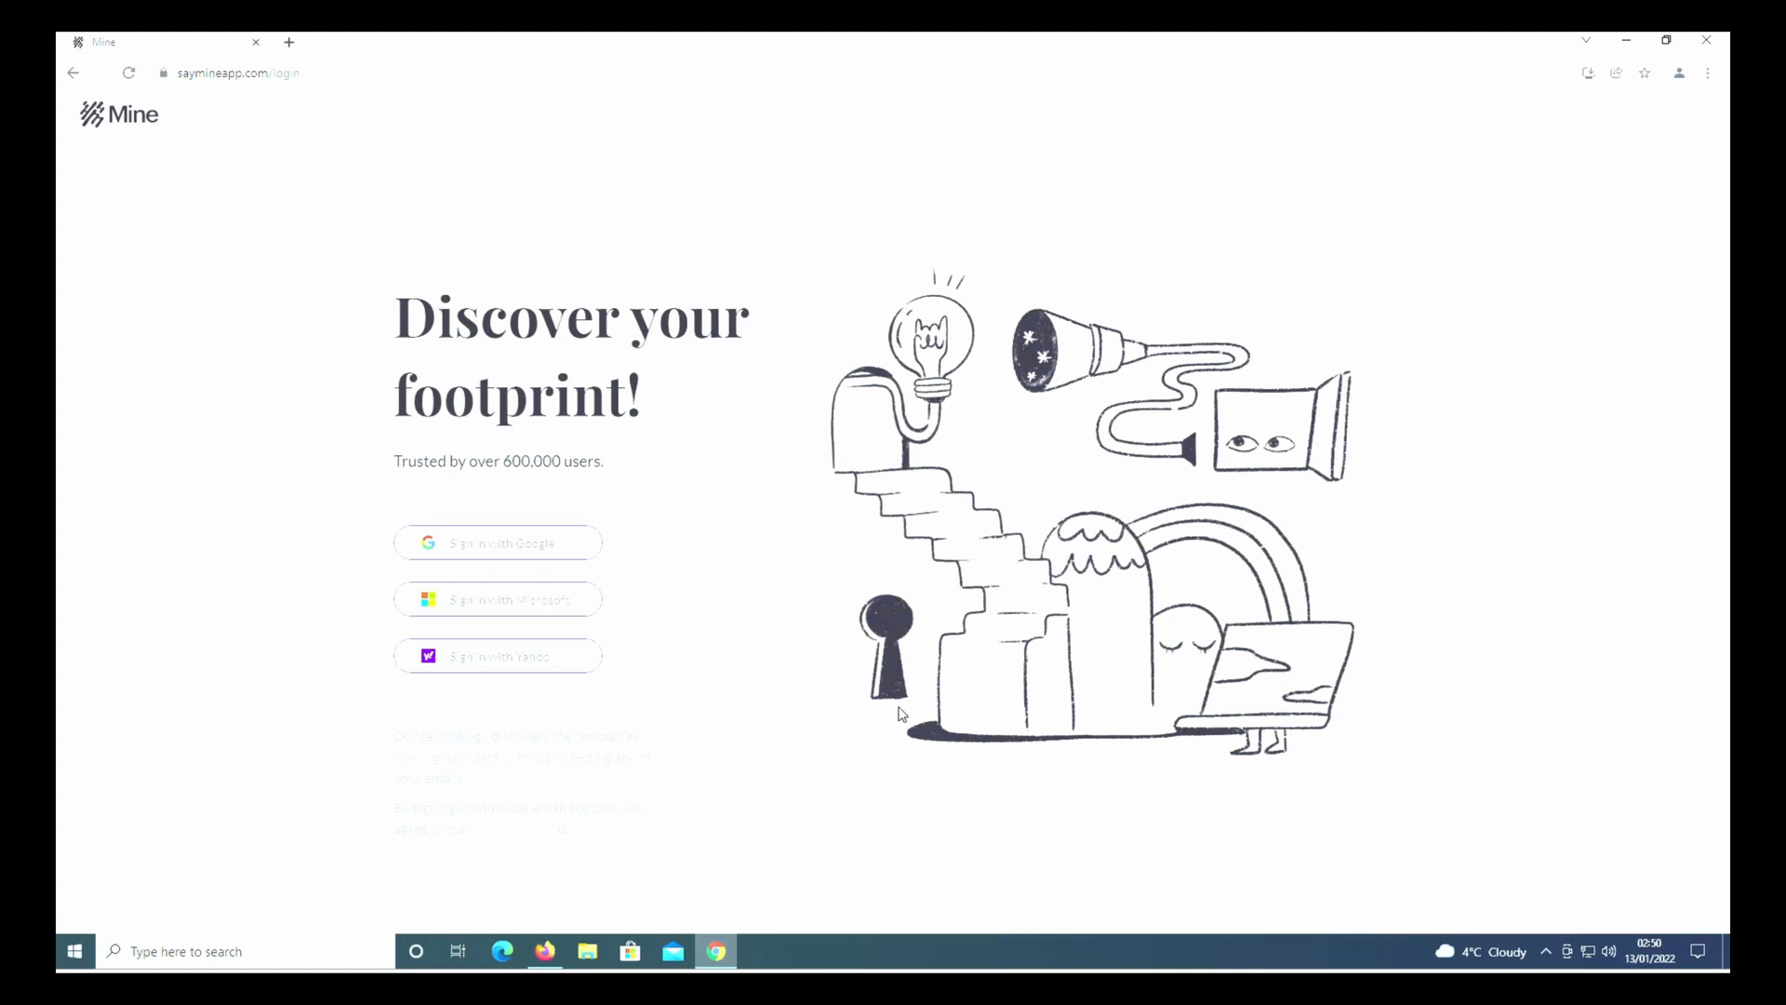
pyautogui.moveTo(757, 459)
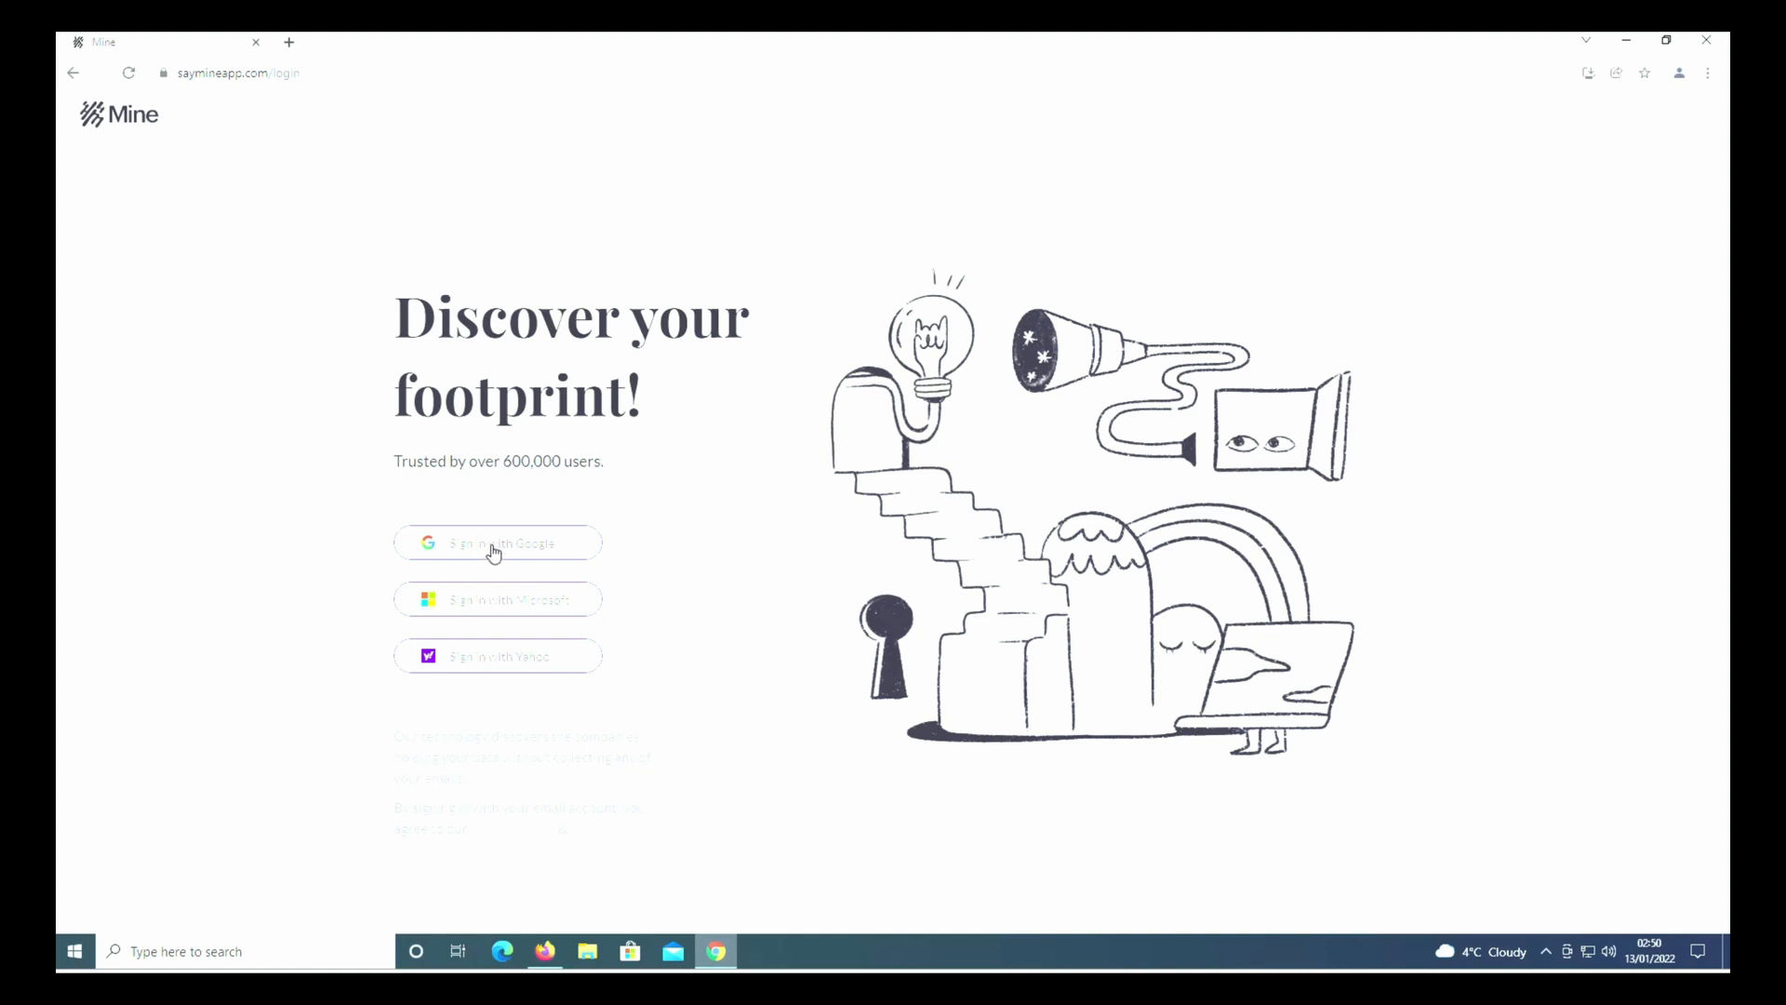
pyautogui.moveTo(544, 605)
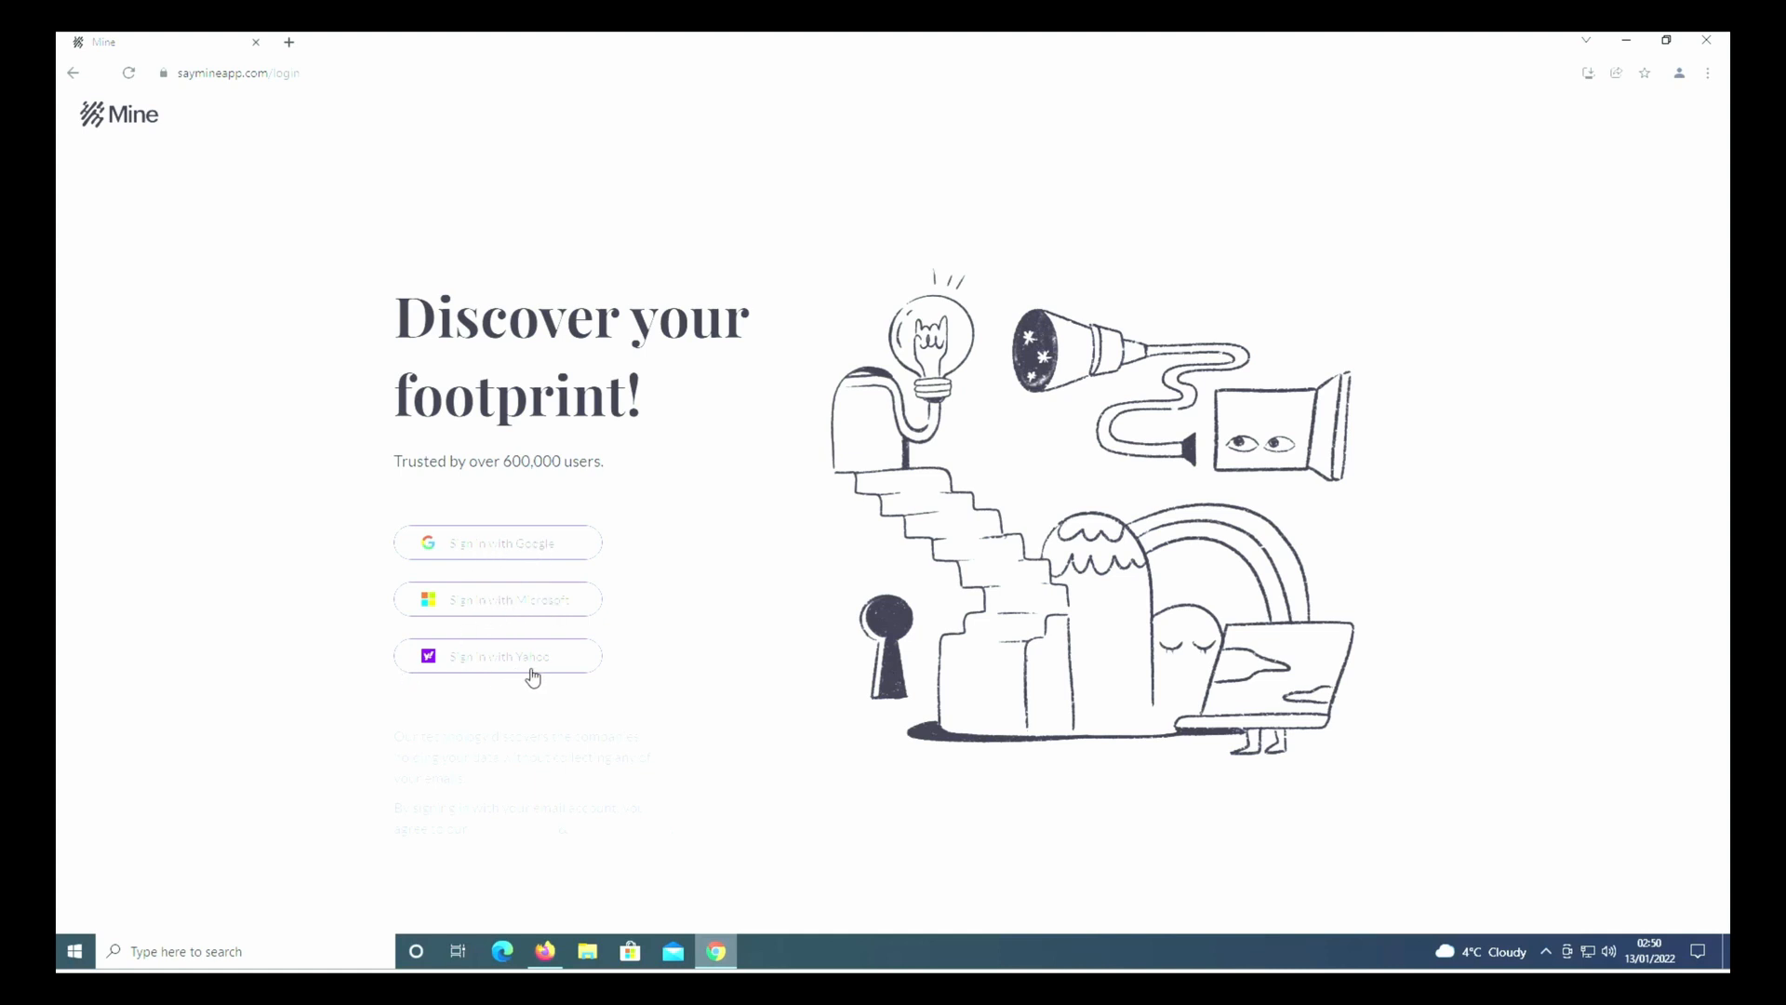
pyautogui.moveTo(506, 600)
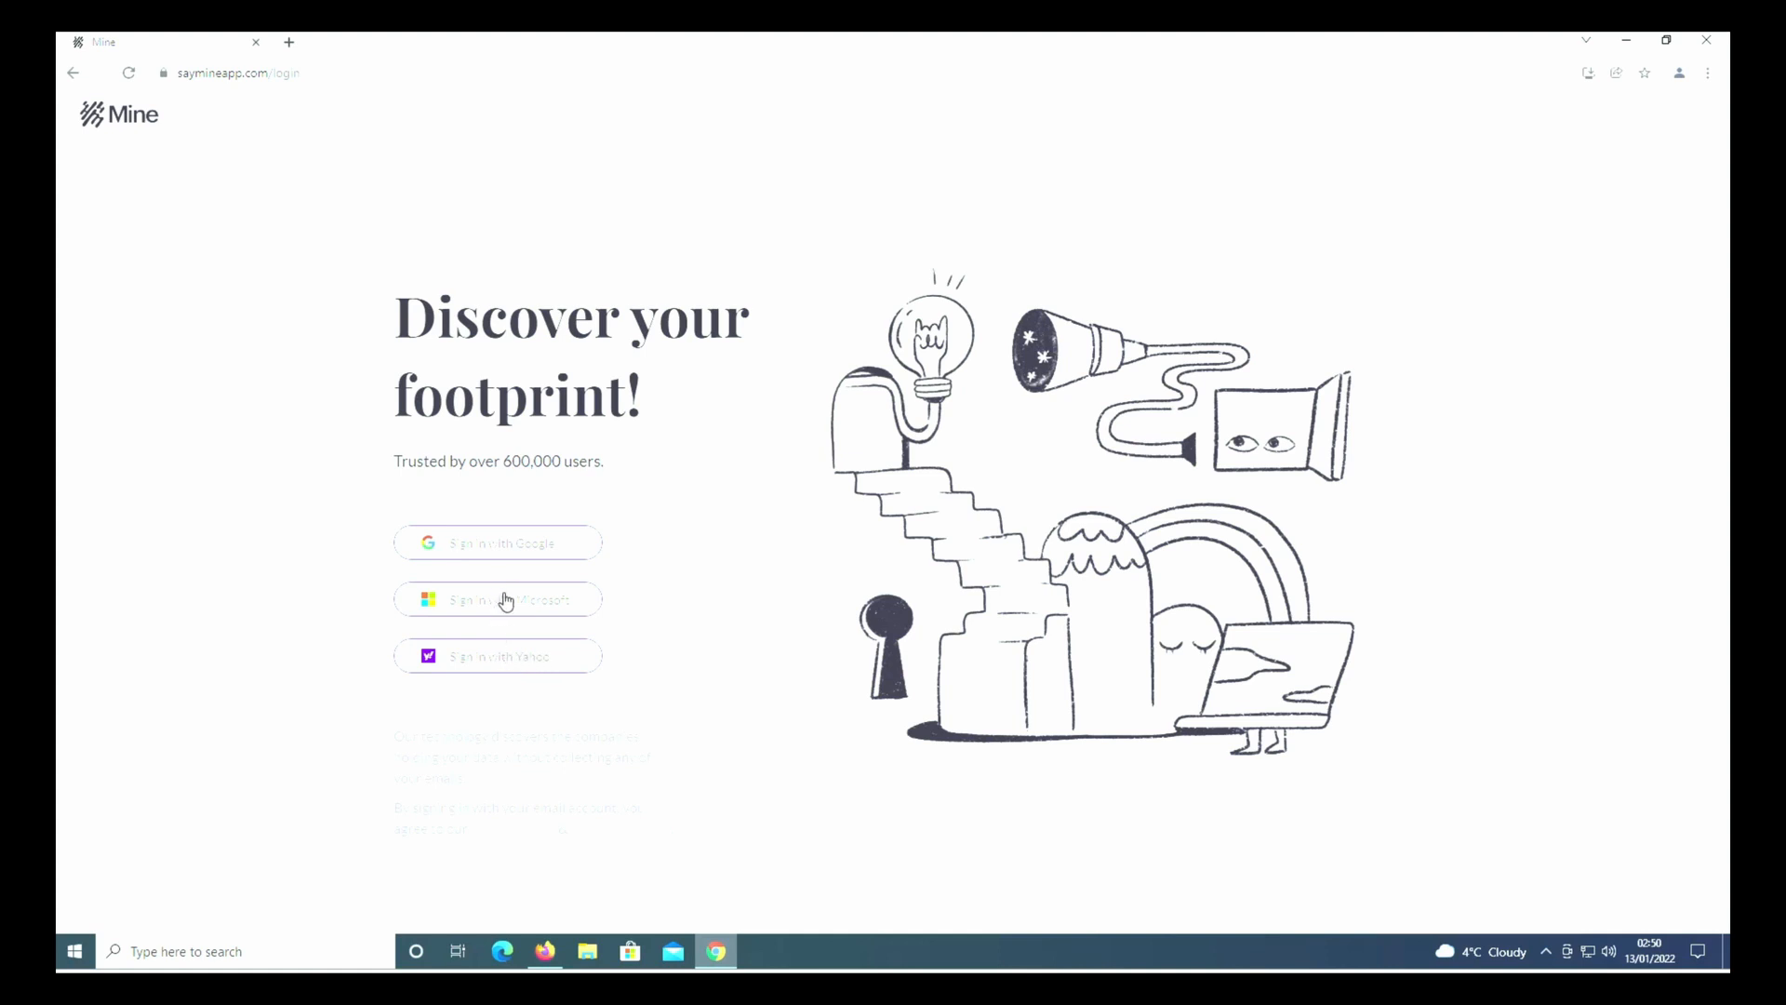
pyautogui.moveTo(498, 596)
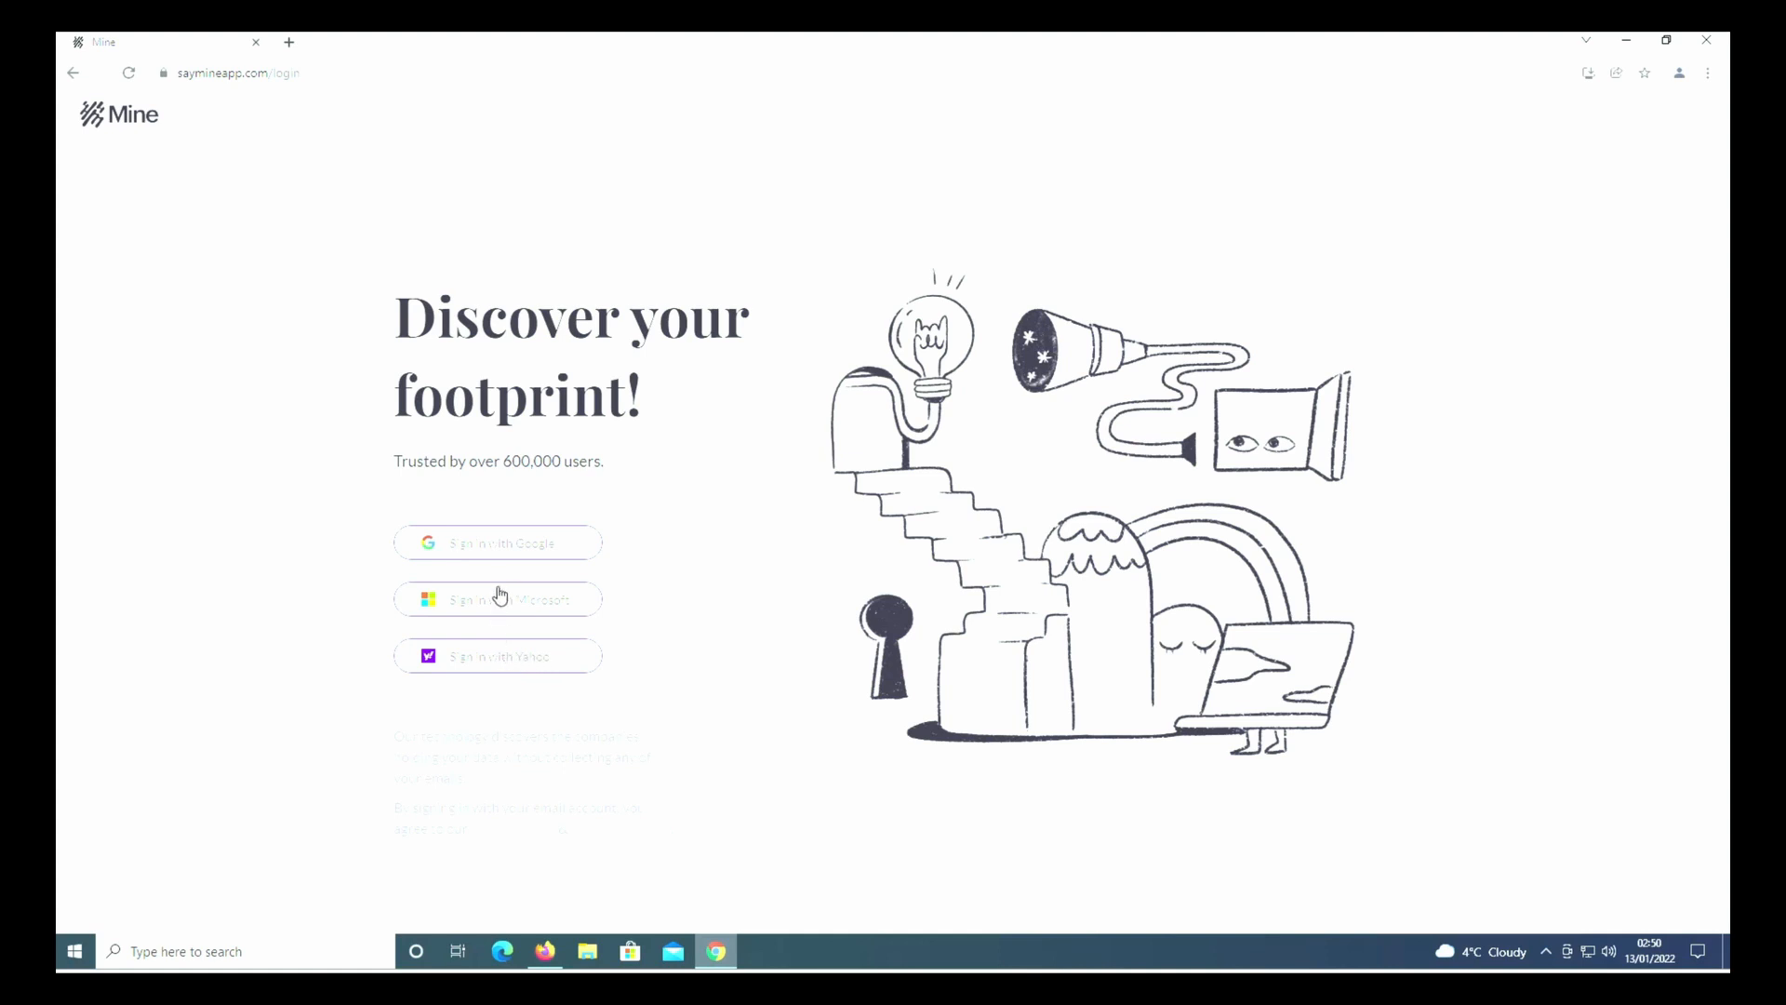
pyautogui.click(498, 599)
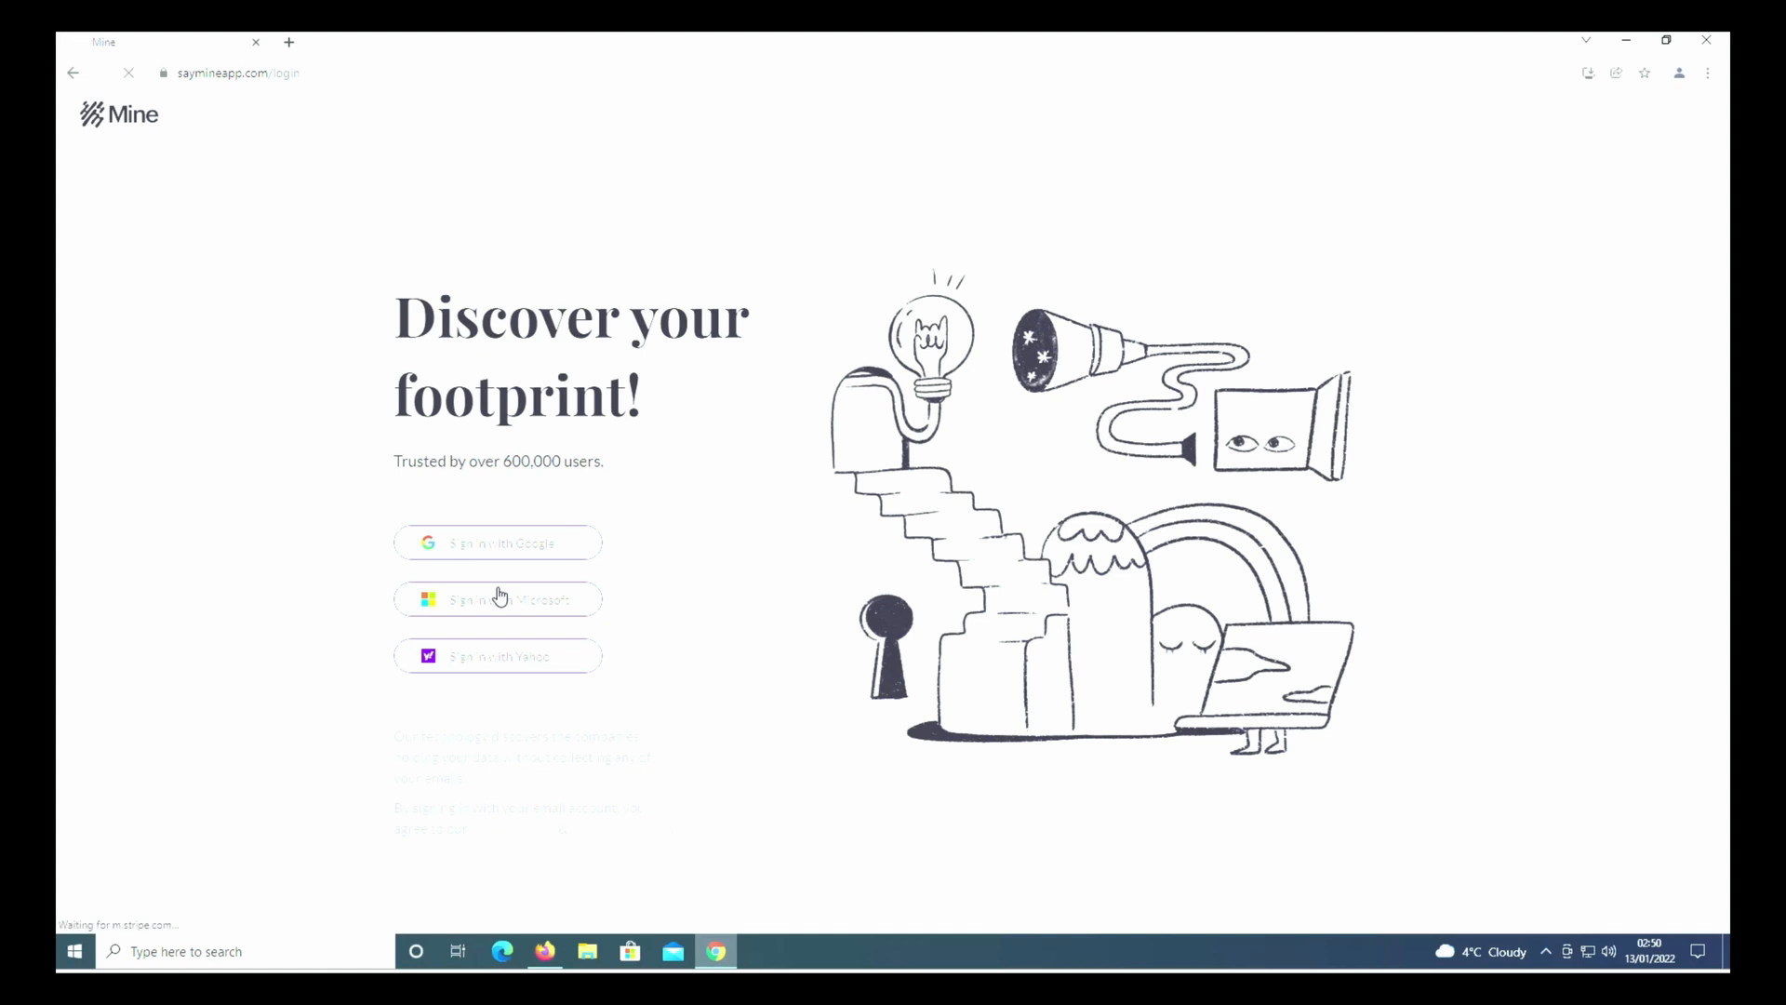
pyautogui.click(498, 599)
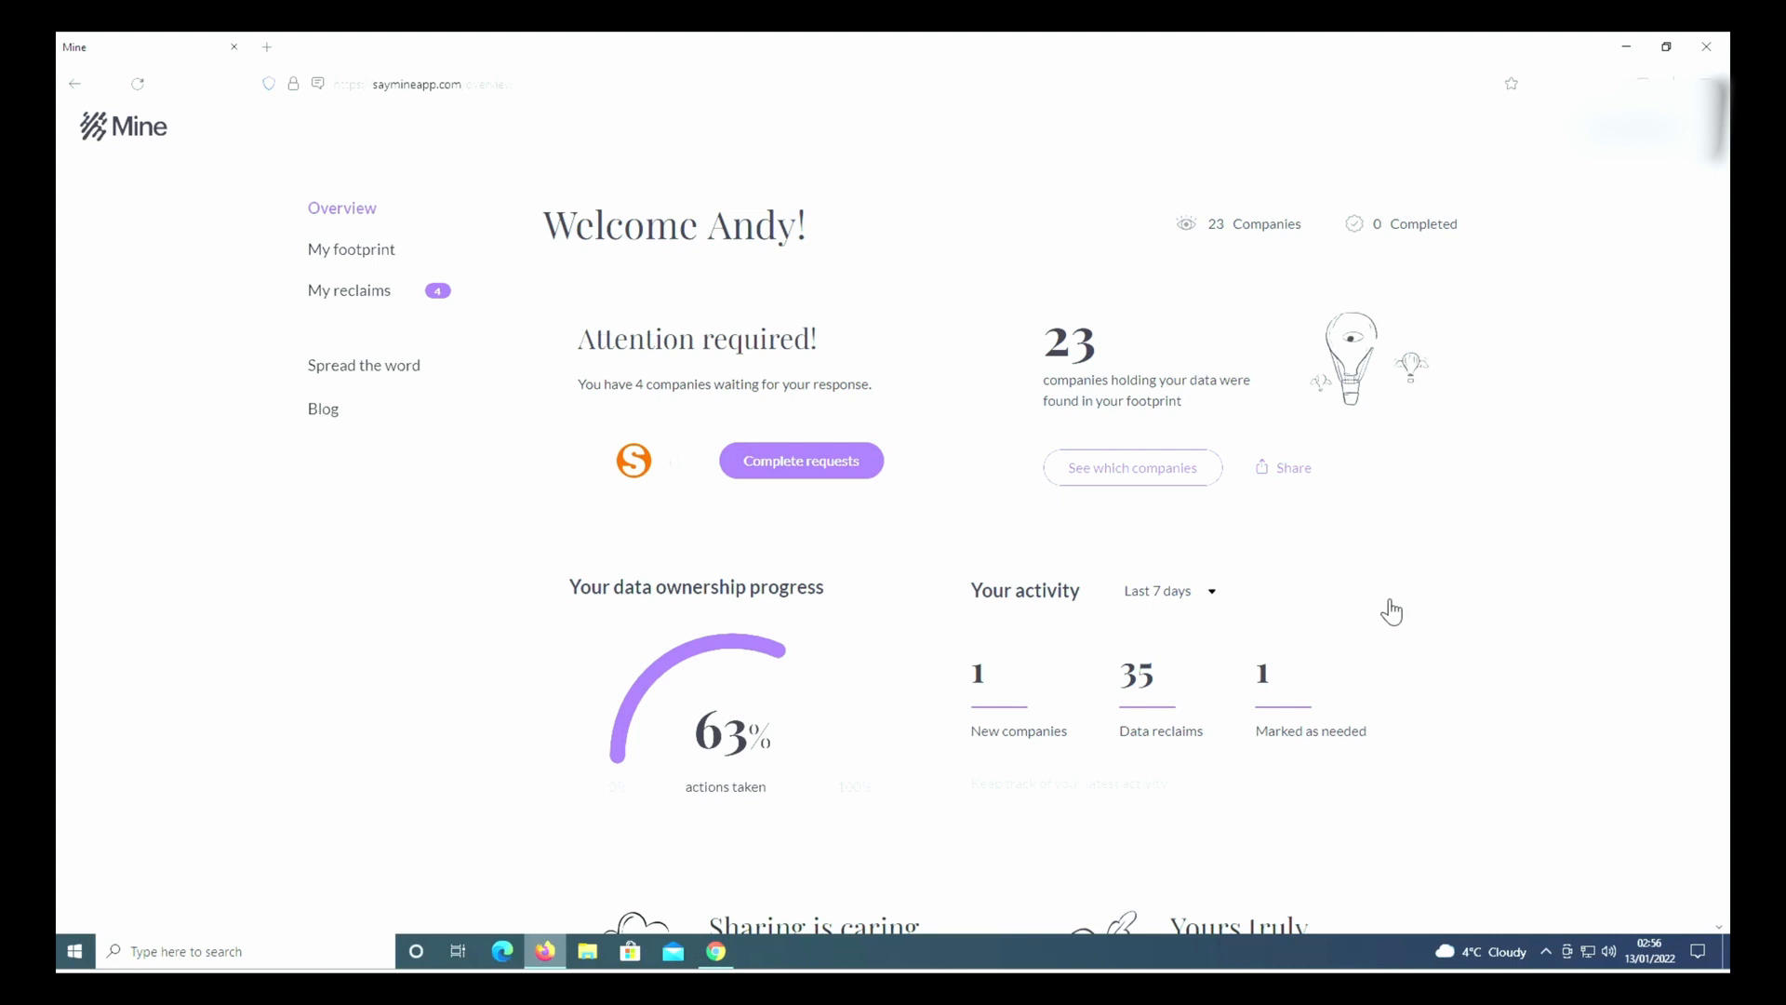
pyautogui.moveTo(1171, 369)
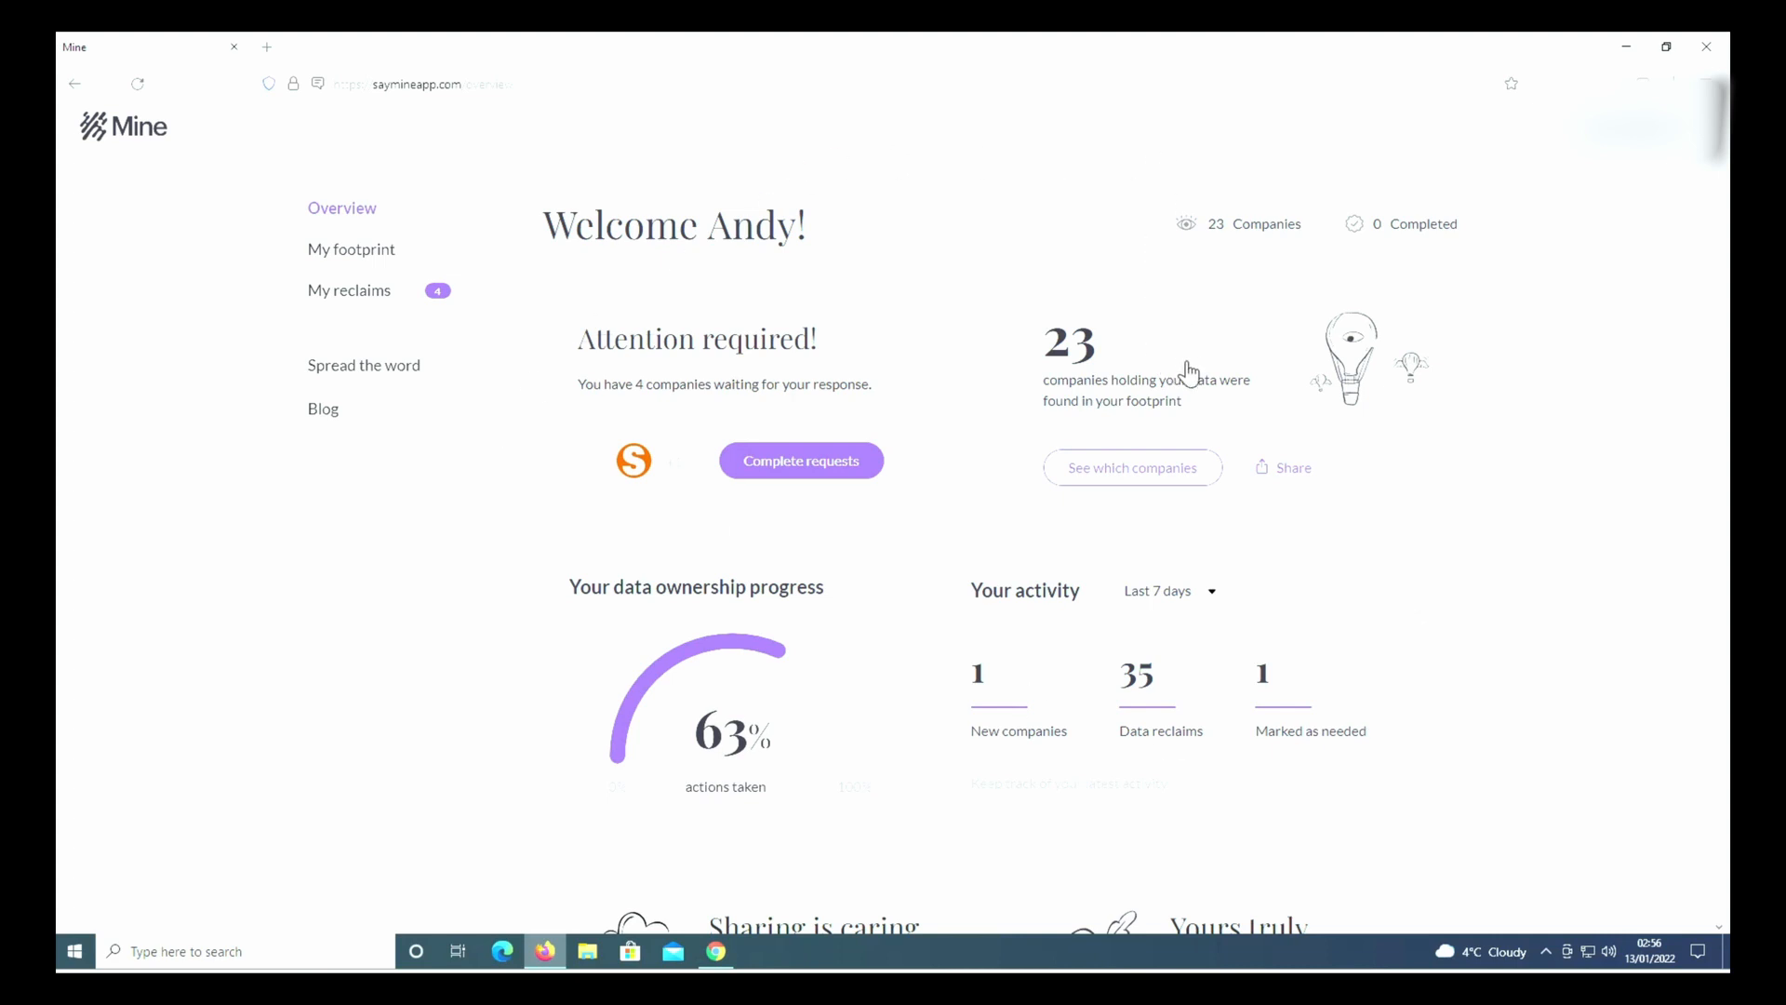
pyautogui.moveTo(401, 199)
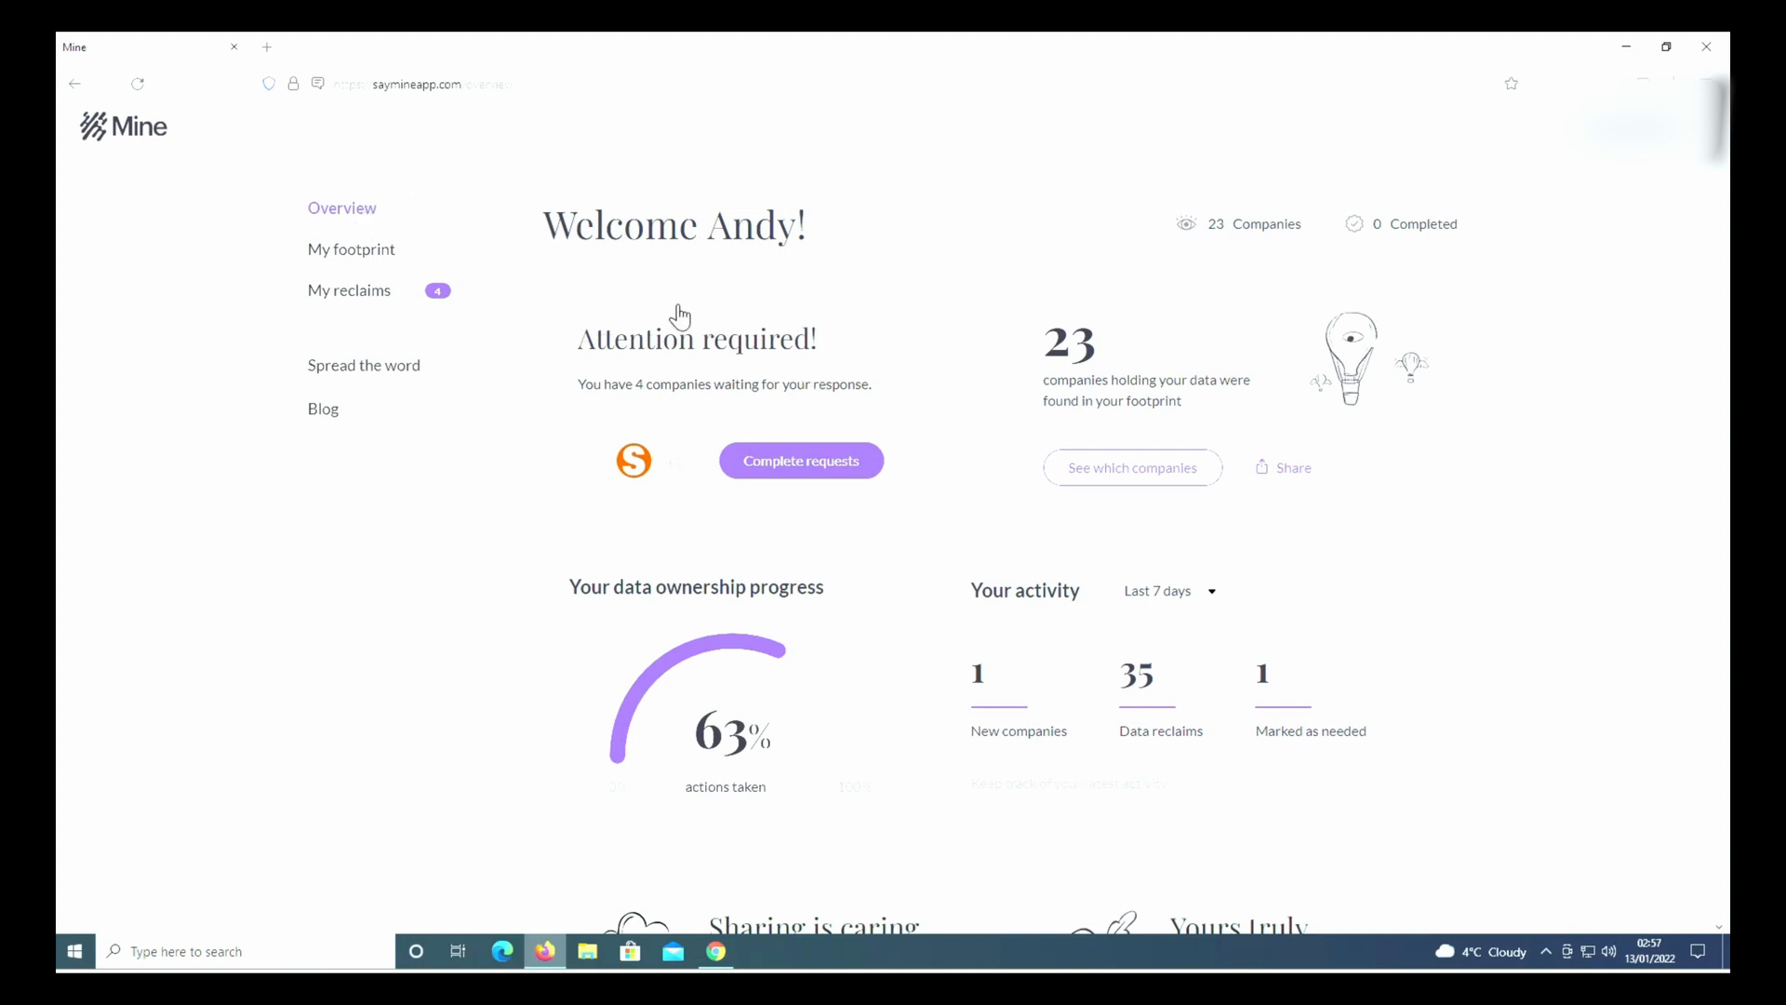
pyautogui.moveTo(1202, 337)
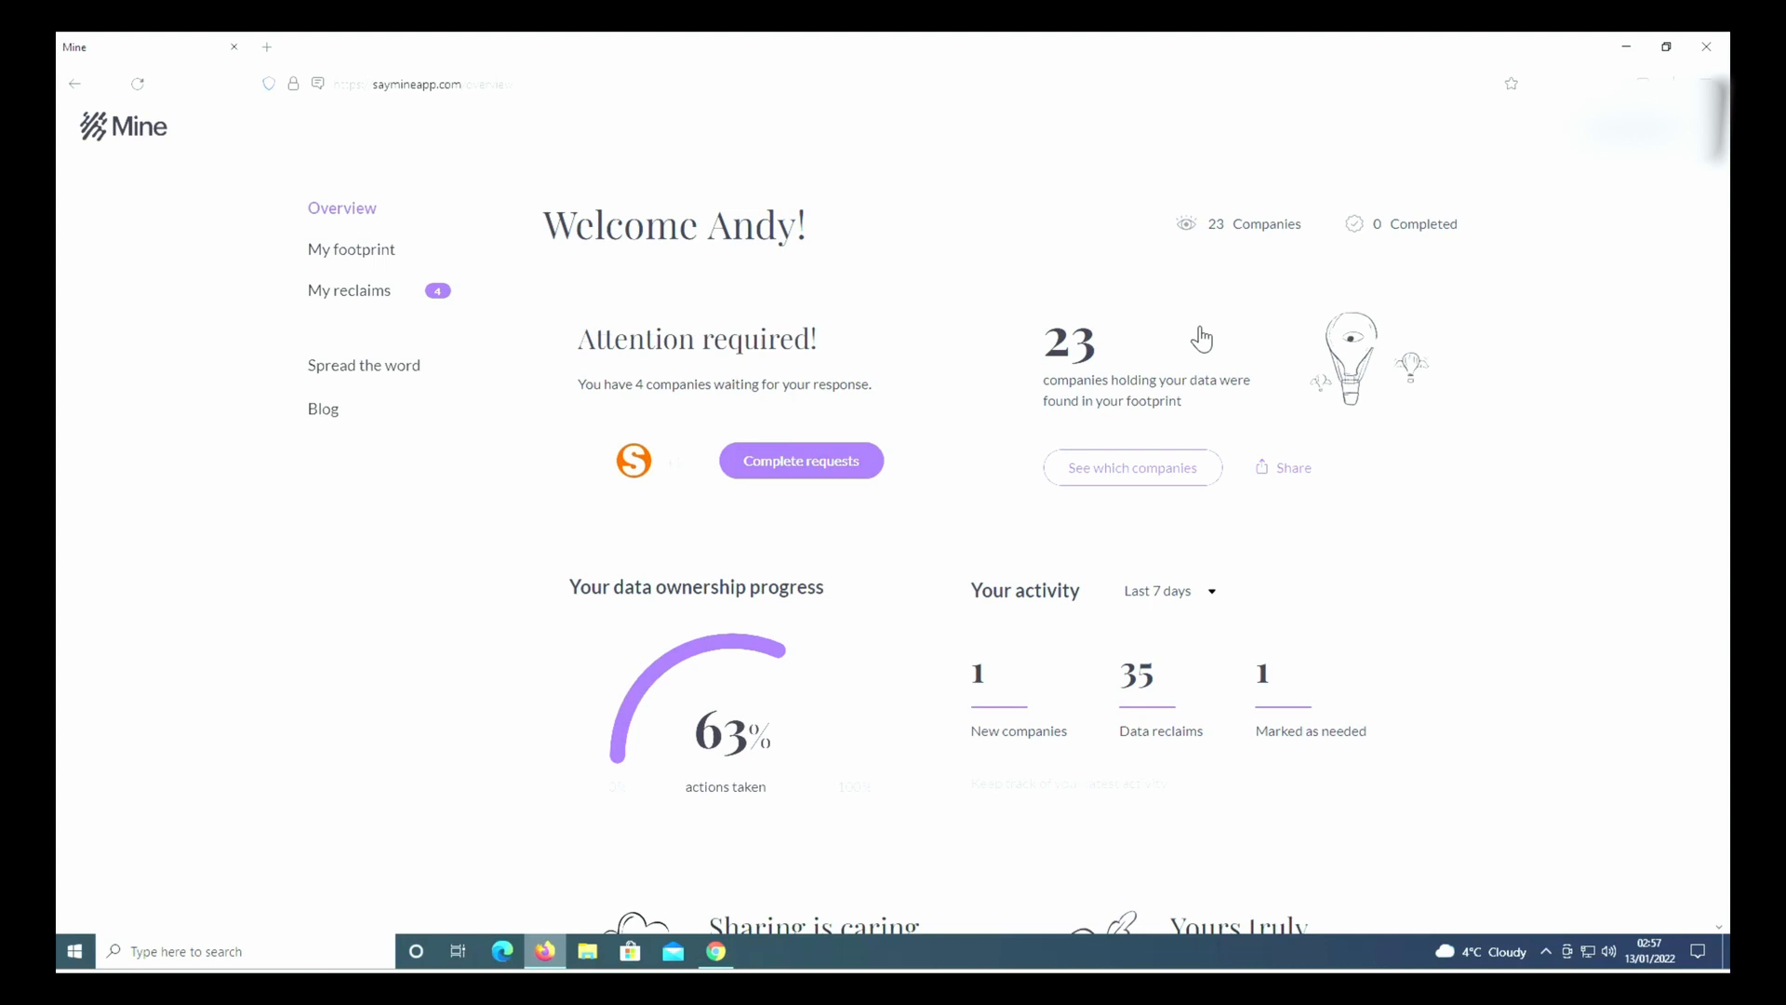
pyautogui.moveTo(1060, 357)
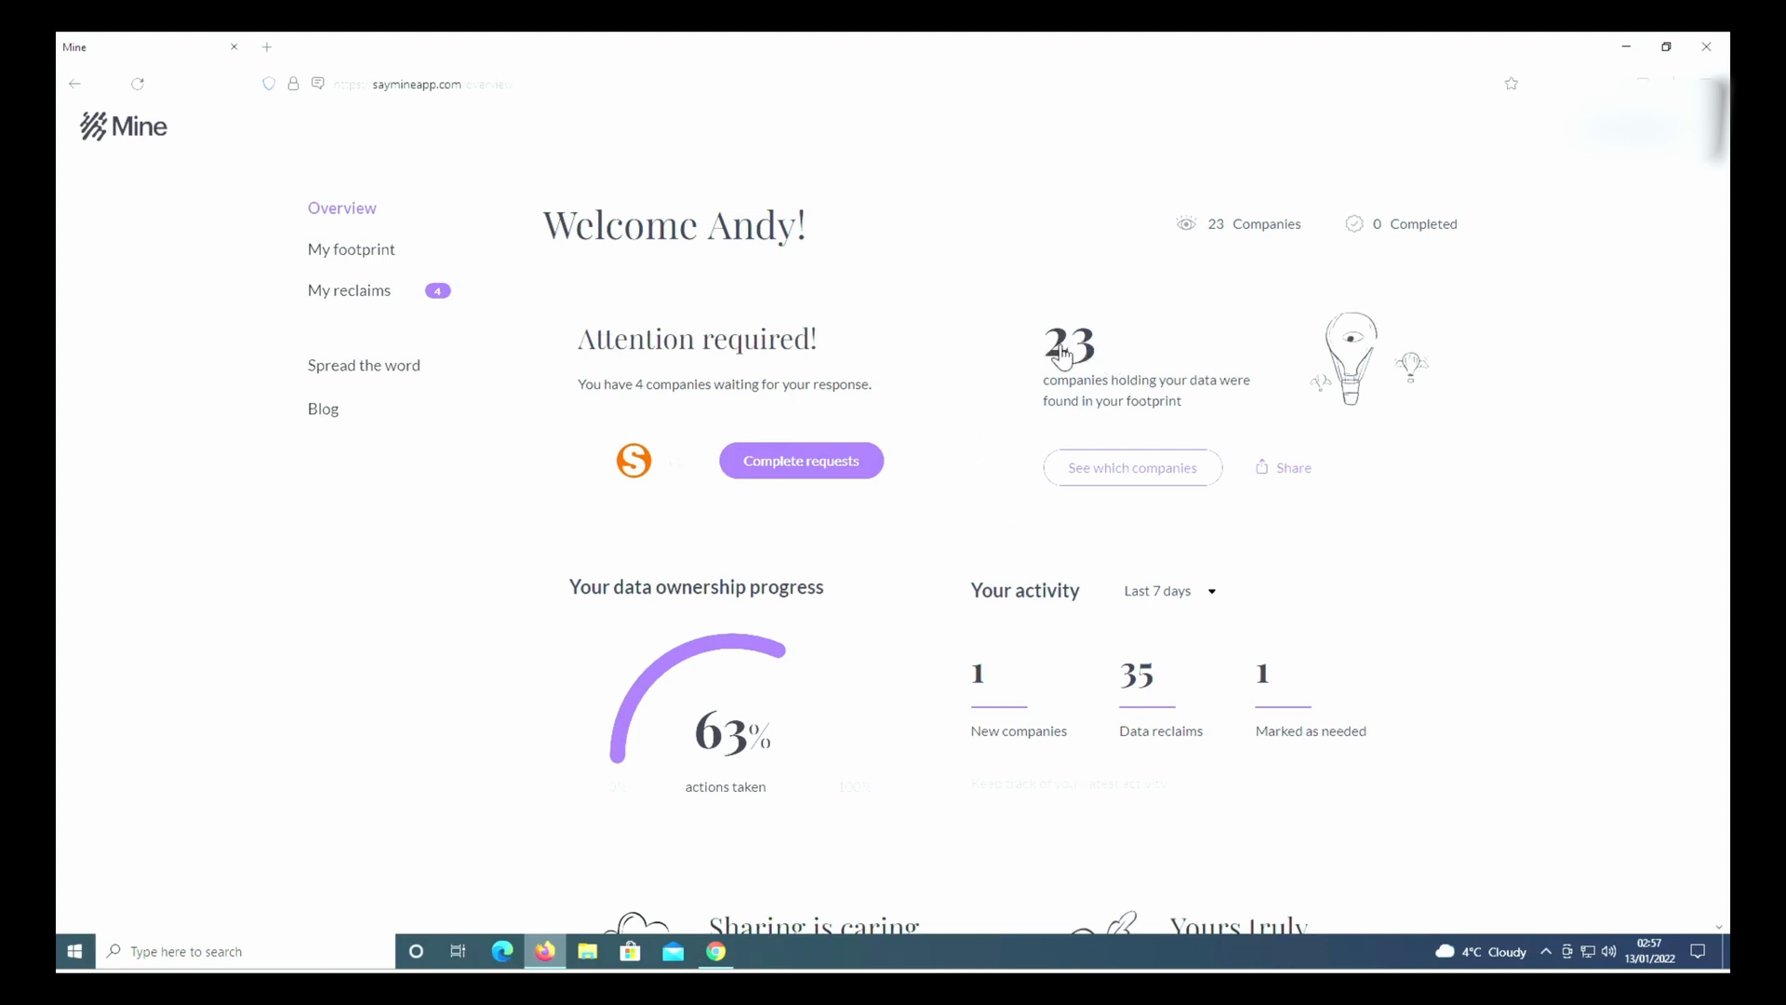
pyautogui.moveTo(1280, 391)
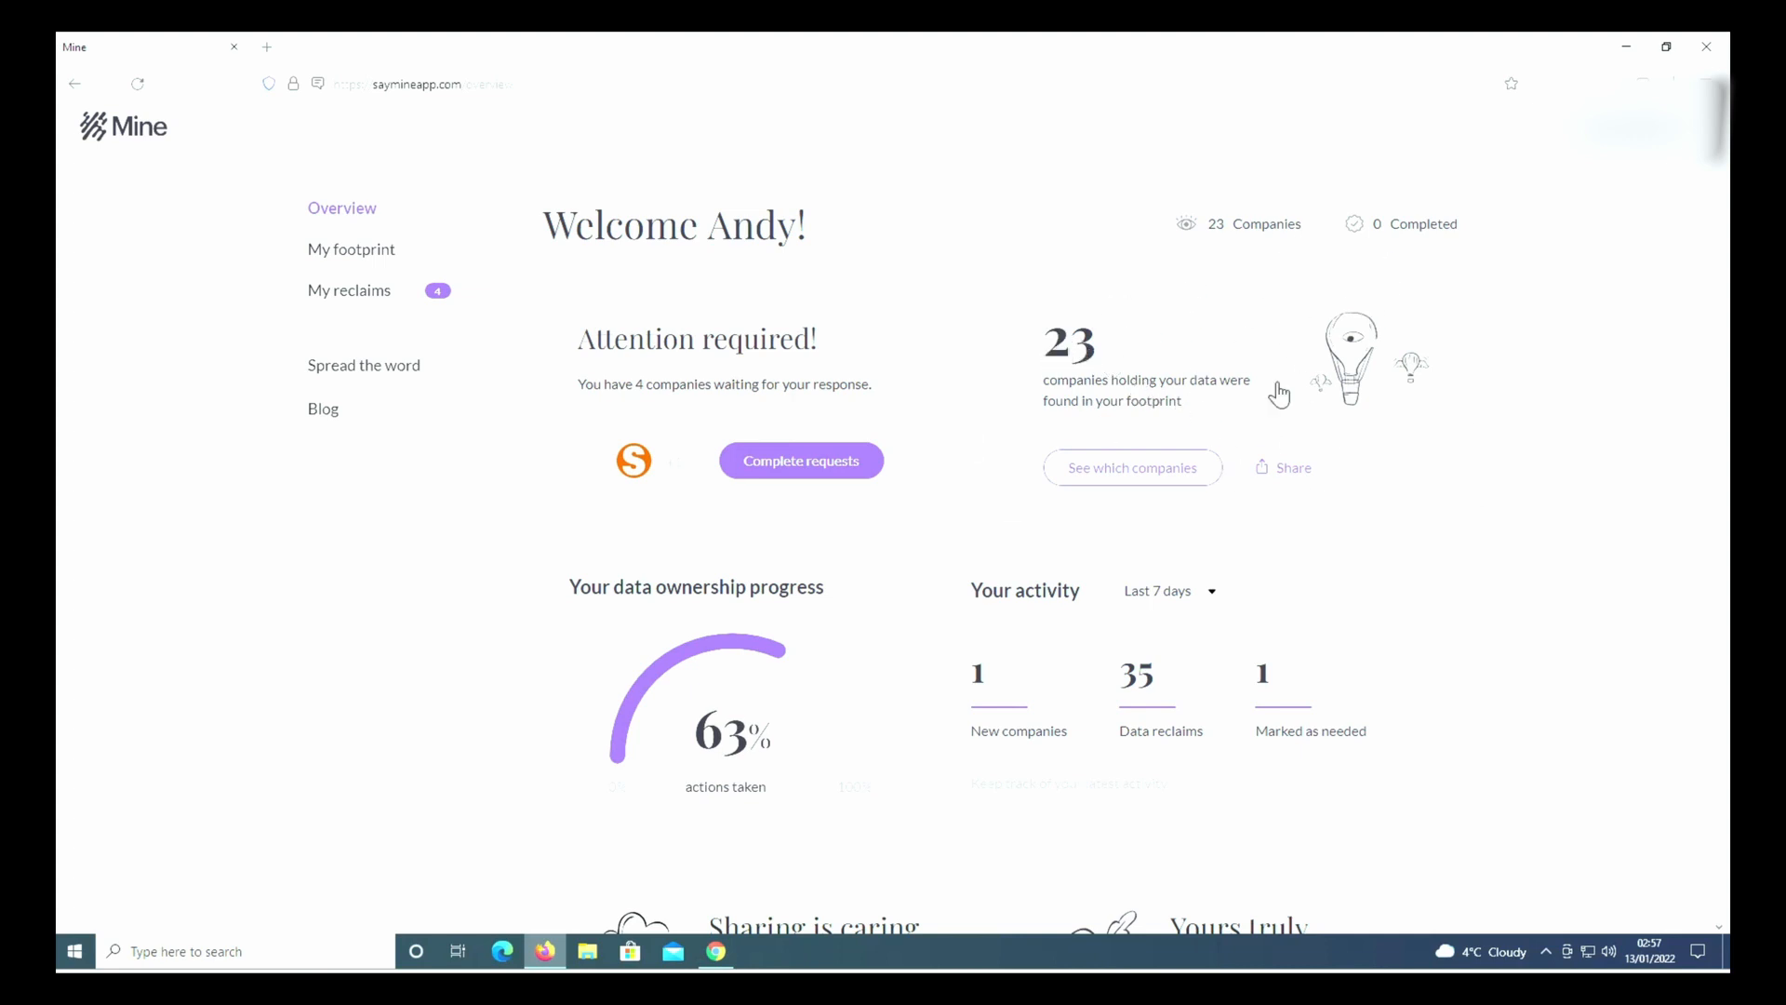
pyautogui.moveTo(771, 786)
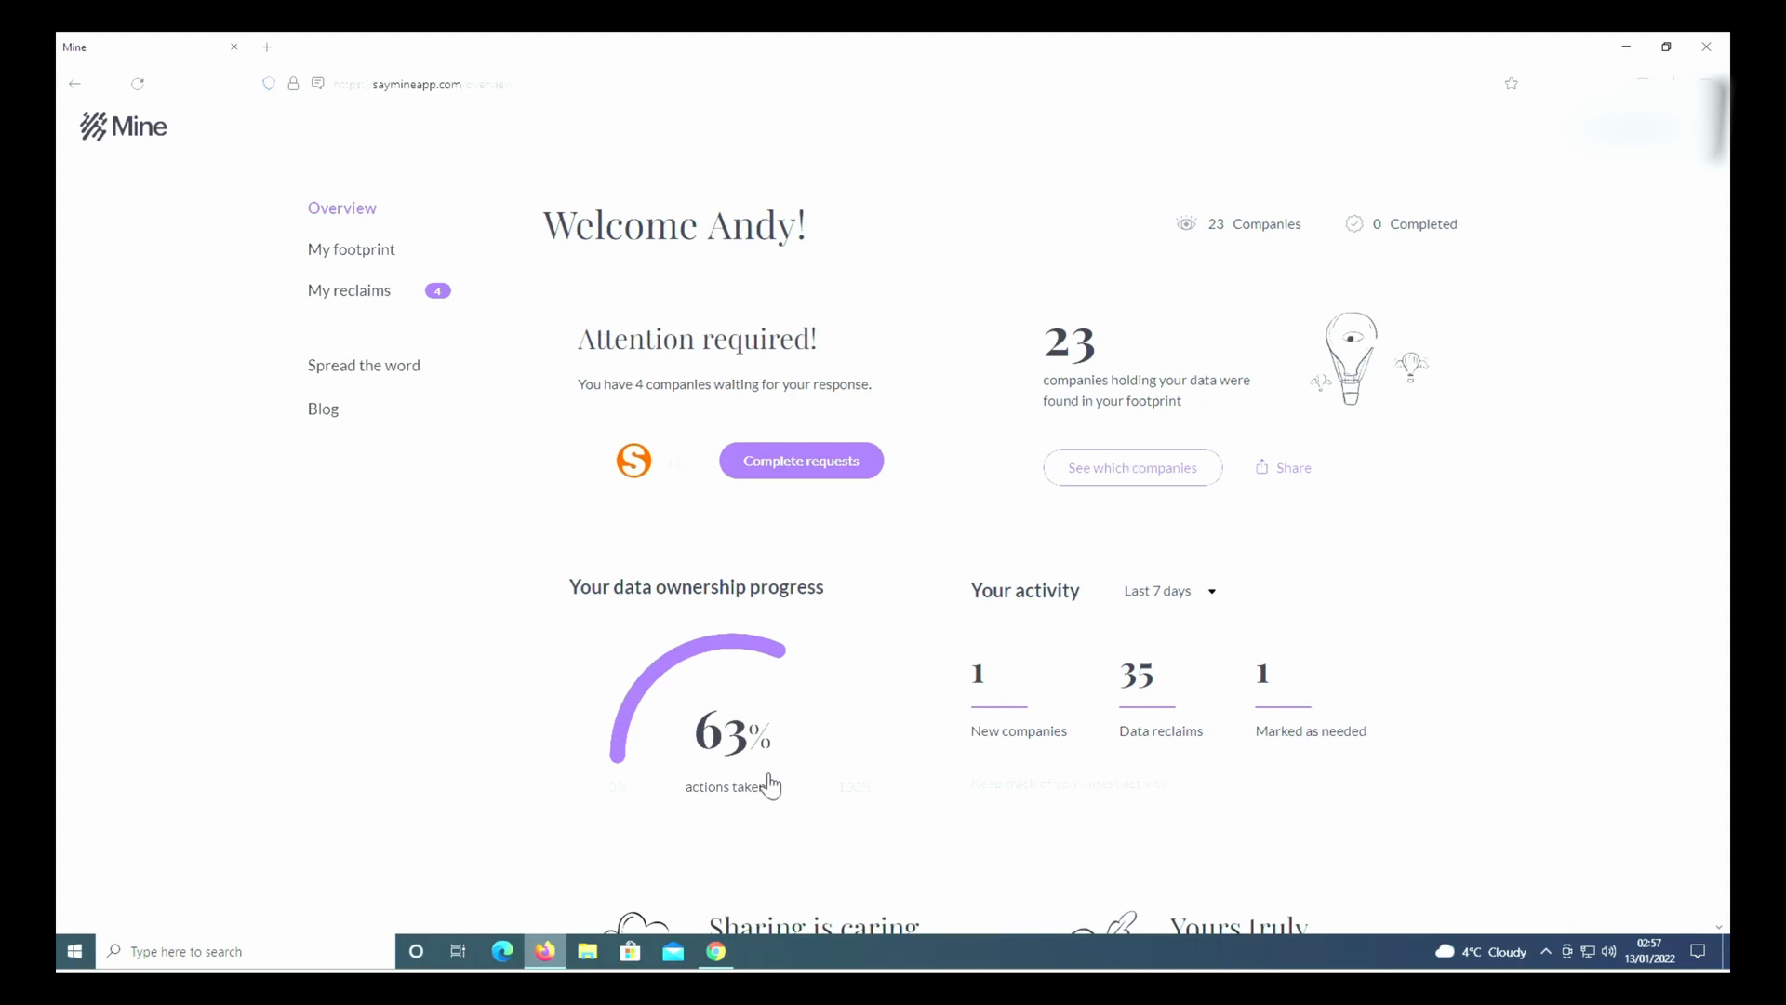
pyautogui.moveTo(680, 660)
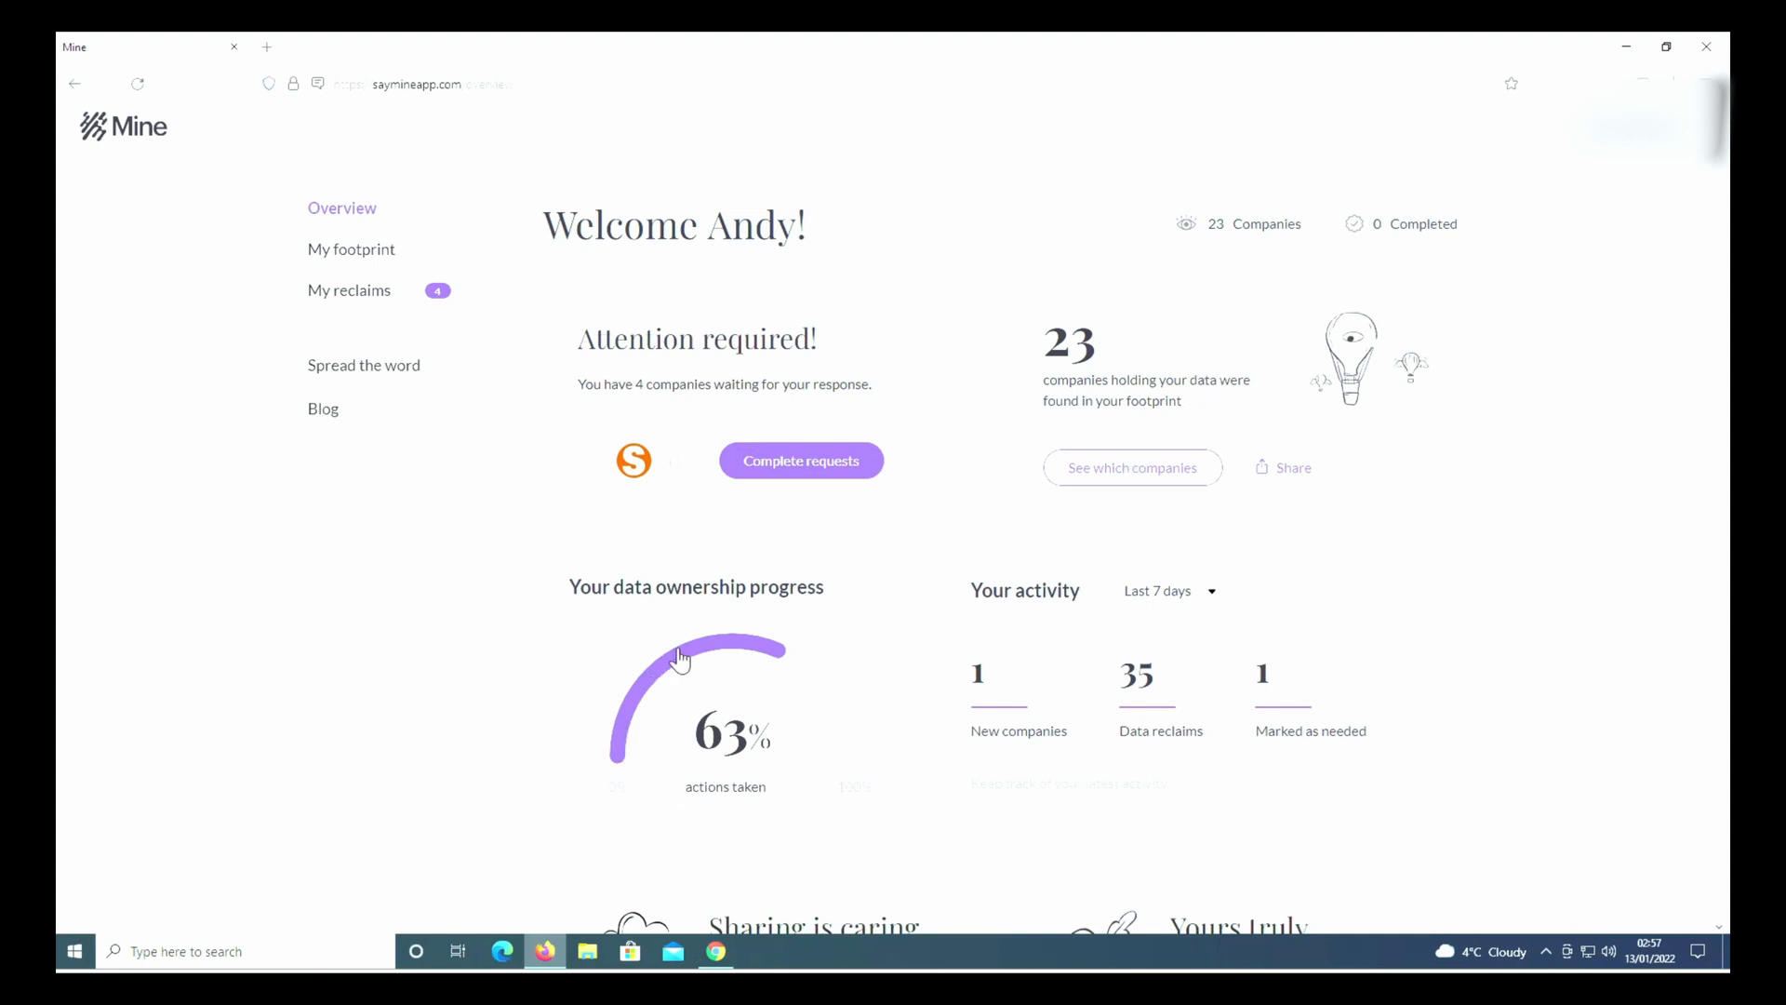
pyautogui.moveTo(1131, 625)
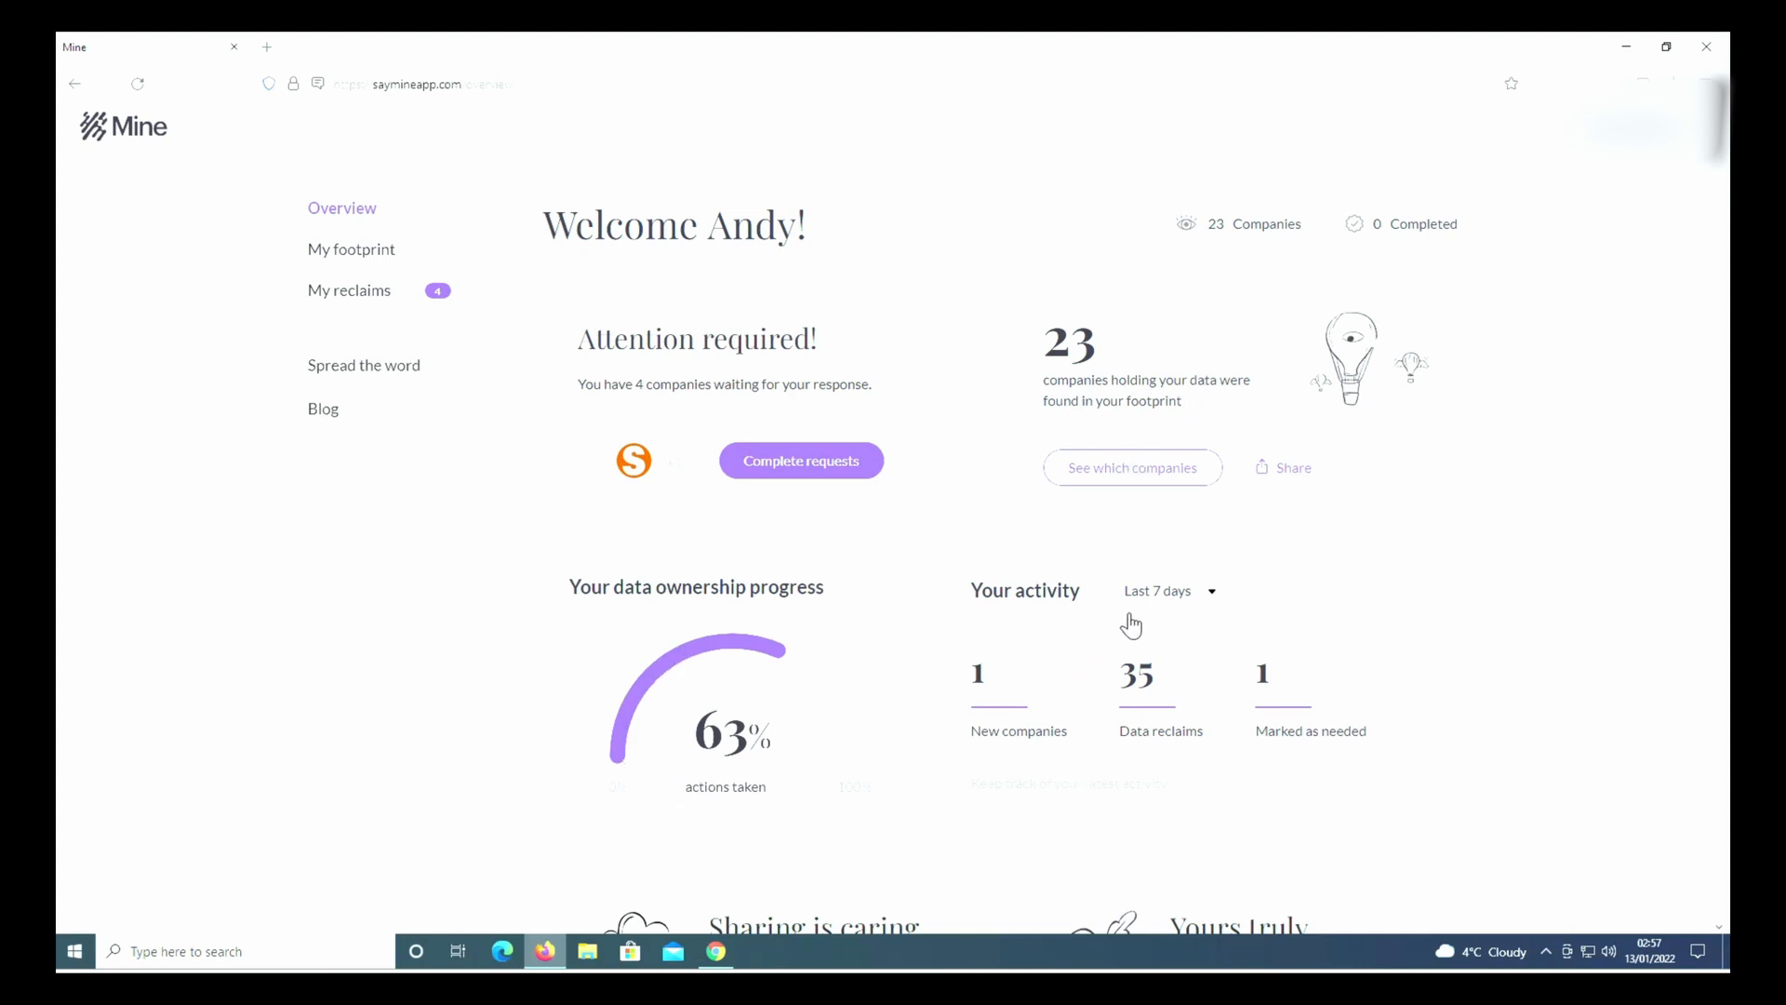
pyautogui.moveTo(1132, 707)
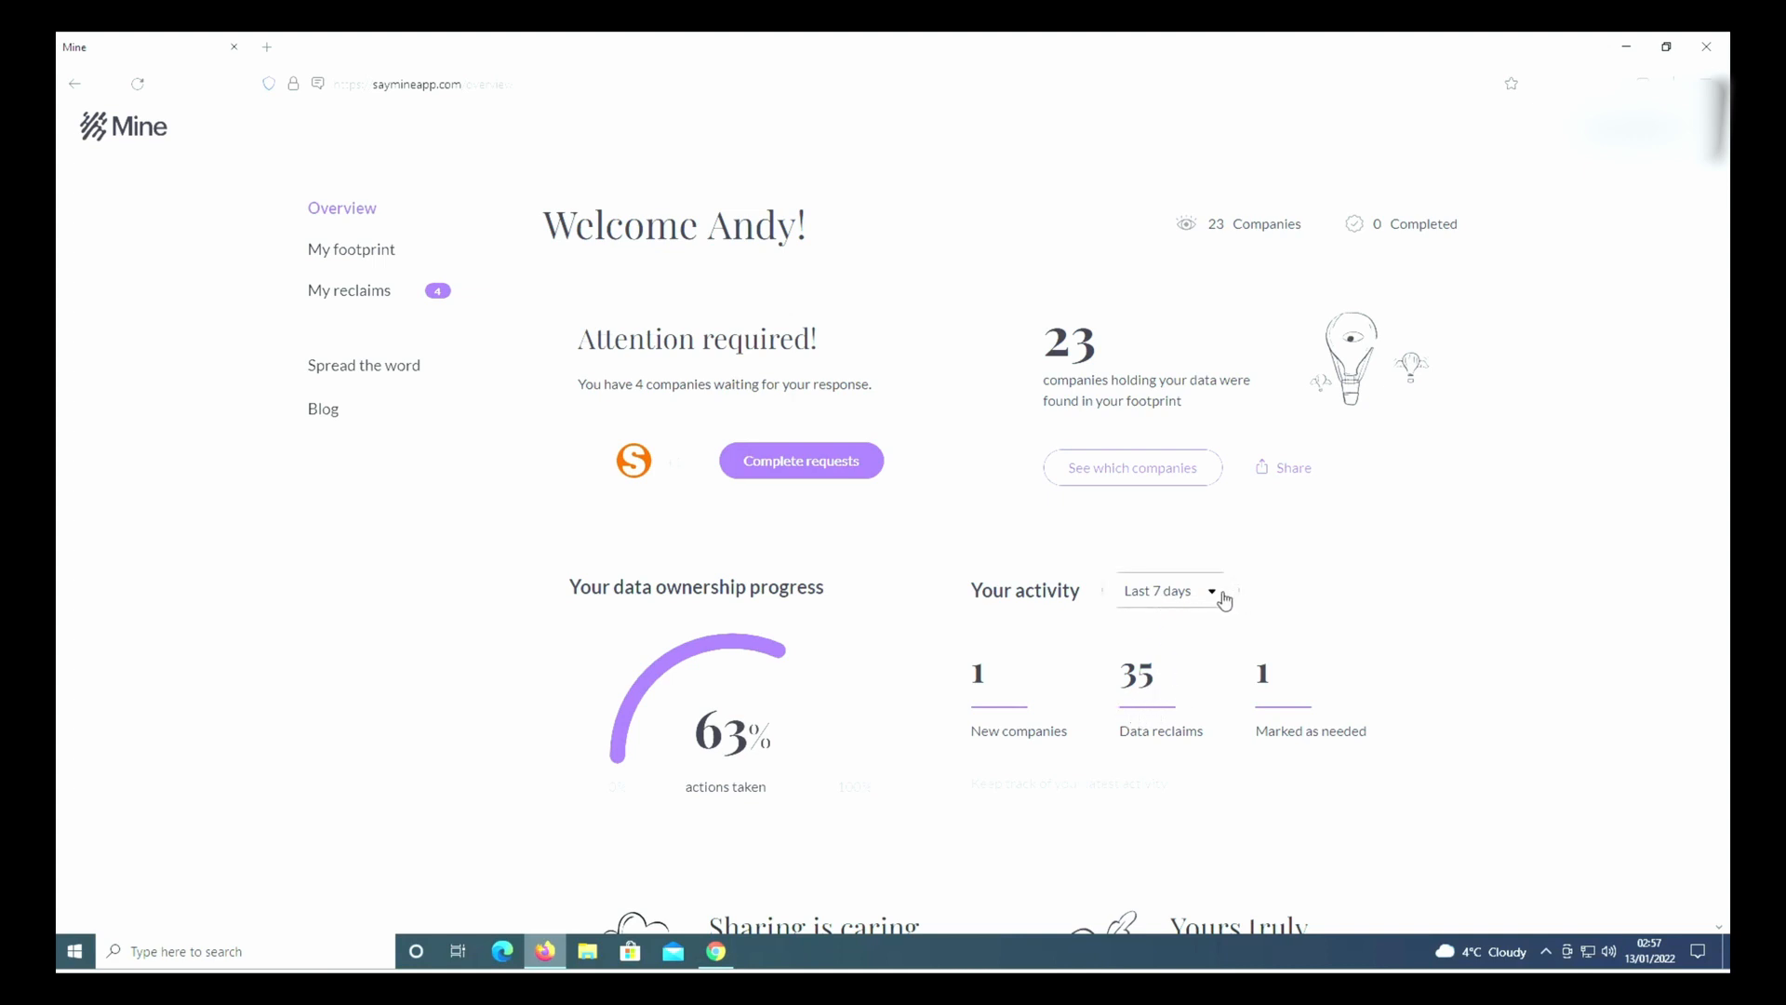
# Switch the Your activity period to Last 60 days
pyautogui.click(1170, 590)
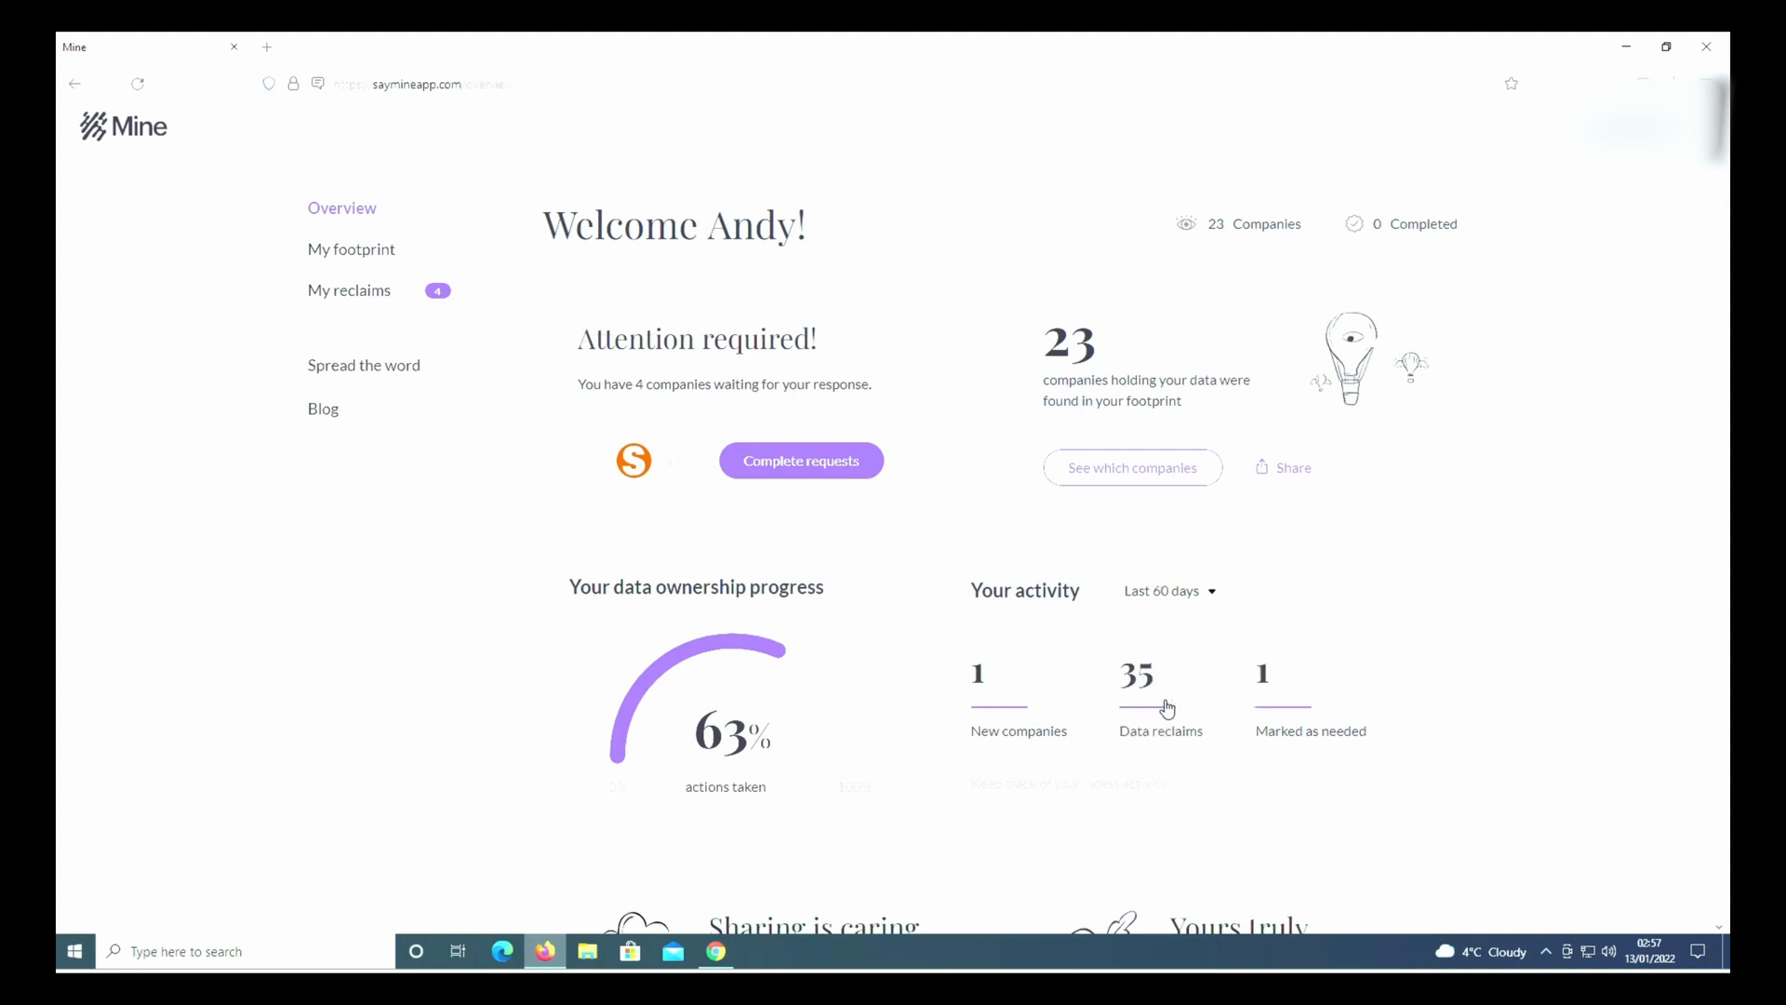
pyautogui.scroll(-3)
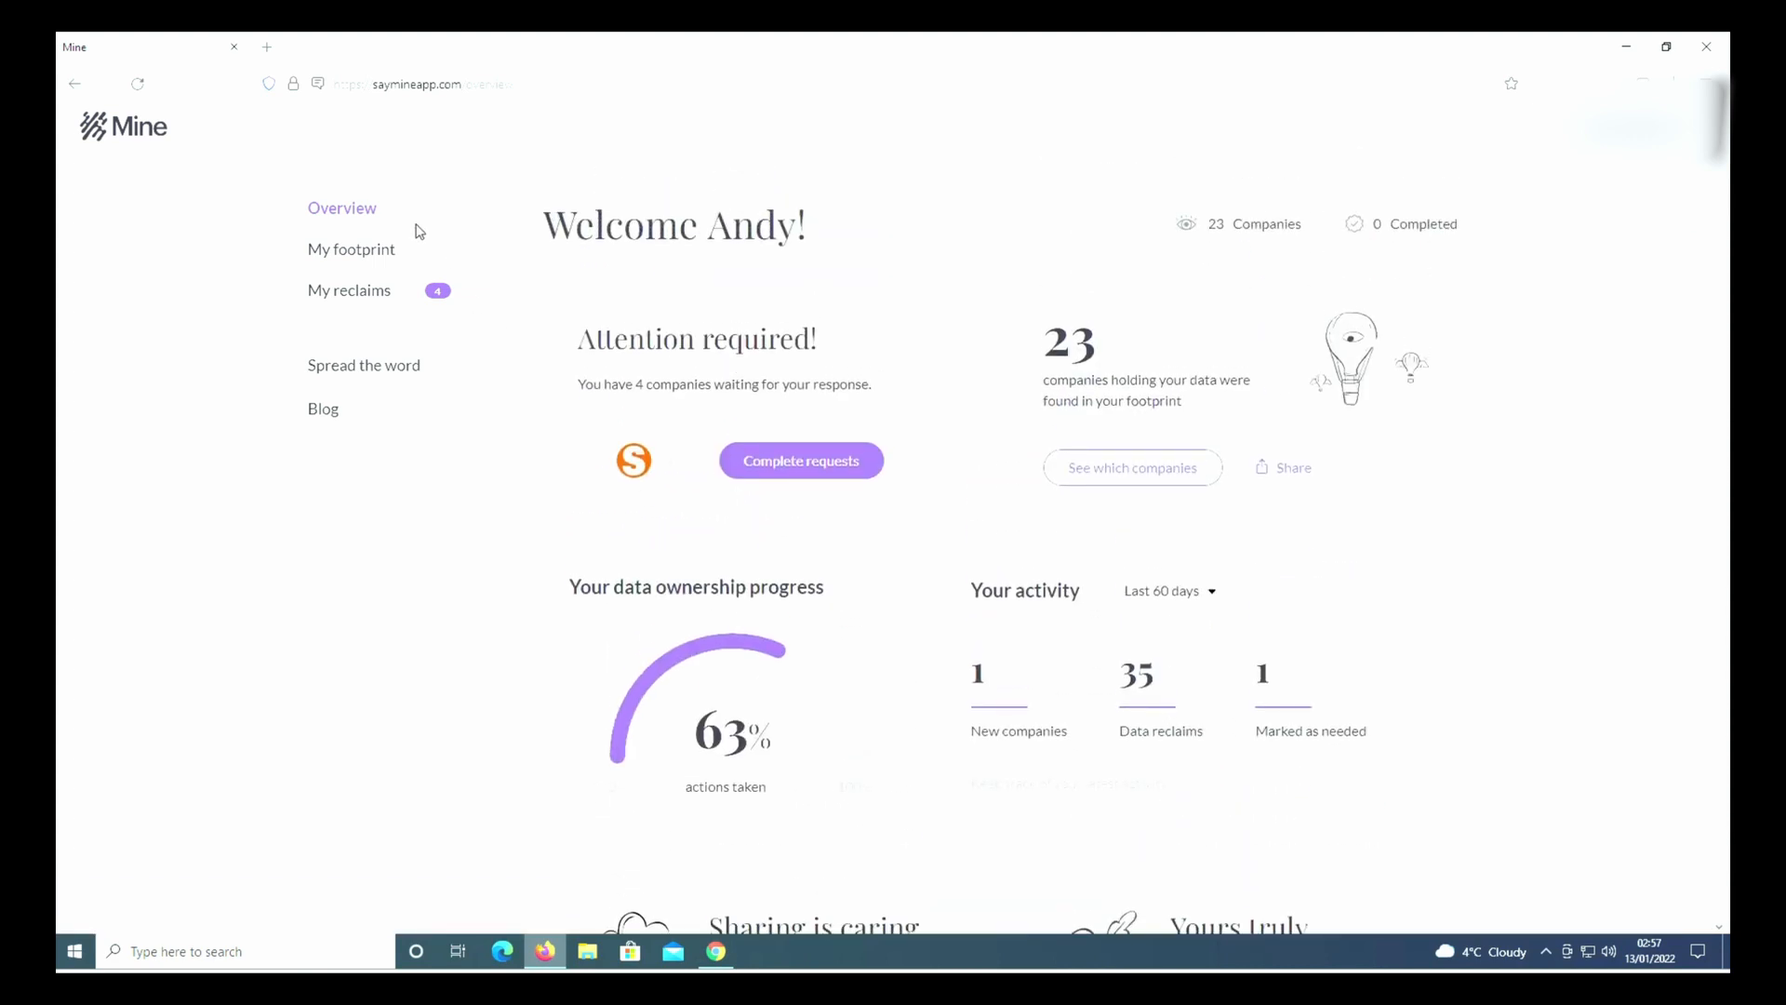
pyautogui.moveTo(352, 249)
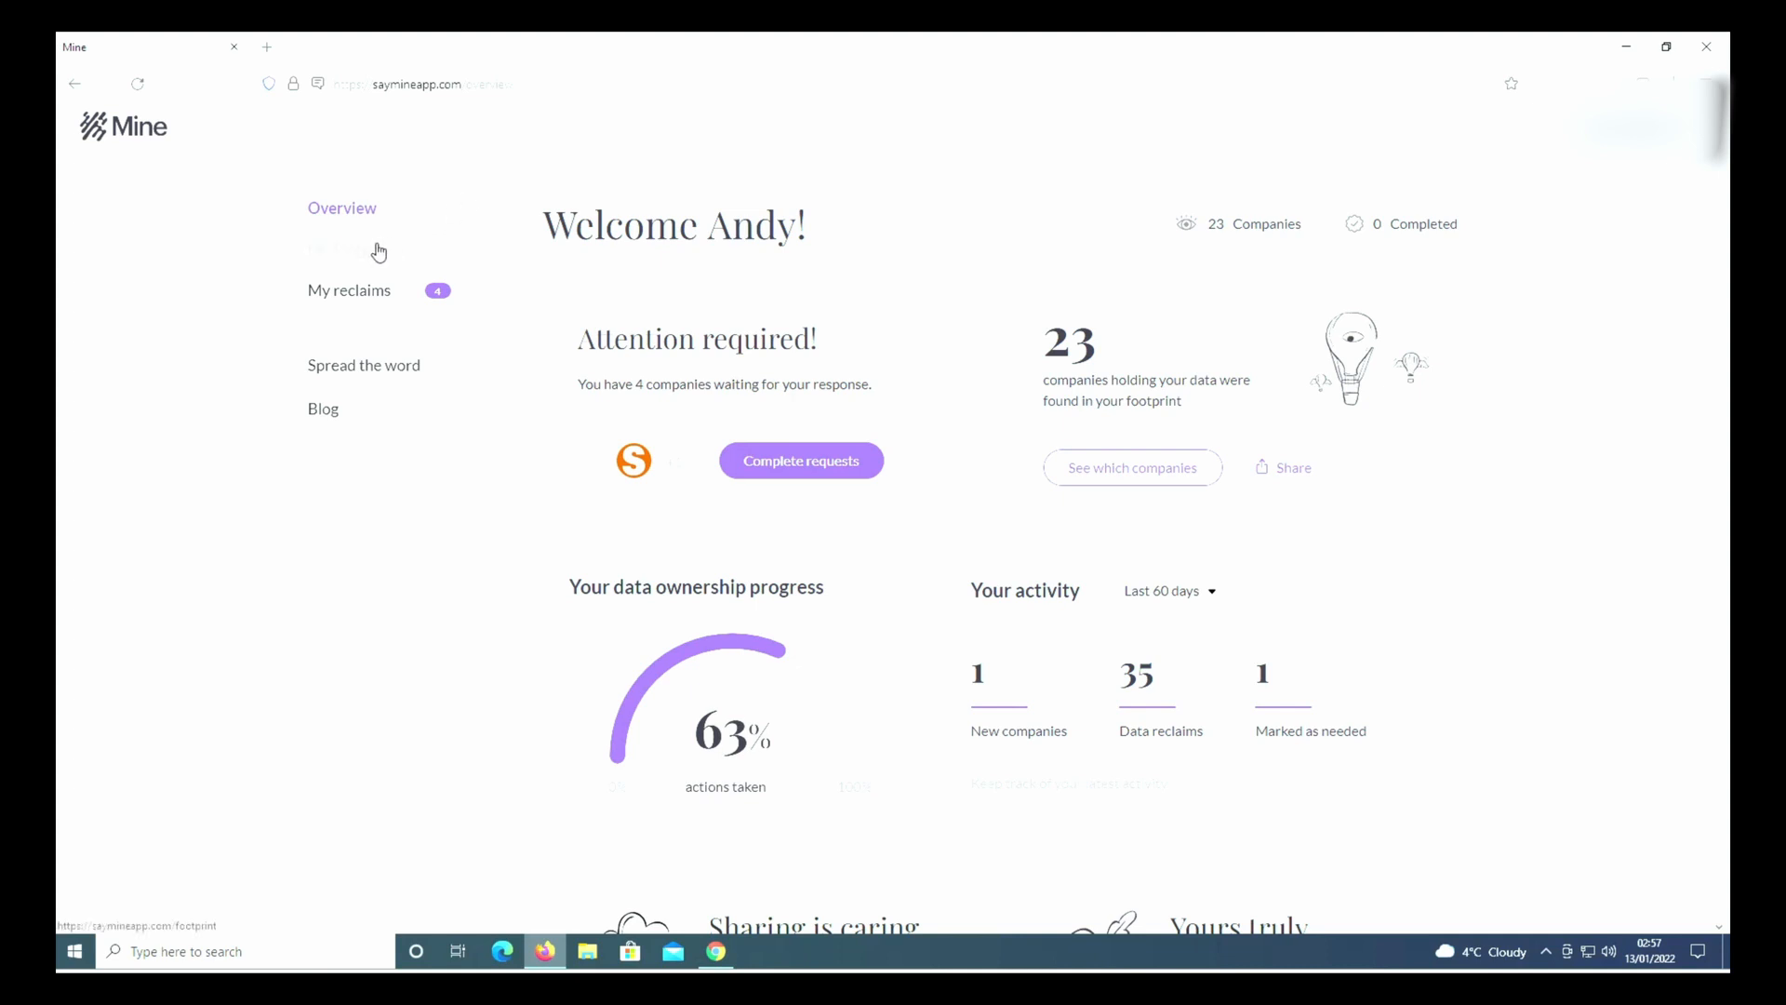
# Open My footprint and browse categories down to companies holding data over 3 years
pyautogui.click(352, 249)
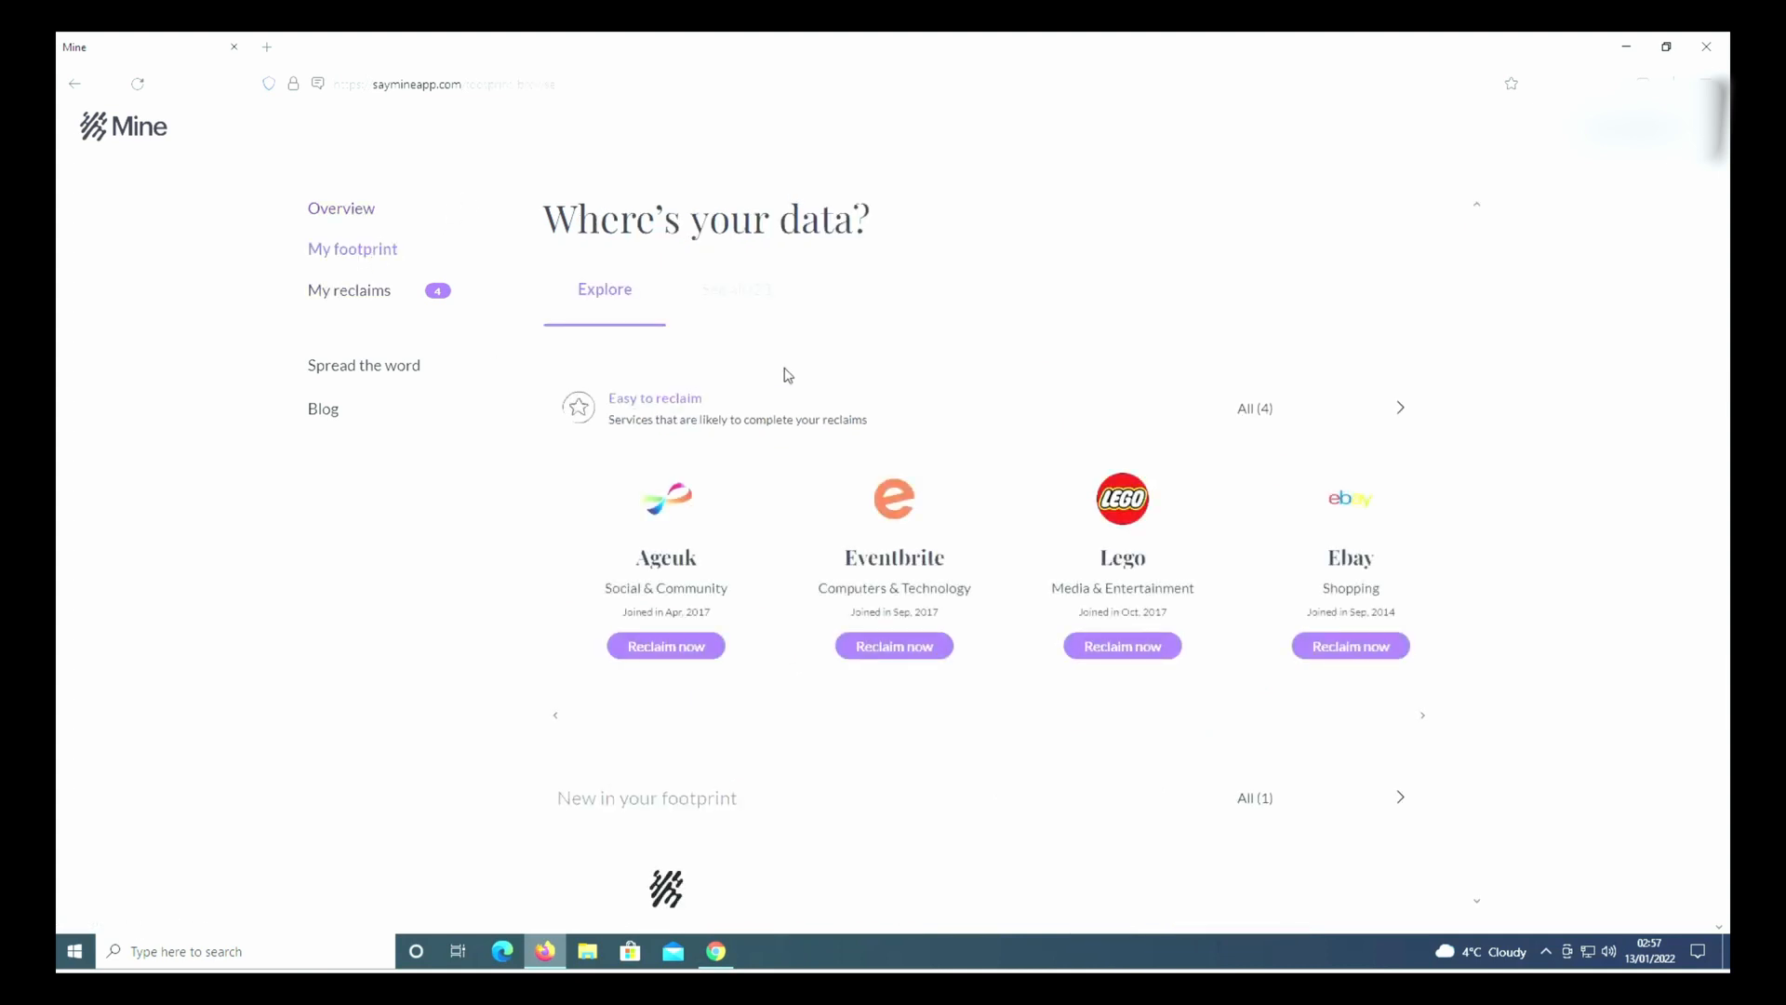
pyautogui.scroll(-3)
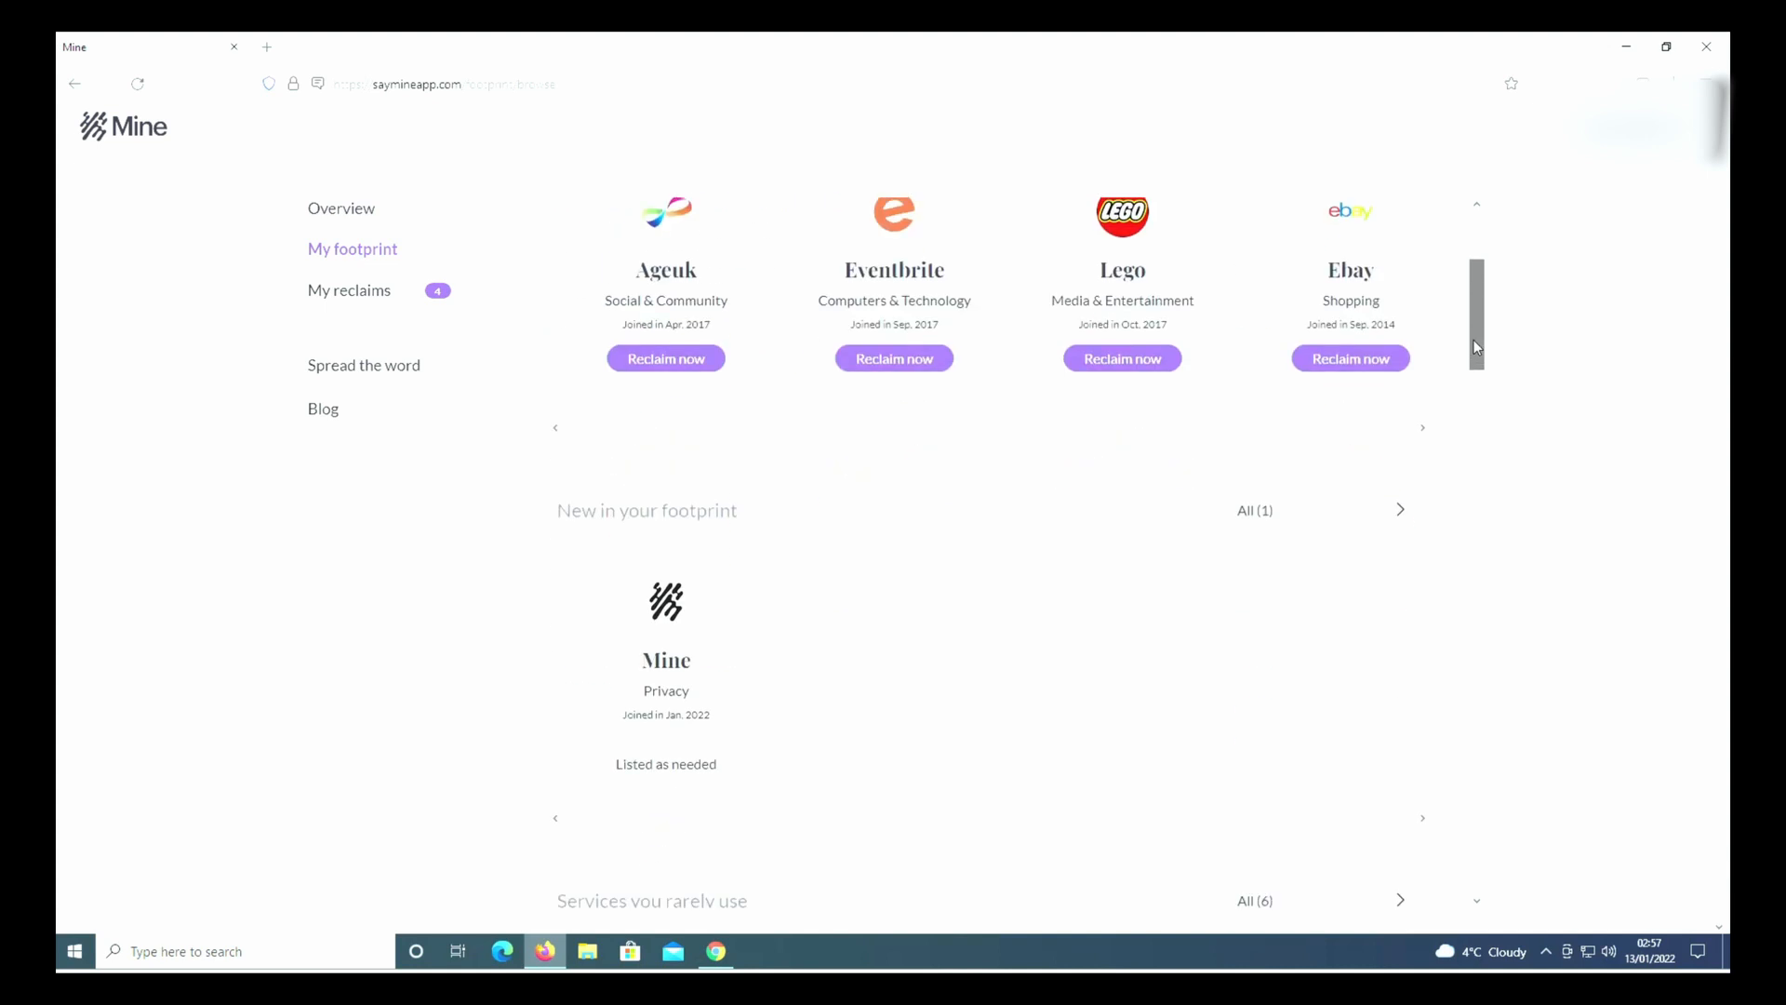
pyautogui.scroll(-3)
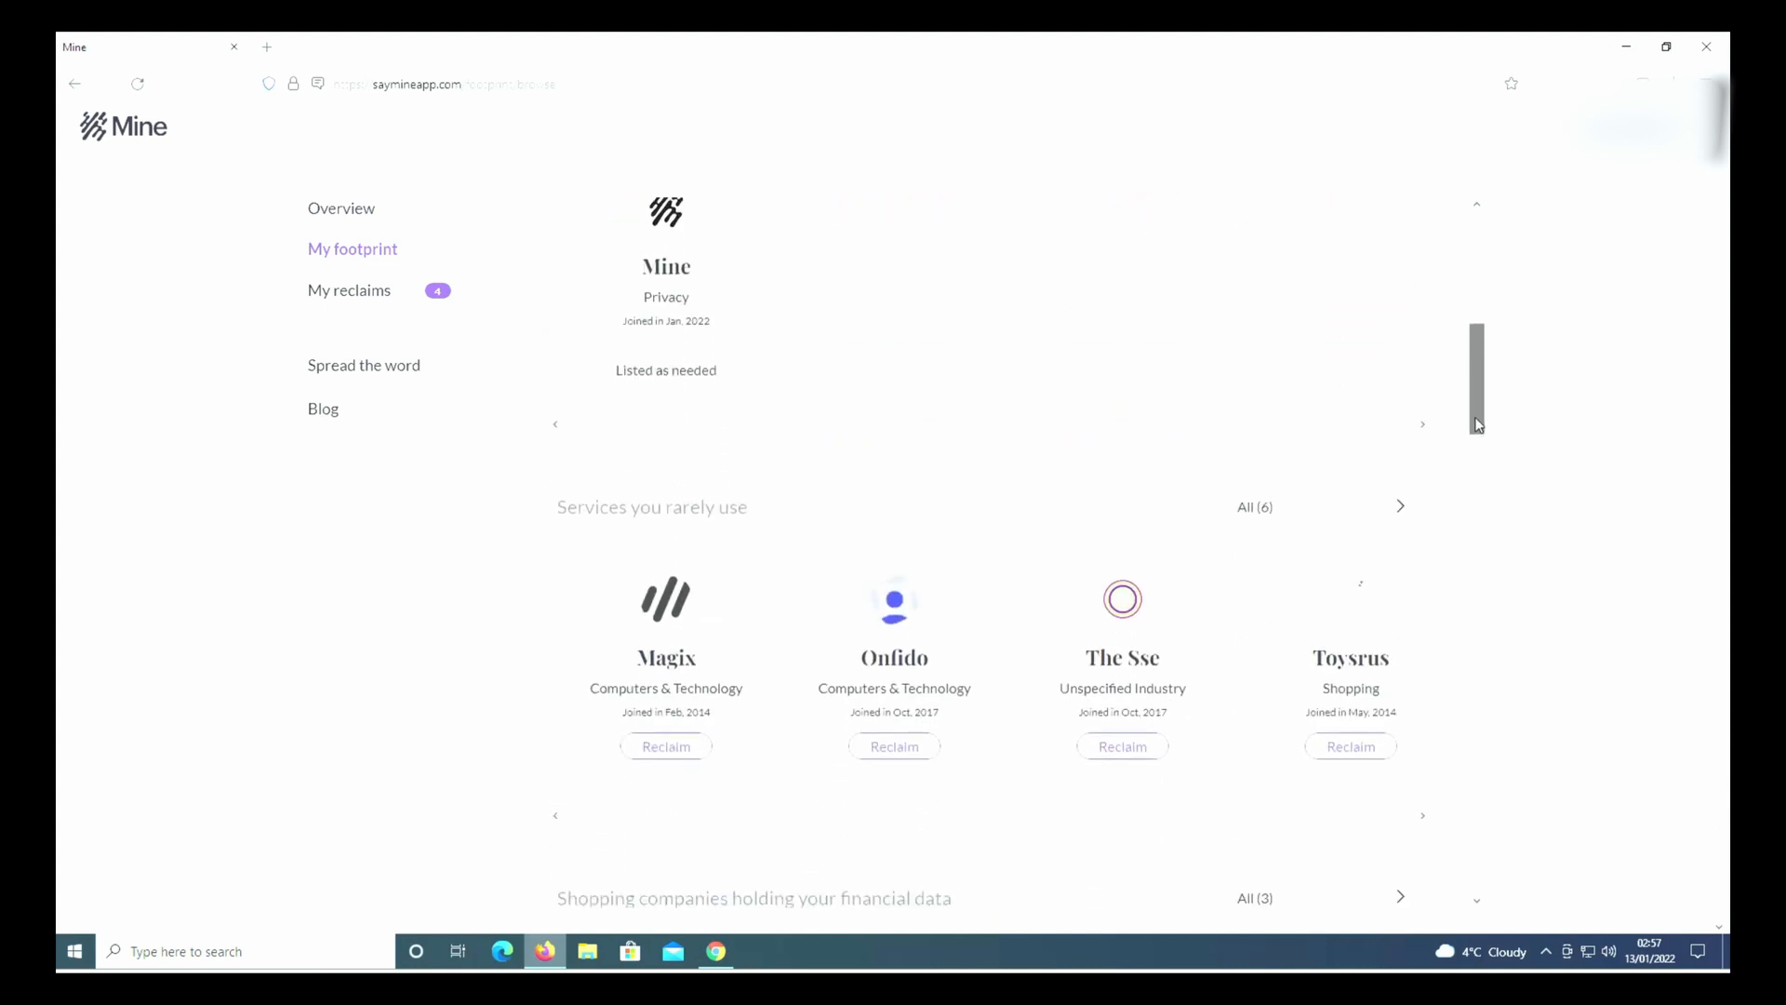
pyautogui.scroll(-3)
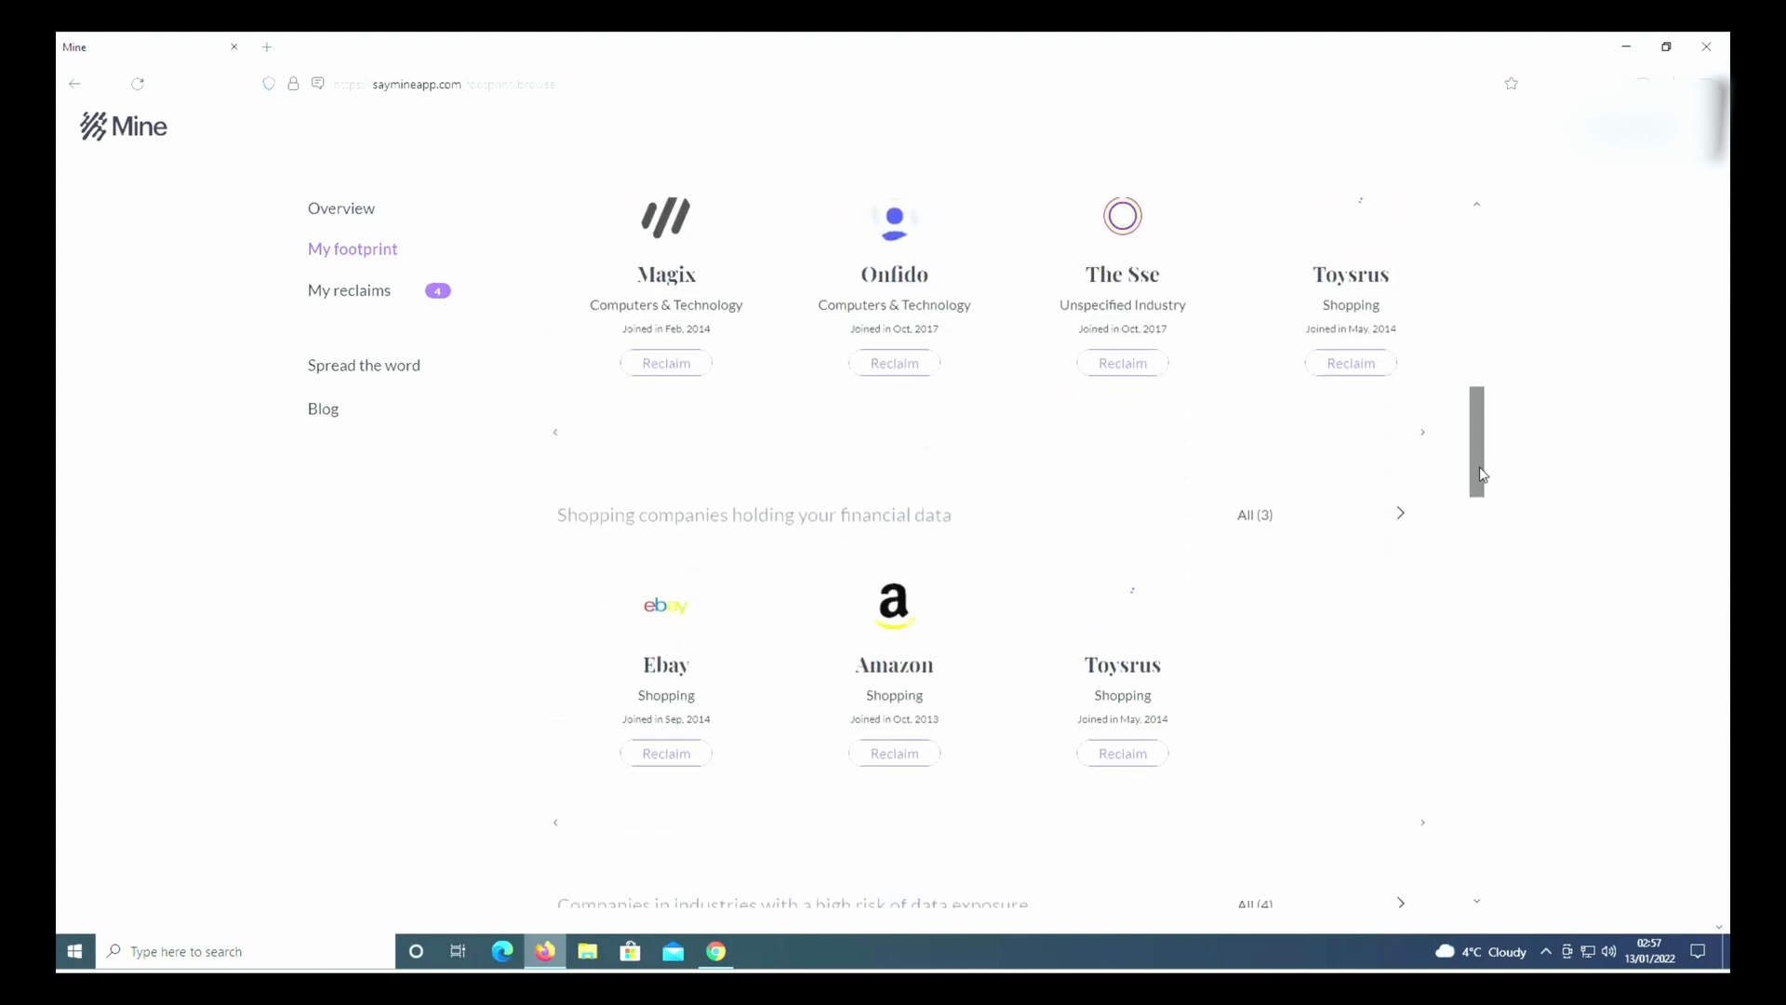
pyautogui.scroll(-3)
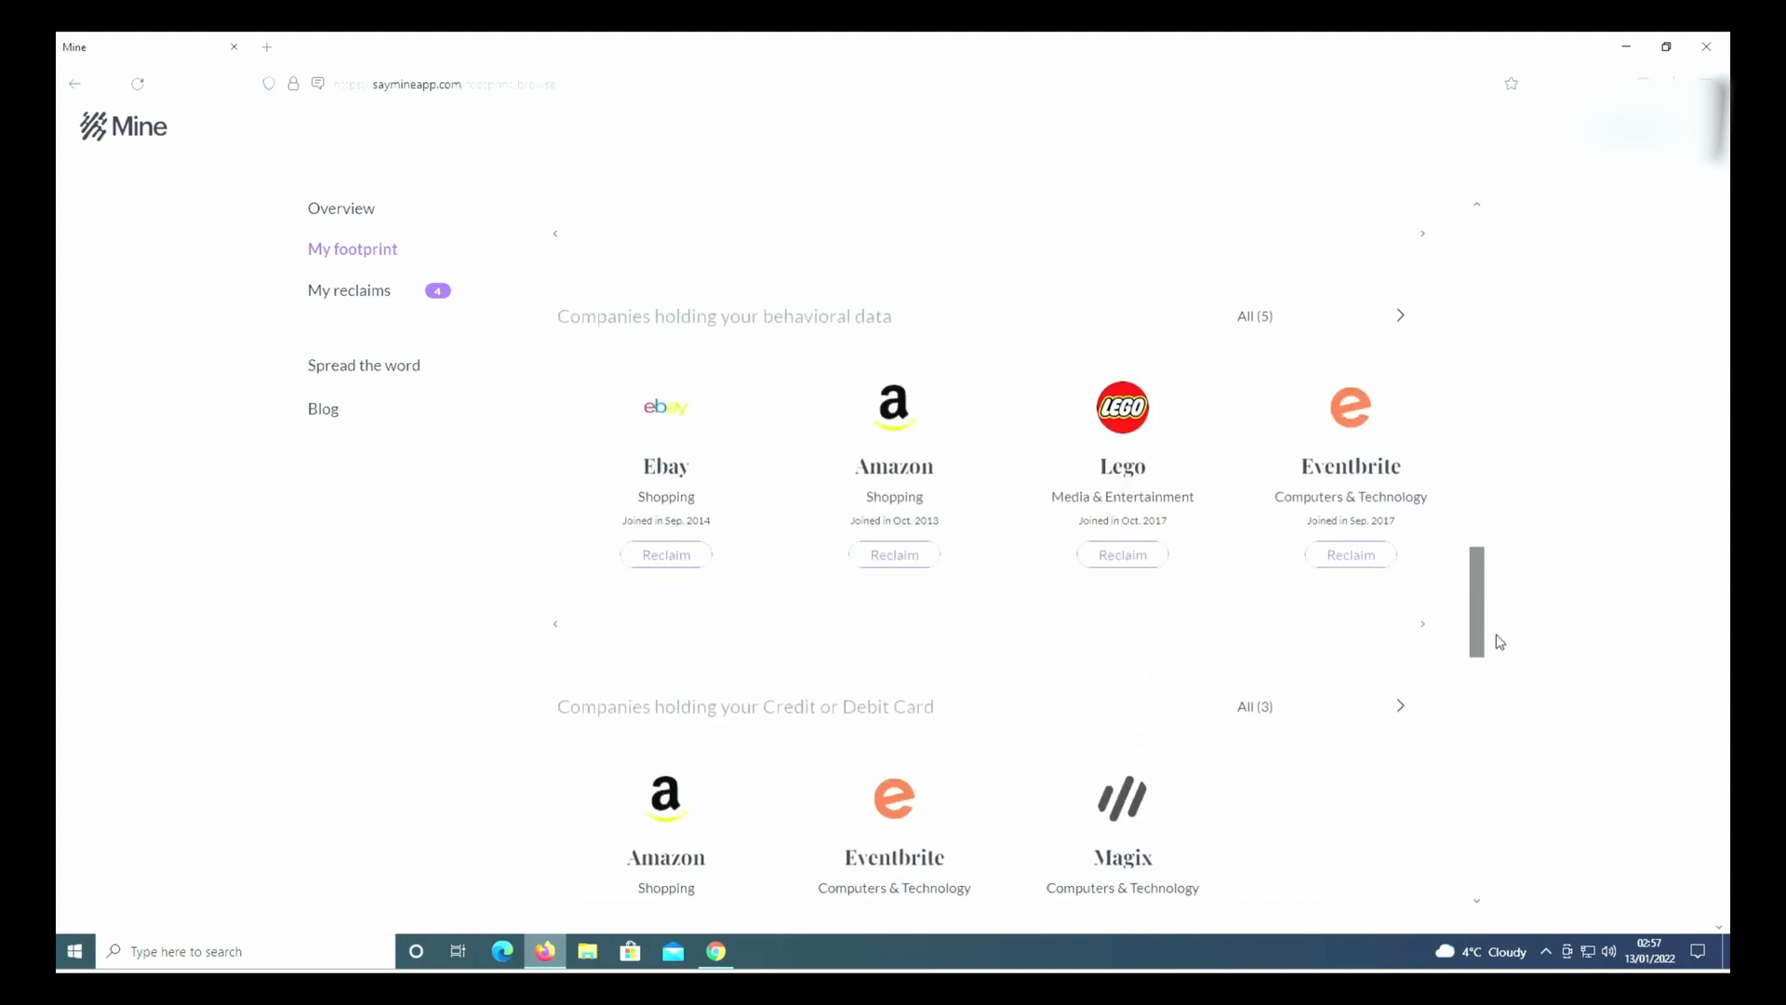
pyautogui.scroll(-3)
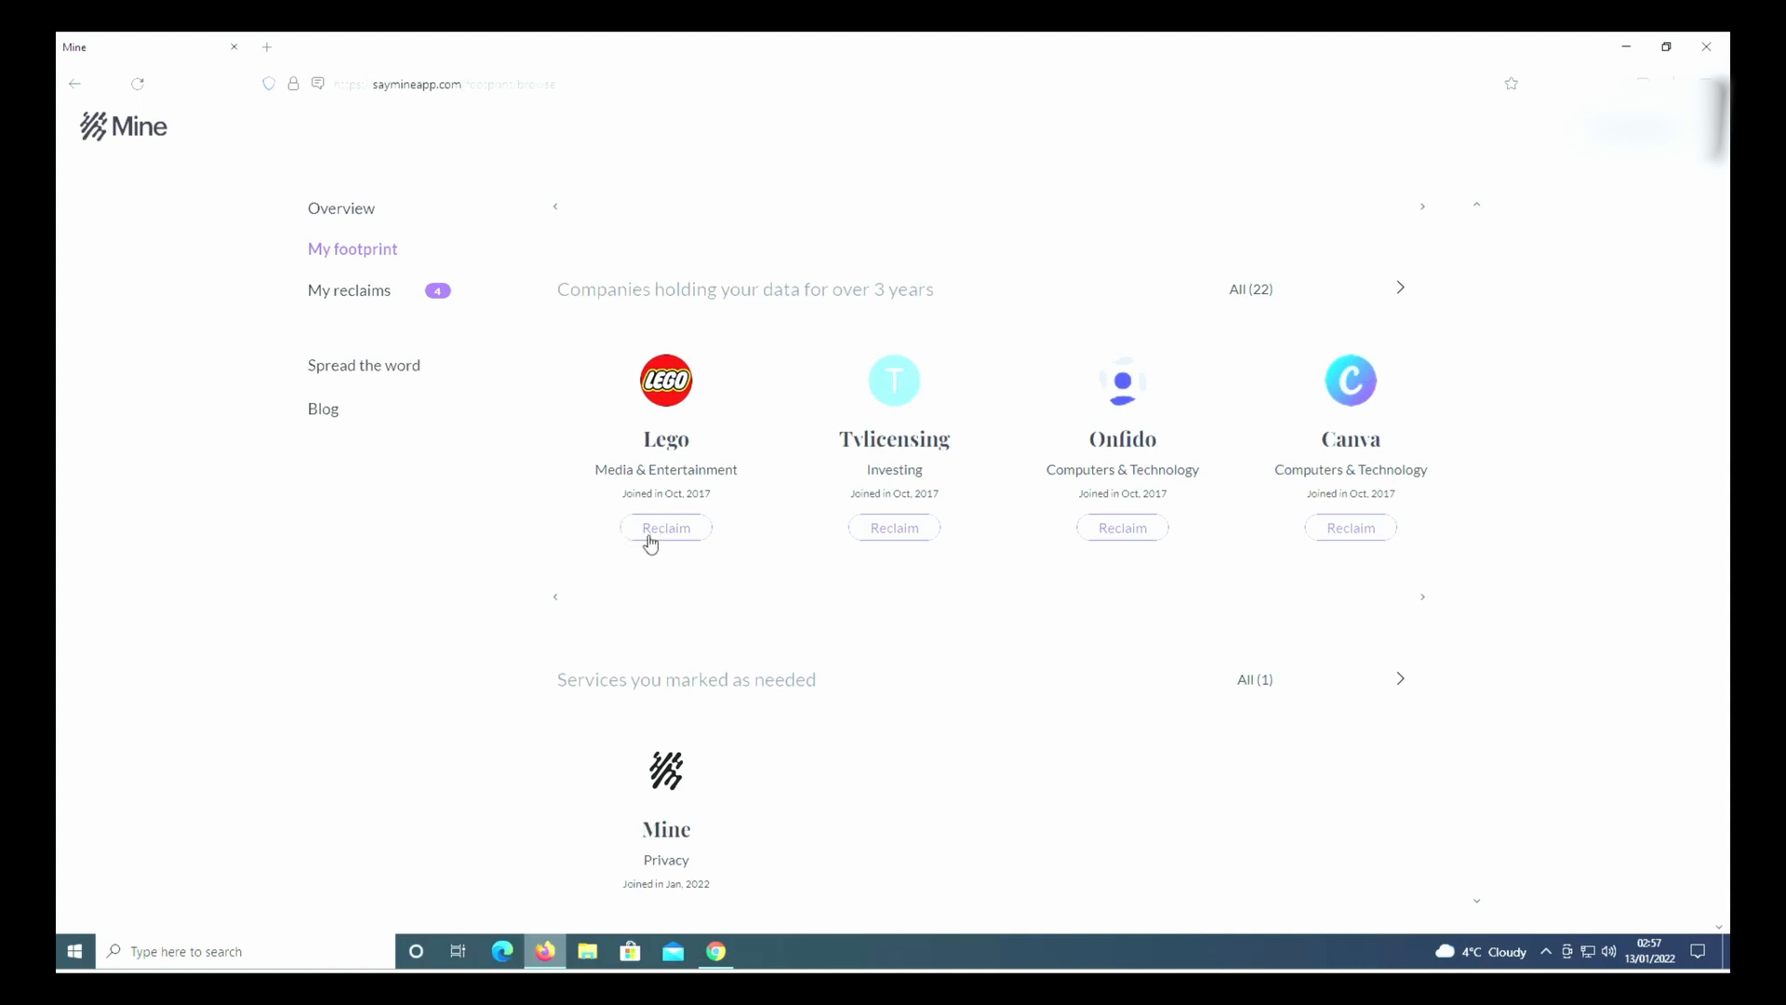
# Review Lego's details with 1679 prior reclaims and request a data reclaim
pyautogui.click(665, 527)
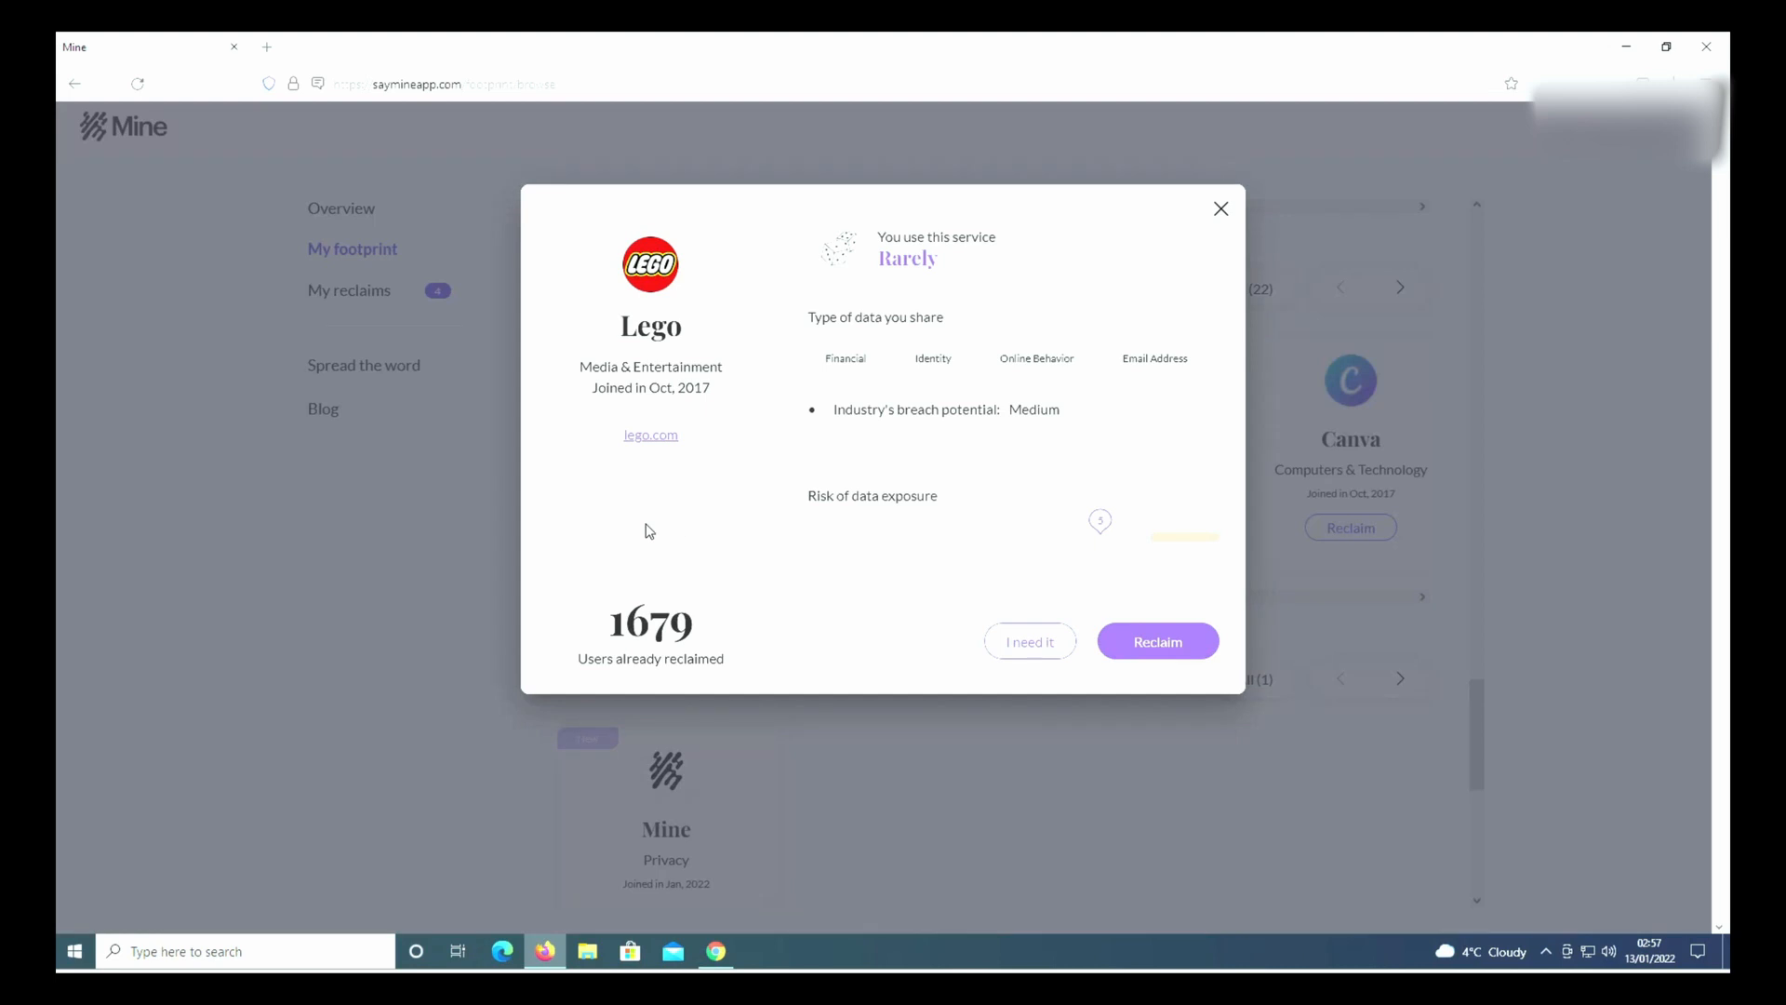
pyautogui.moveTo(1100, 481)
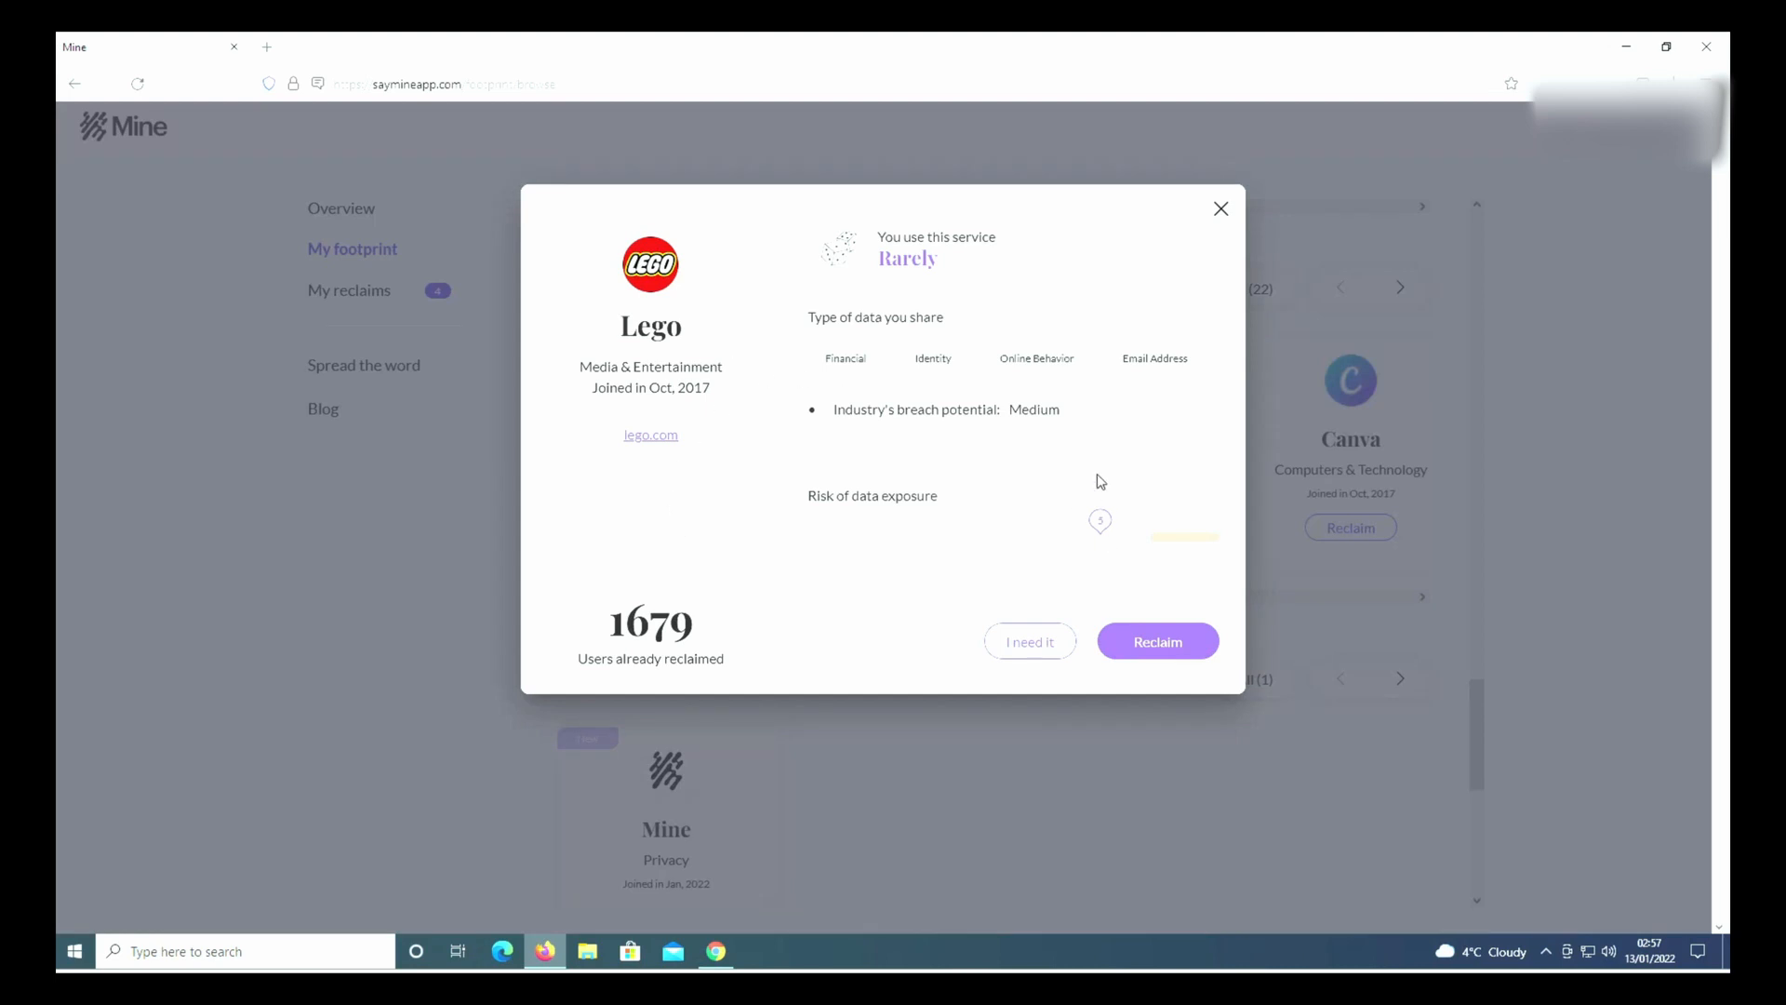
pyautogui.moveTo(1063, 529)
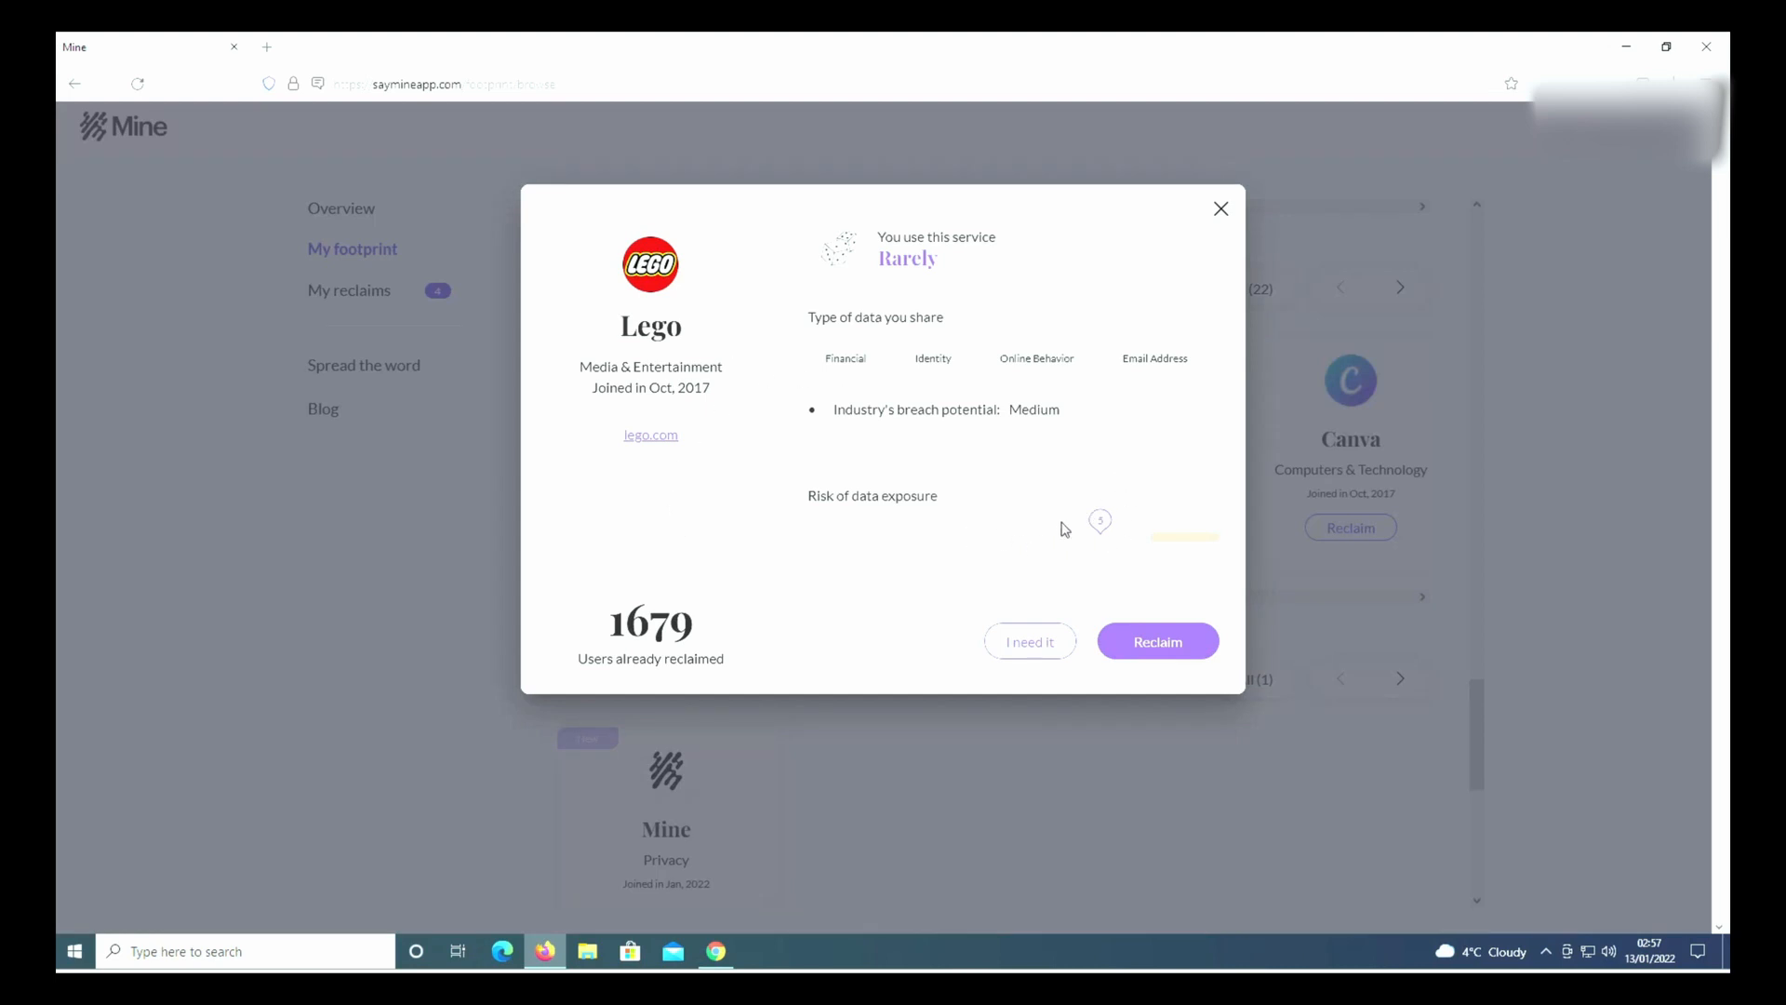
pyautogui.moveTo(897, 521)
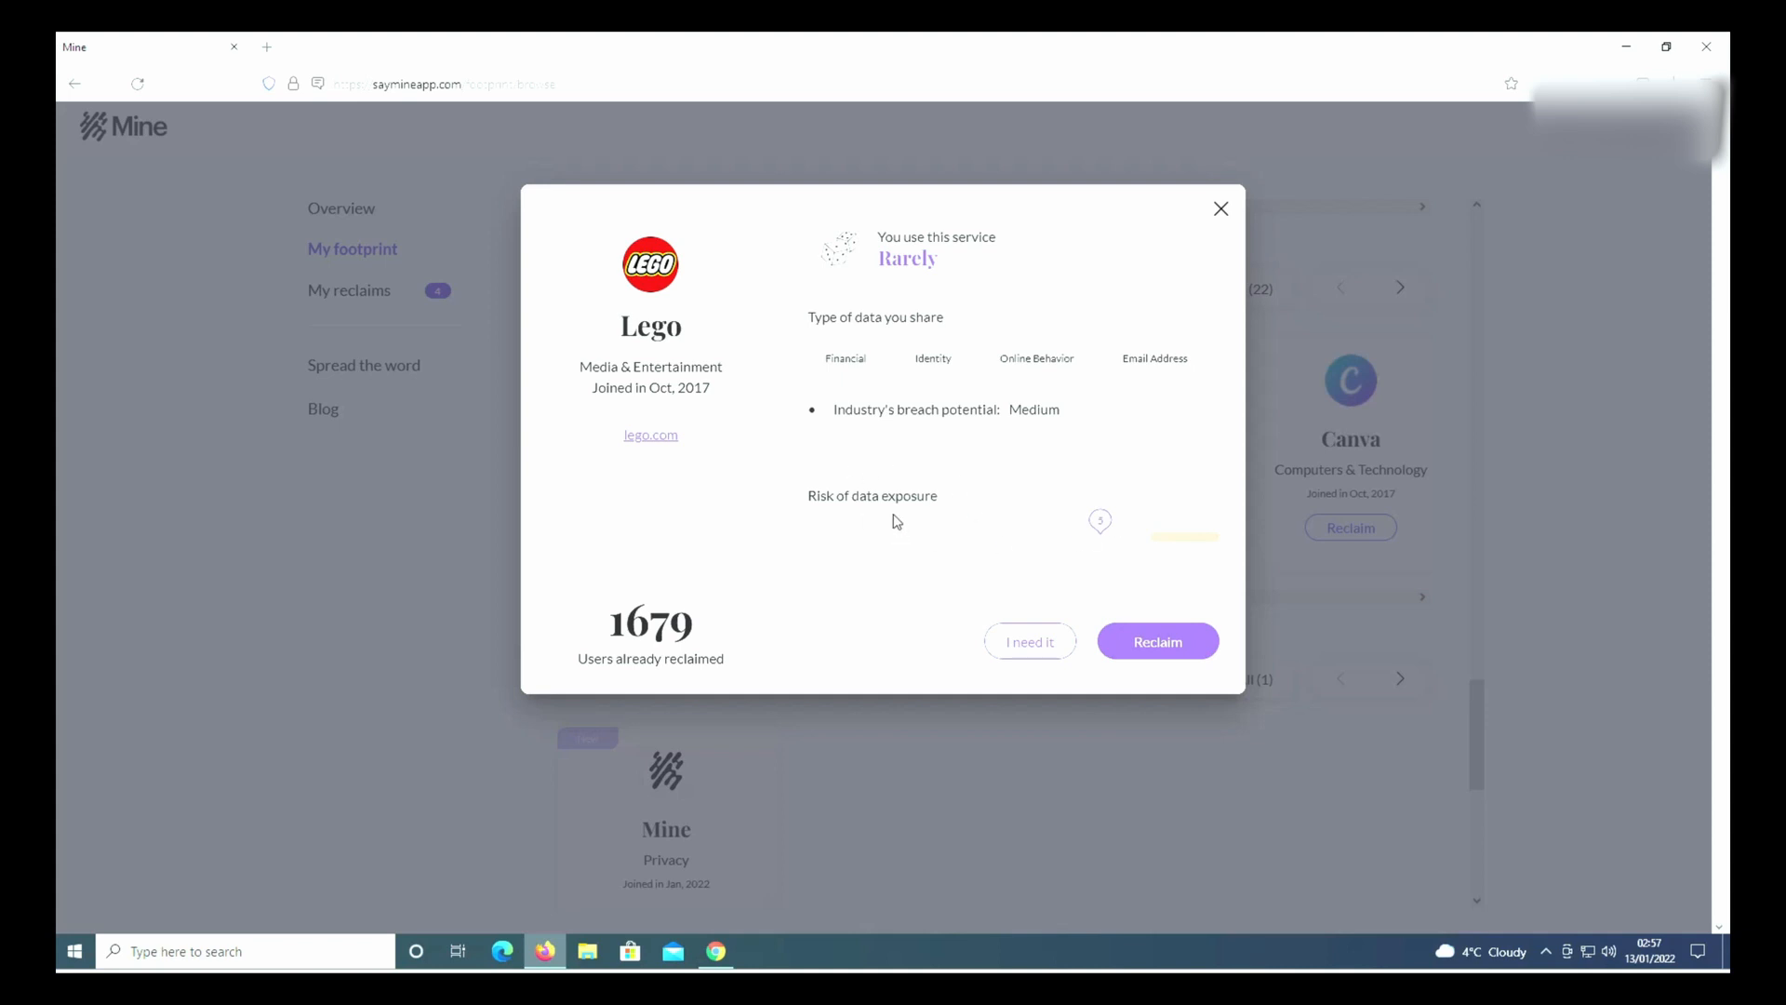
pyautogui.moveTo(1066, 544)
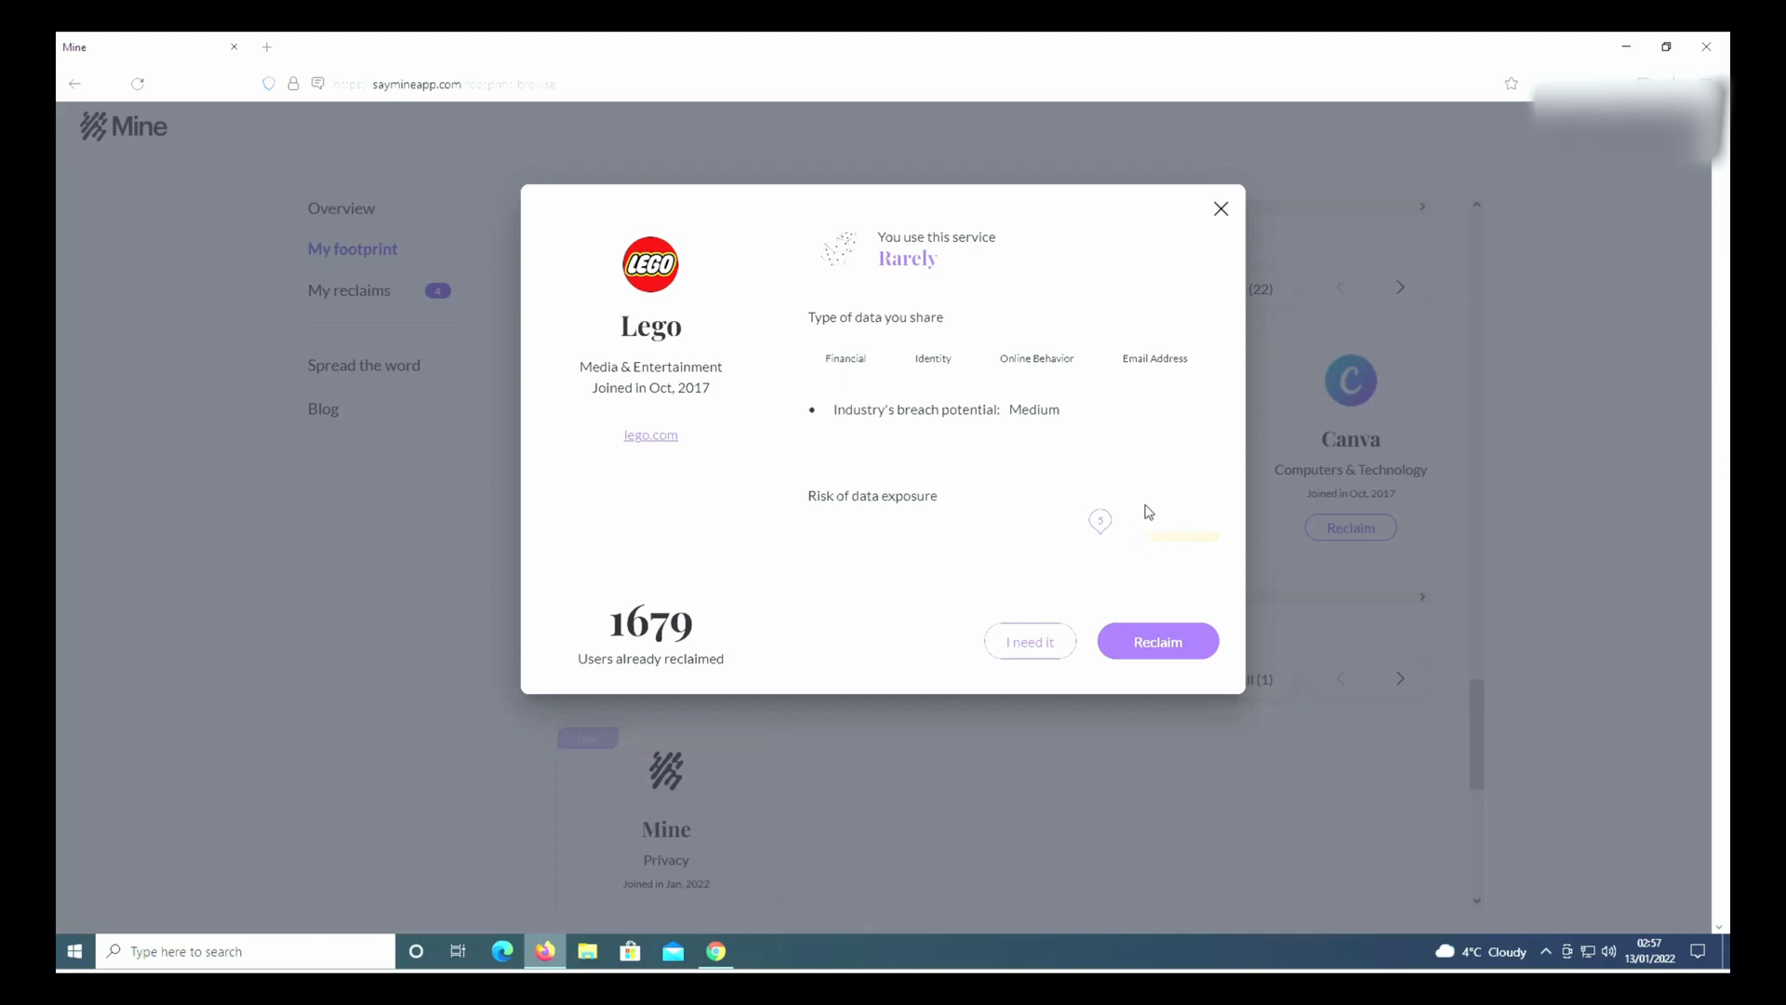
pyautogui.click(1156, 640)
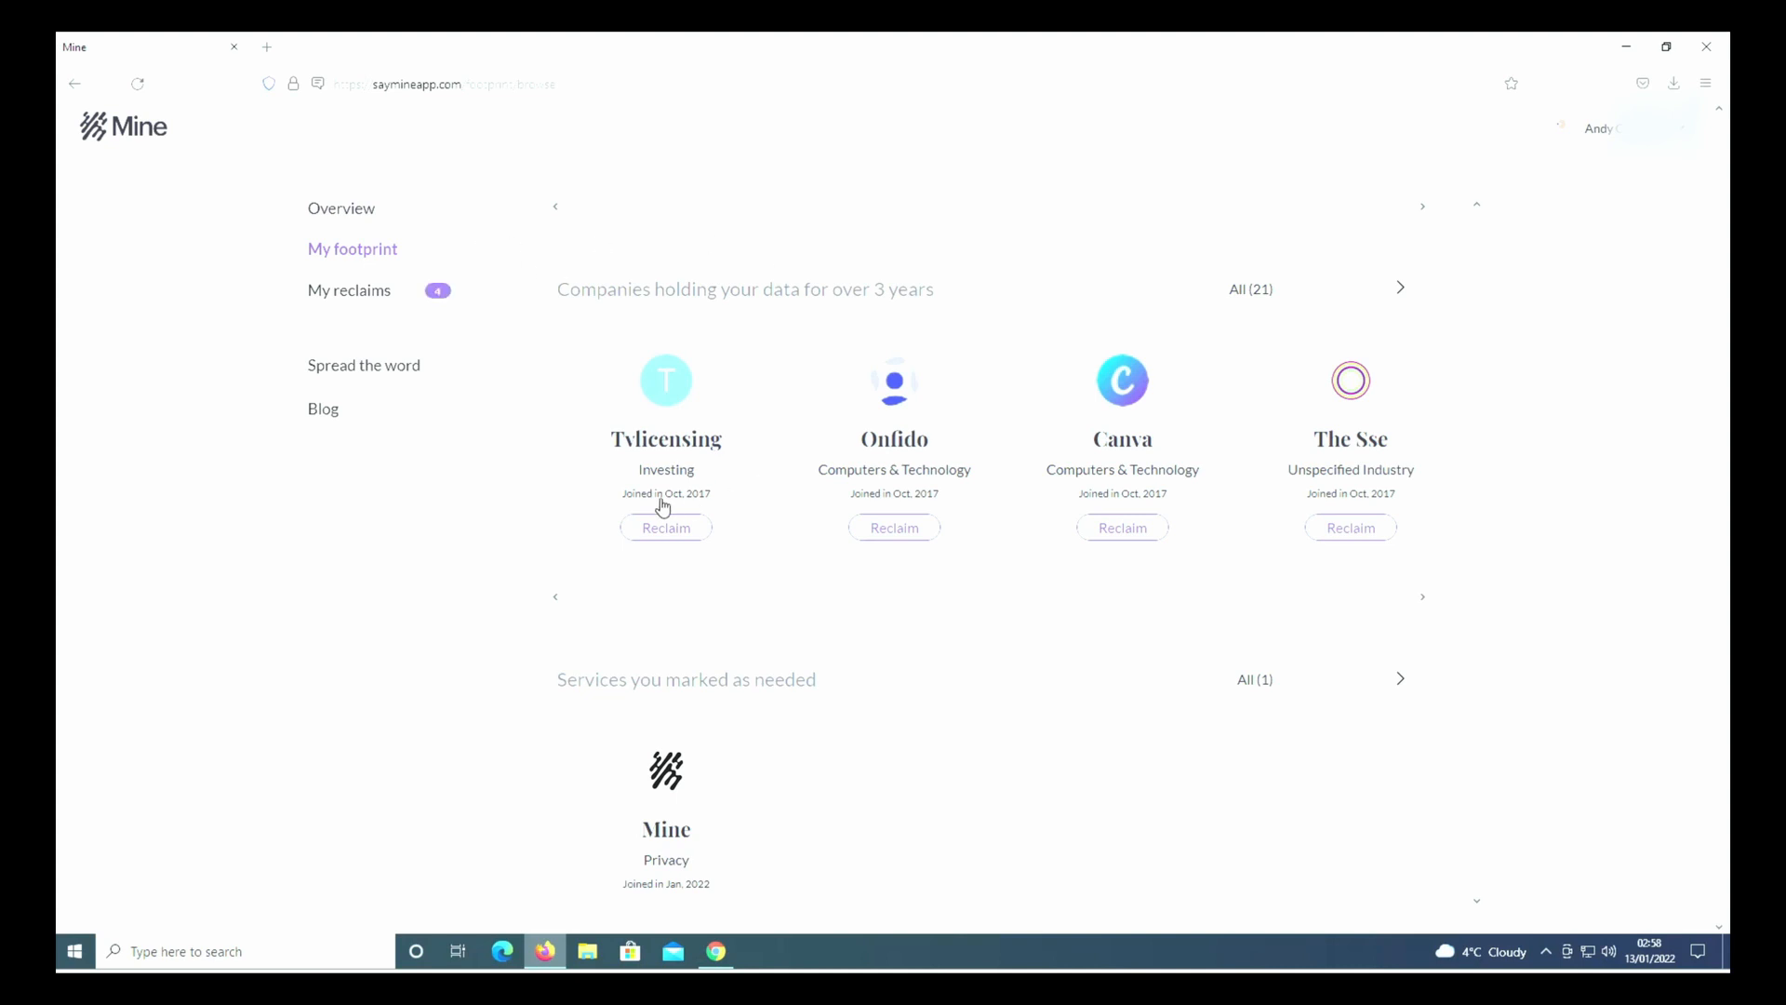
pyautogui.scroll(-3)
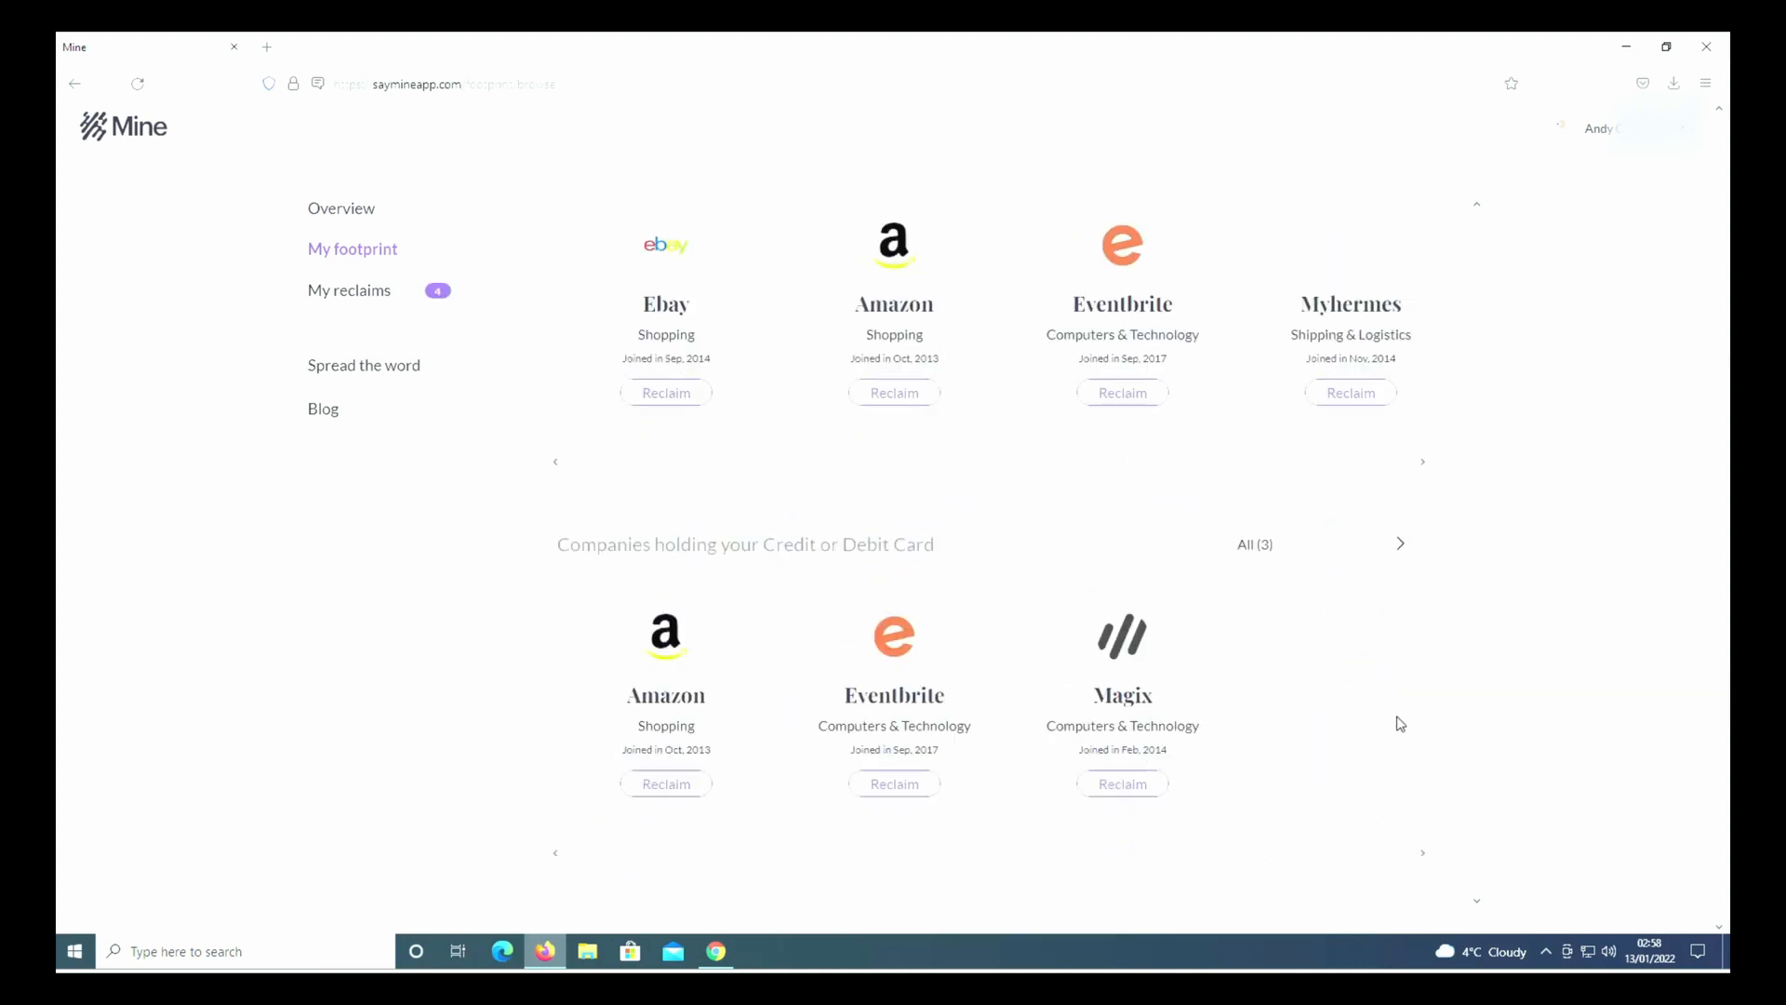
pyautogui.scroll(-3)
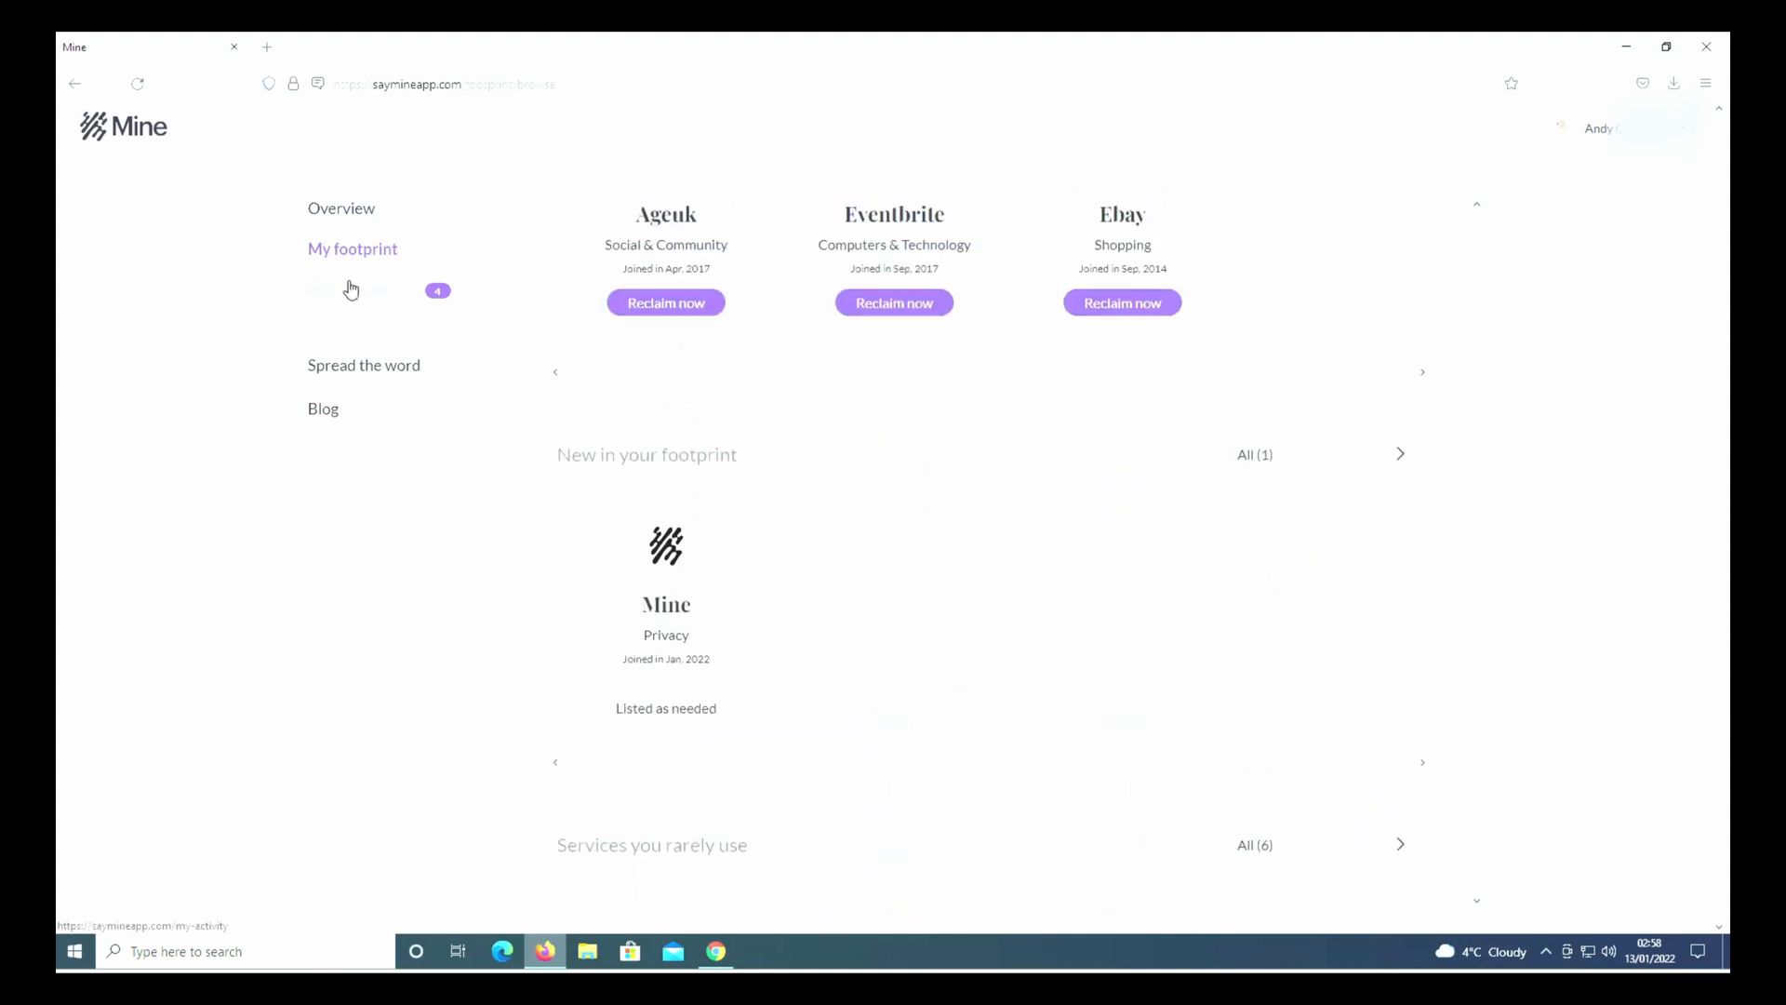
pyautogui.click(350, 290)
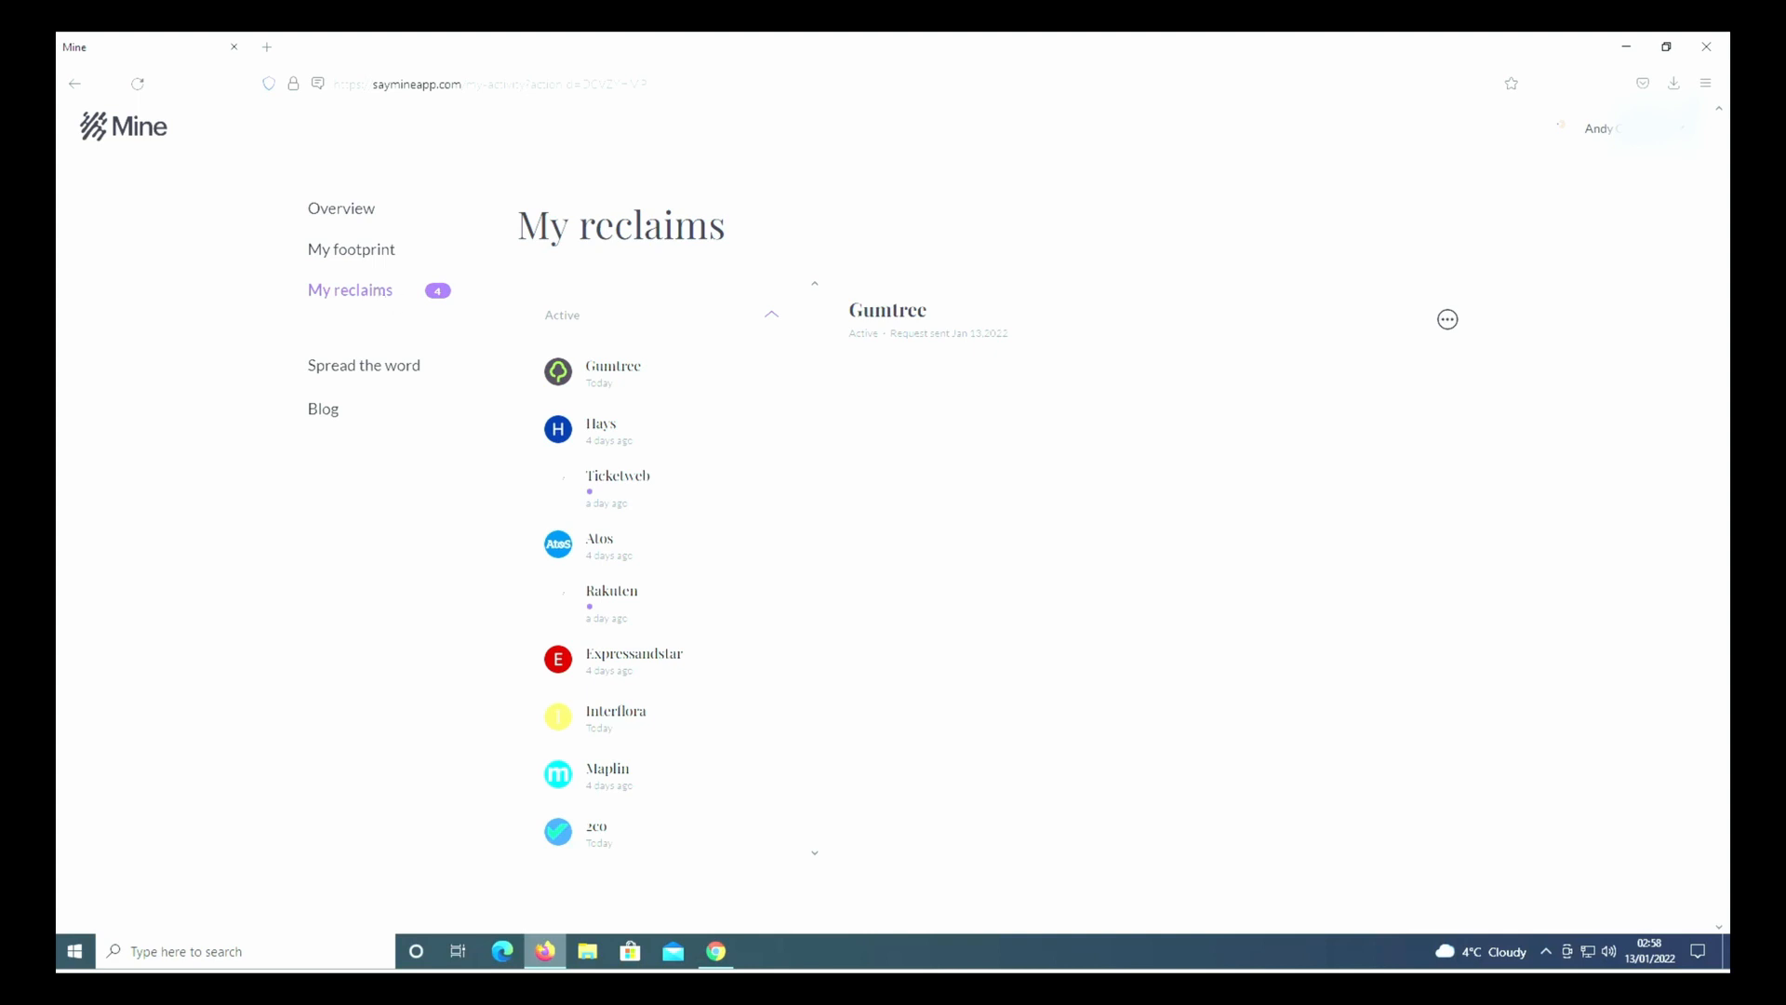
pyautogui.moveTo(822, 402)
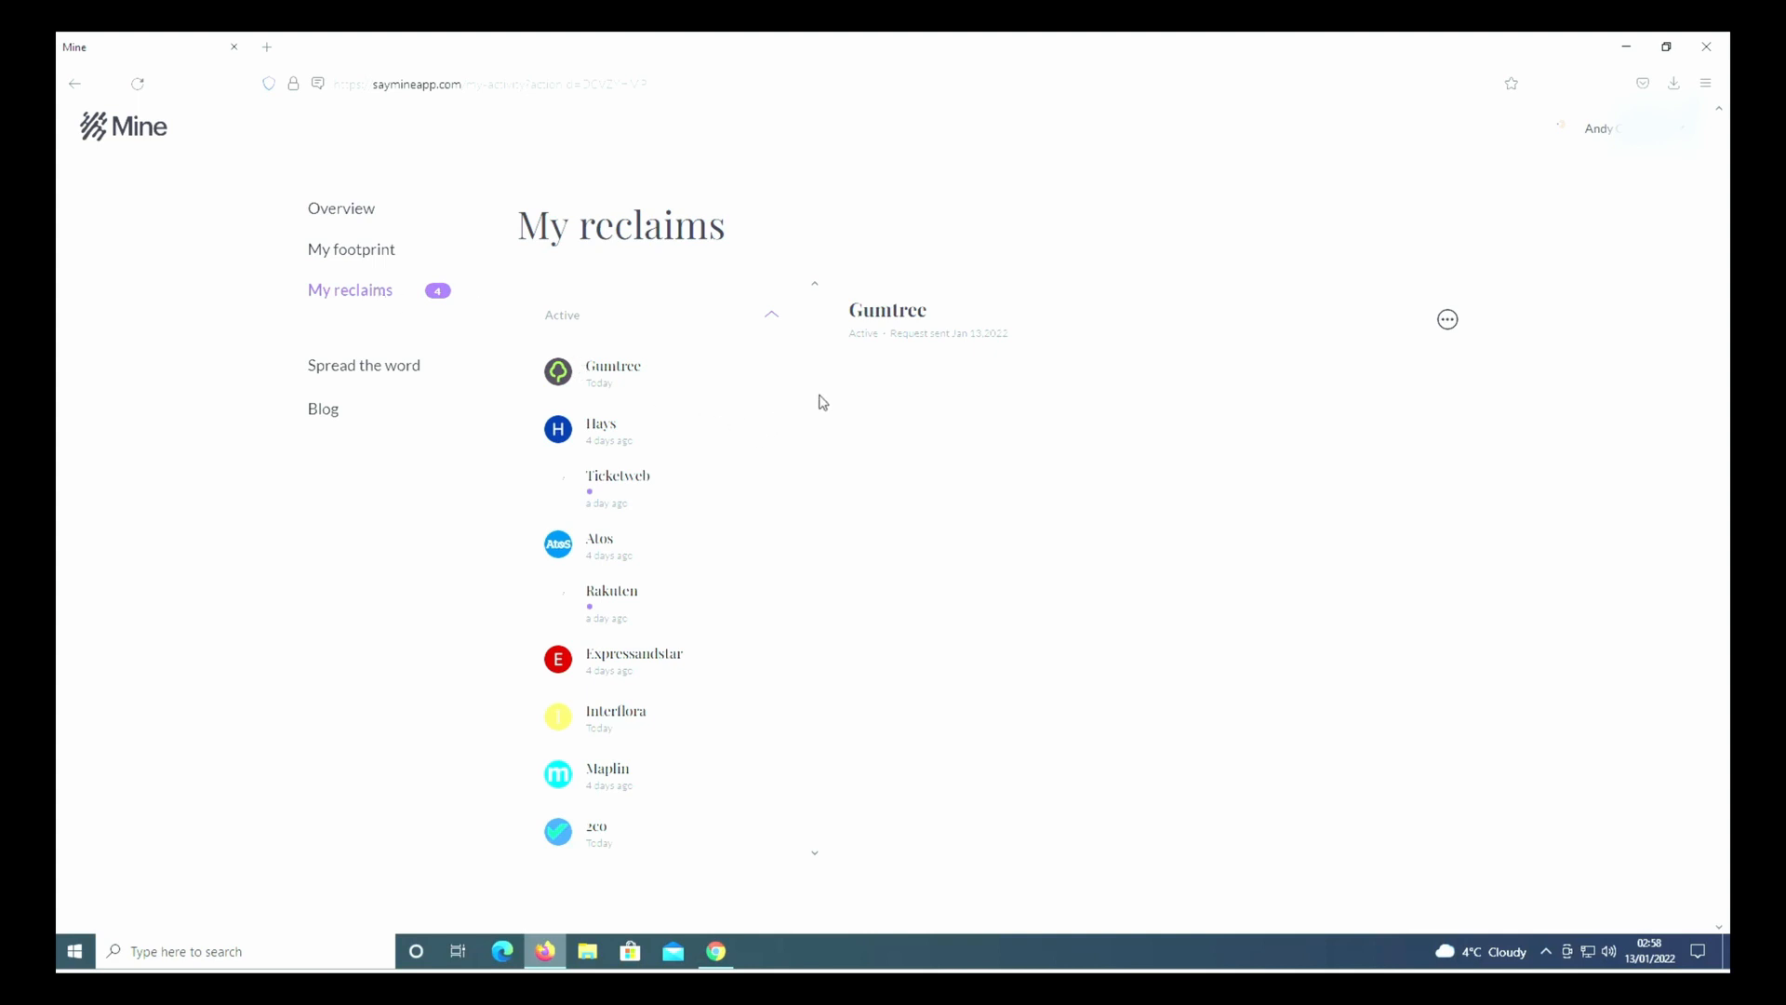
pyautogui.scroll(-3)
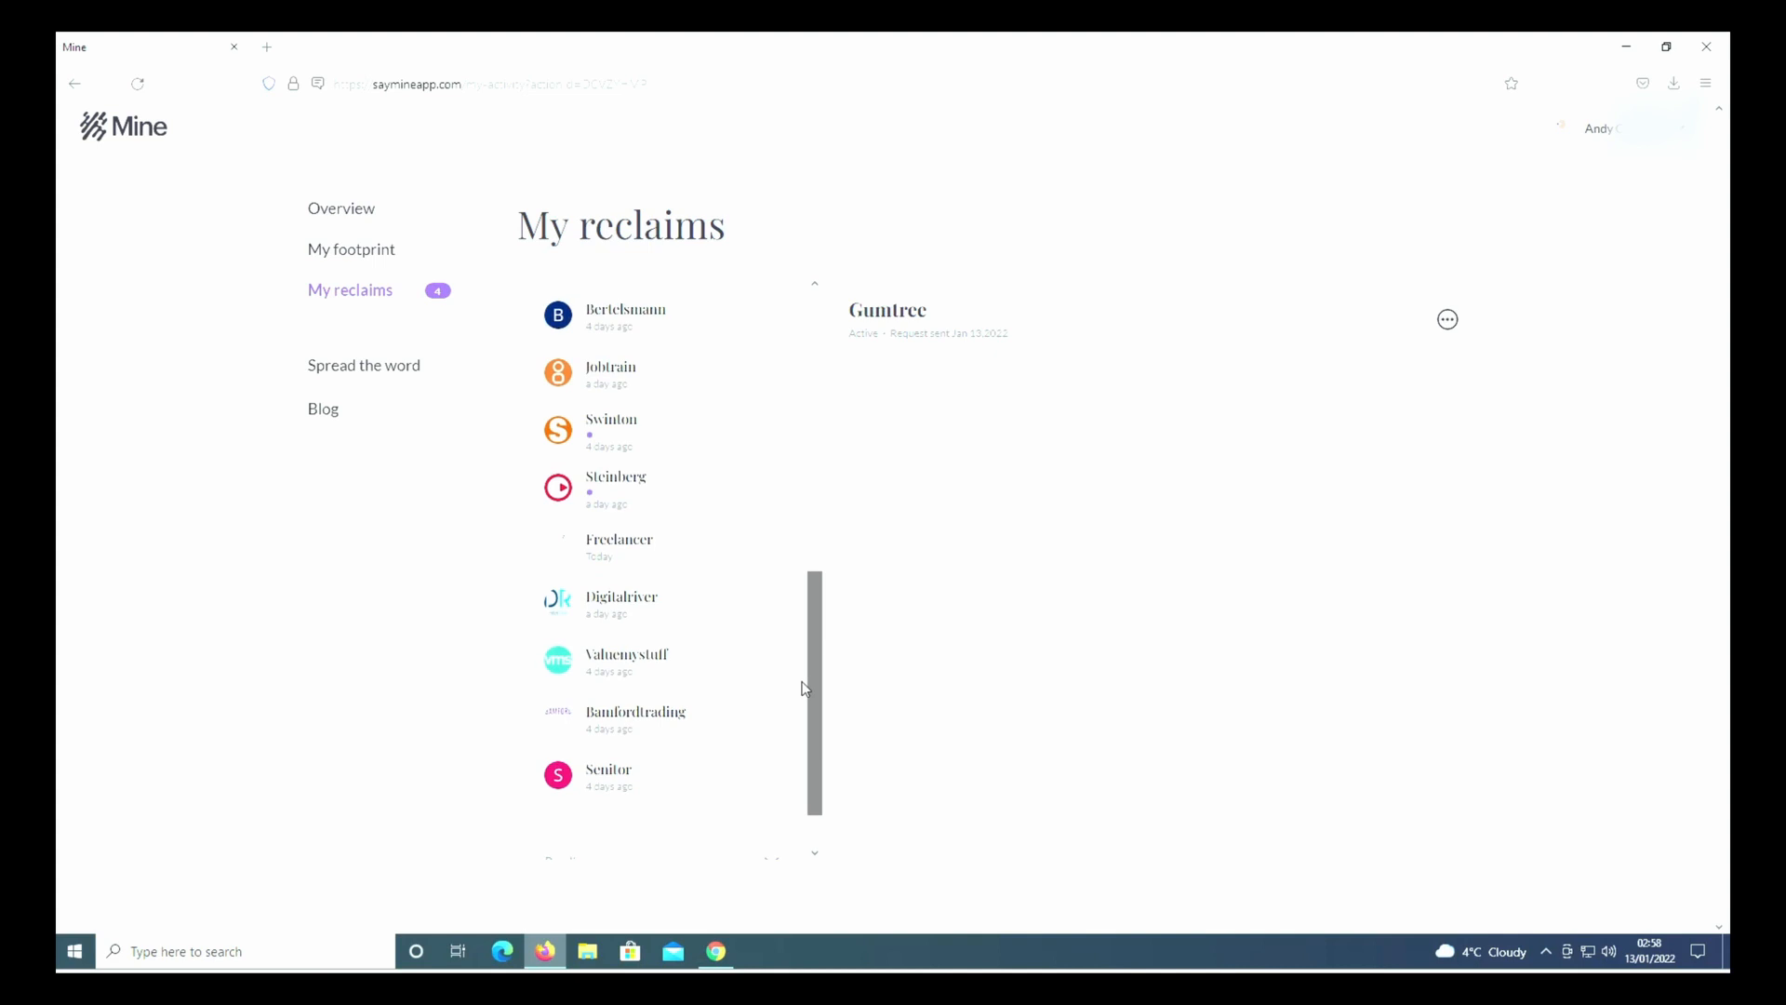
pyautogui.scroll(3)
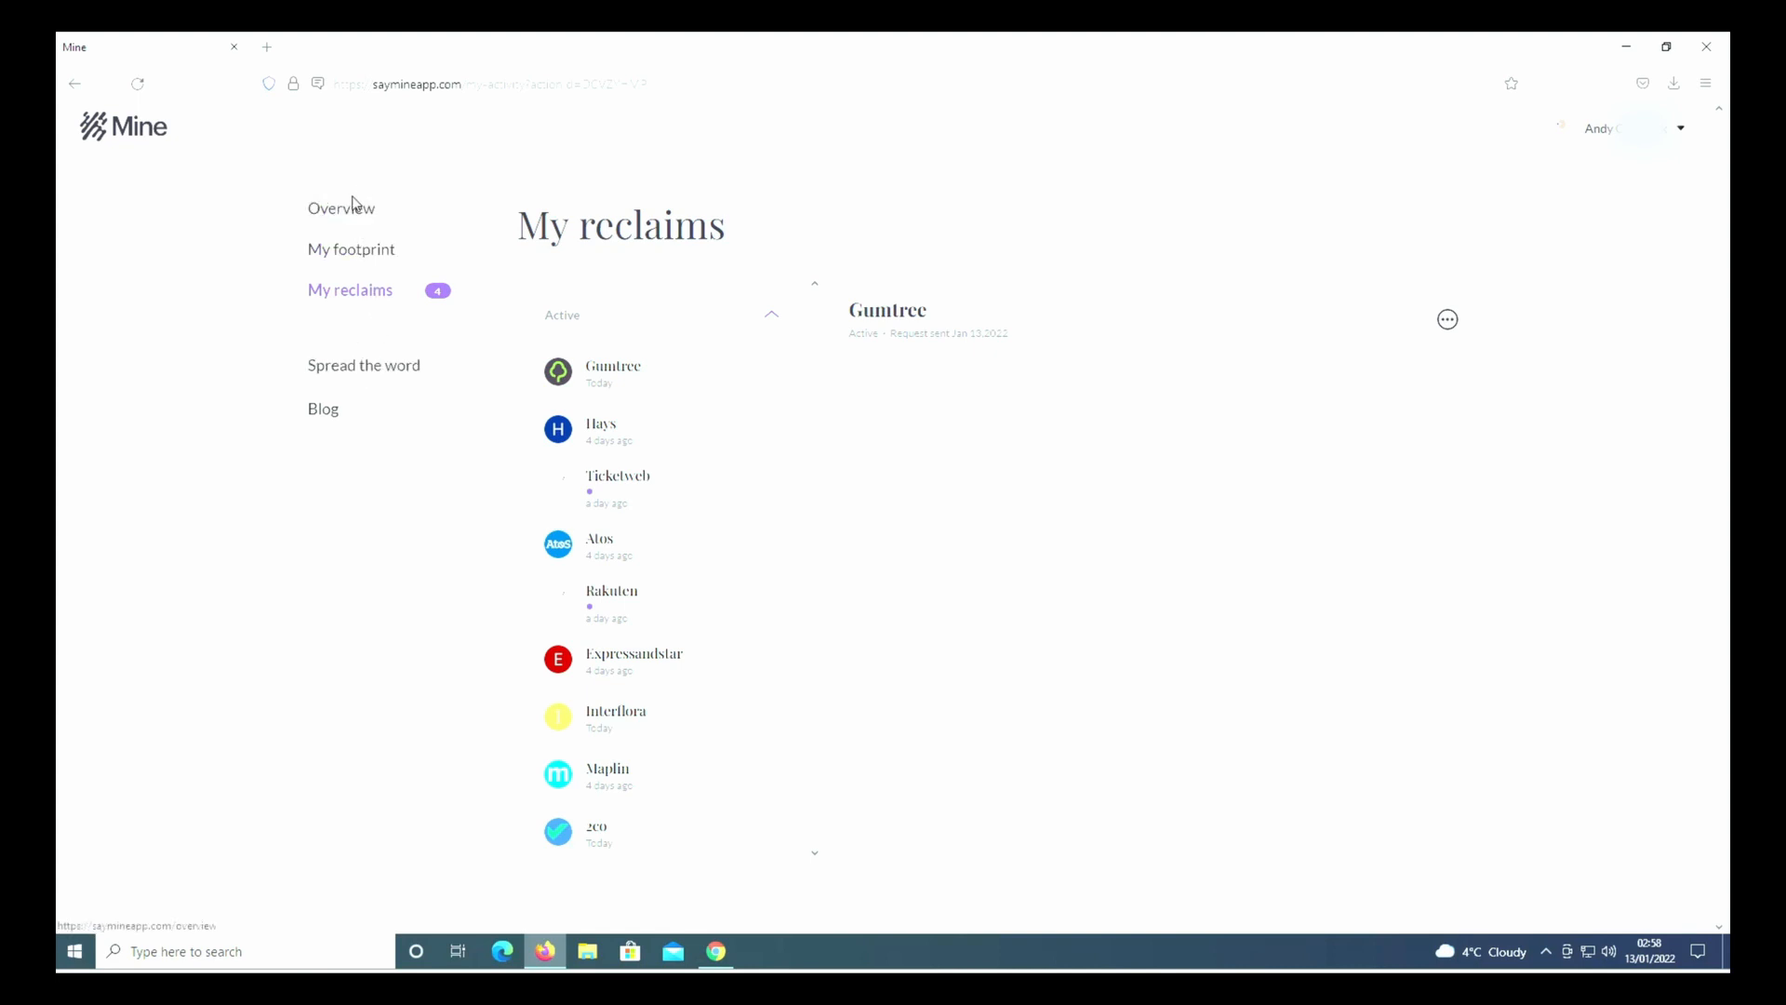
# Return to the Overview dashboard showing 4 companies awaiting response
pyautogui.click(342, 208)
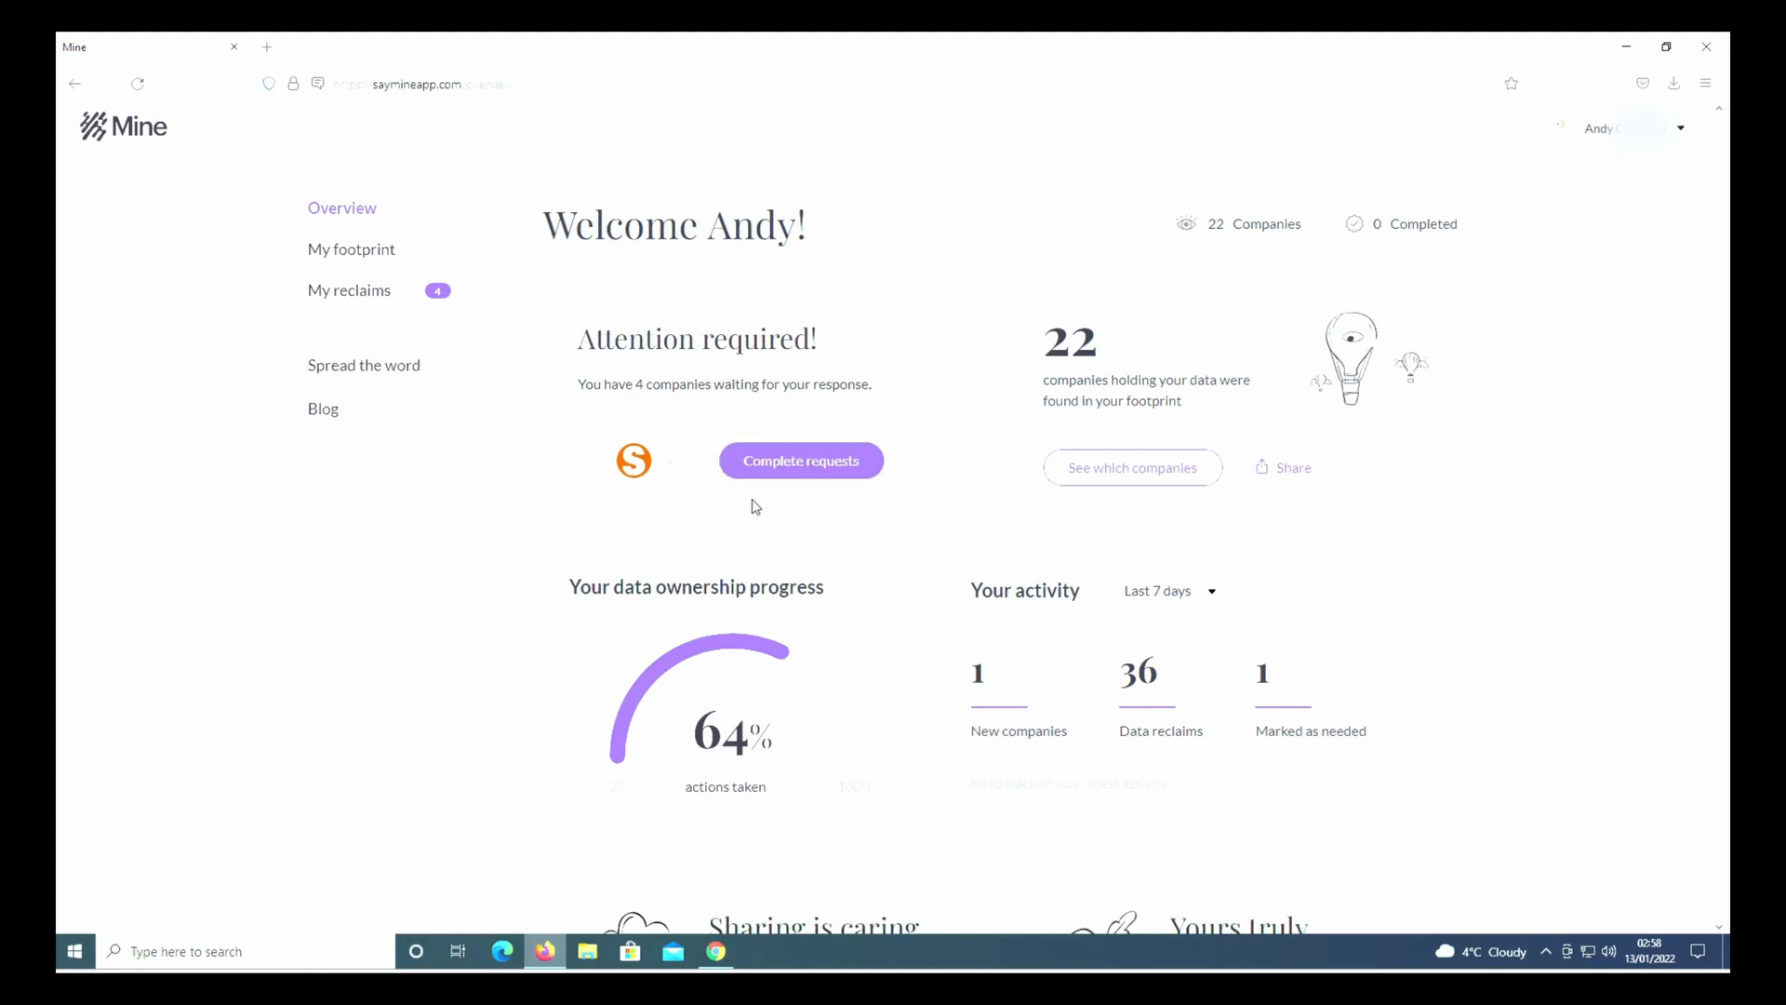
pyautogui.moveTo(679, 447)
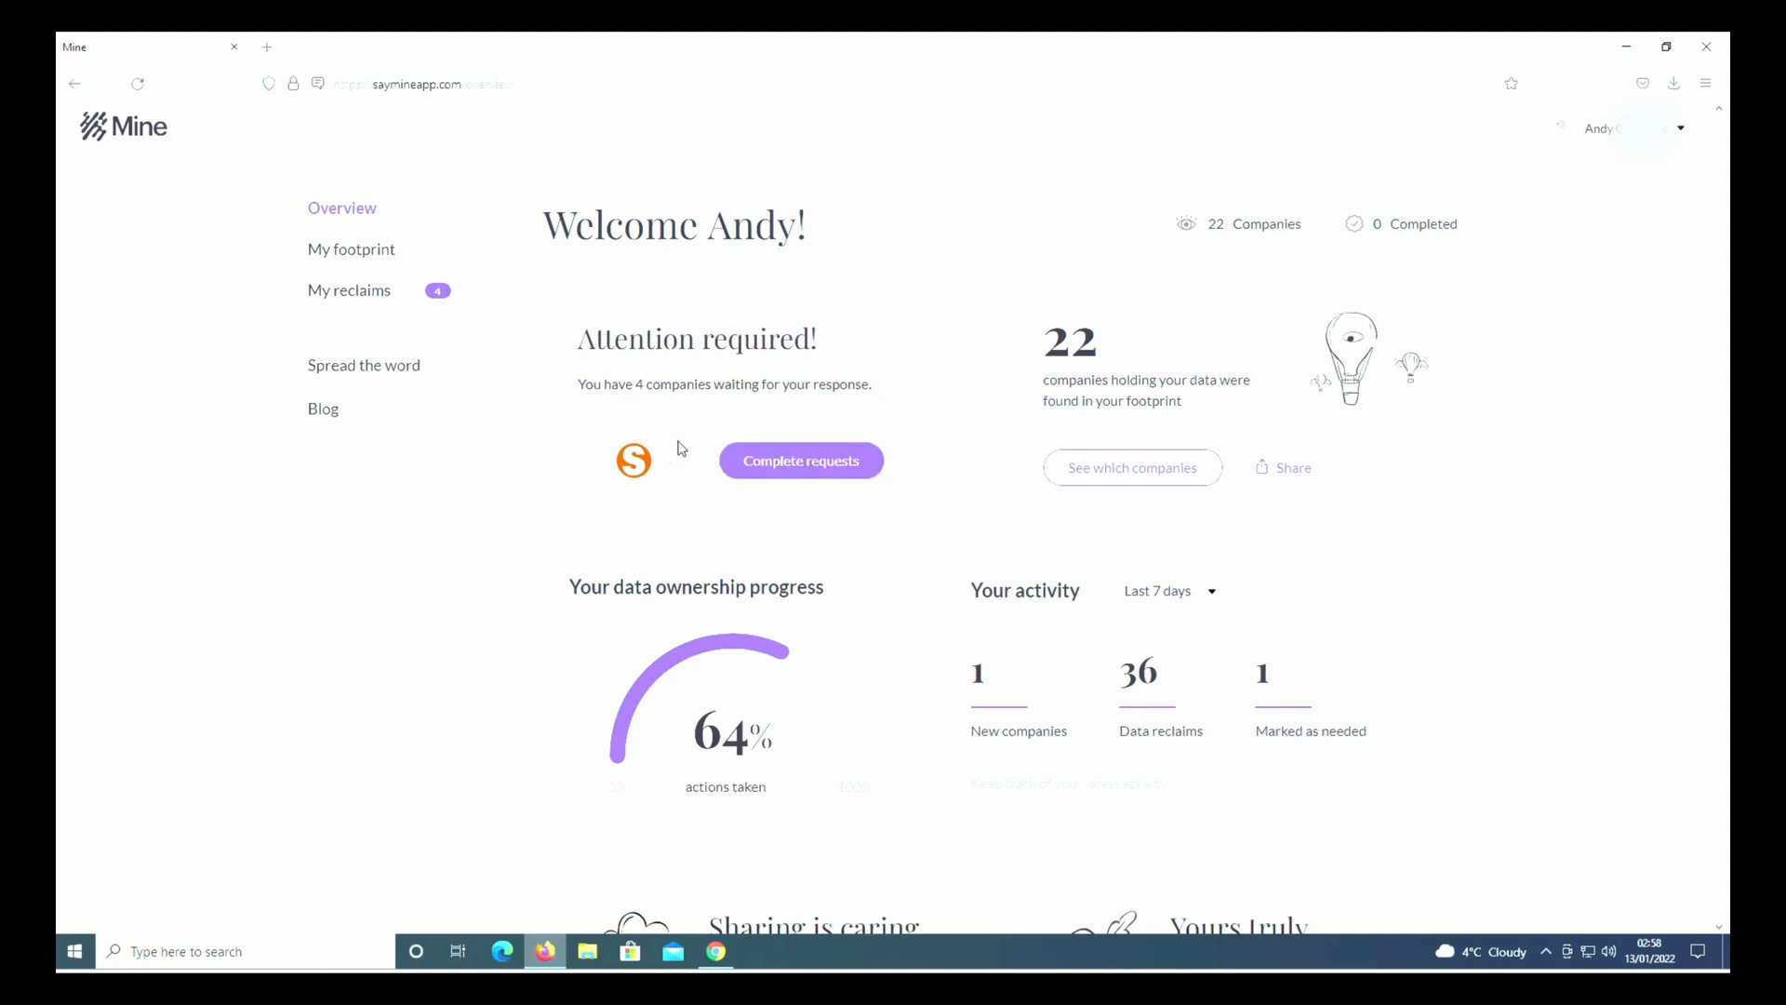
# Open My reclaims and view the Hays reclaim request
pyautogui.click(350, 291)
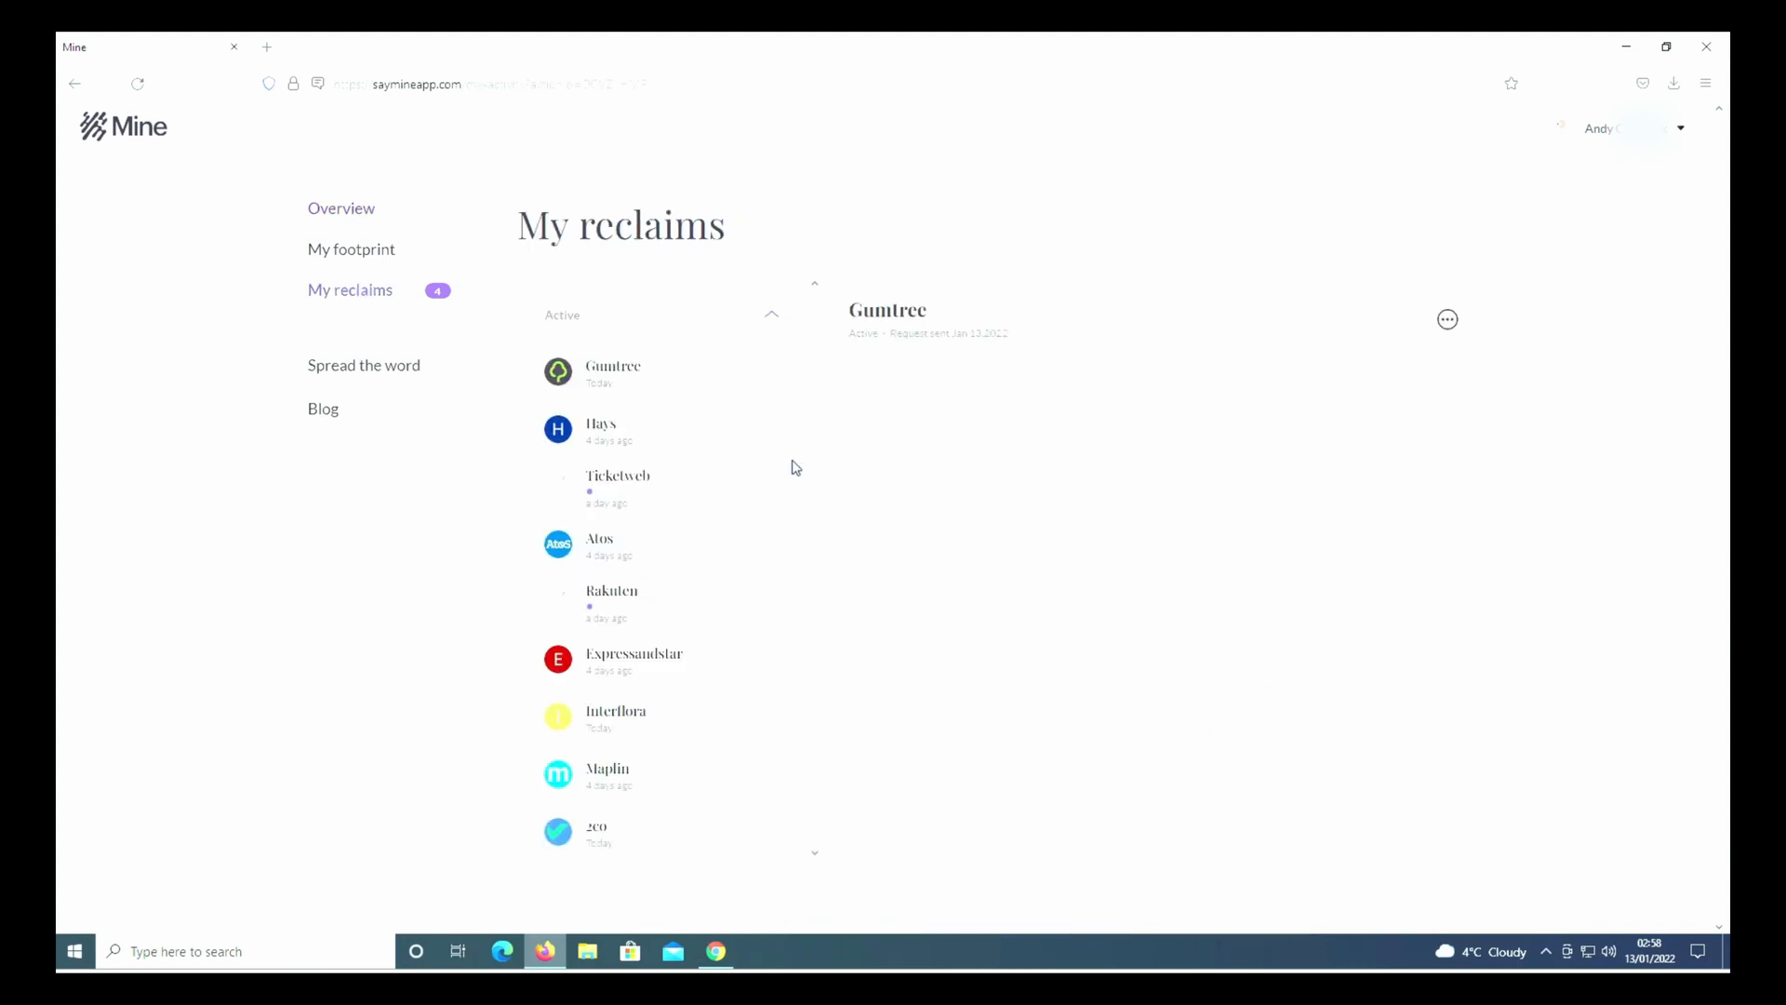
pyautogui.moveTo(601, 433)
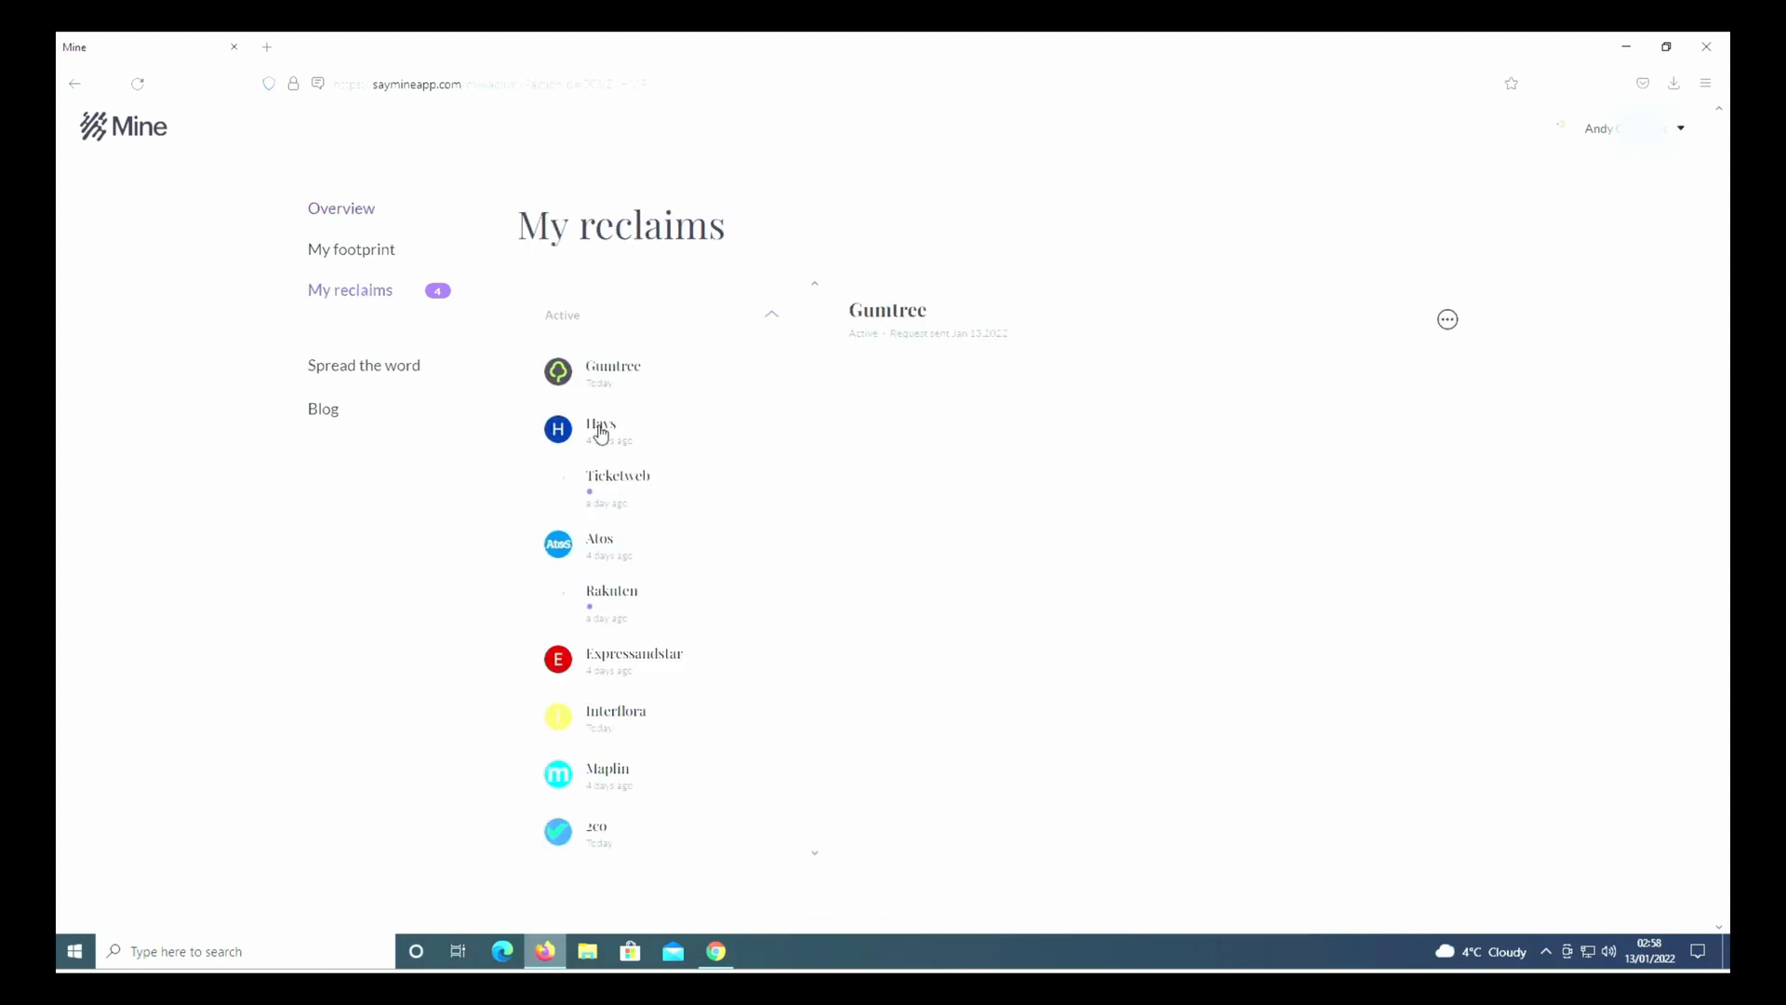
pyautogui.click(600, 431)
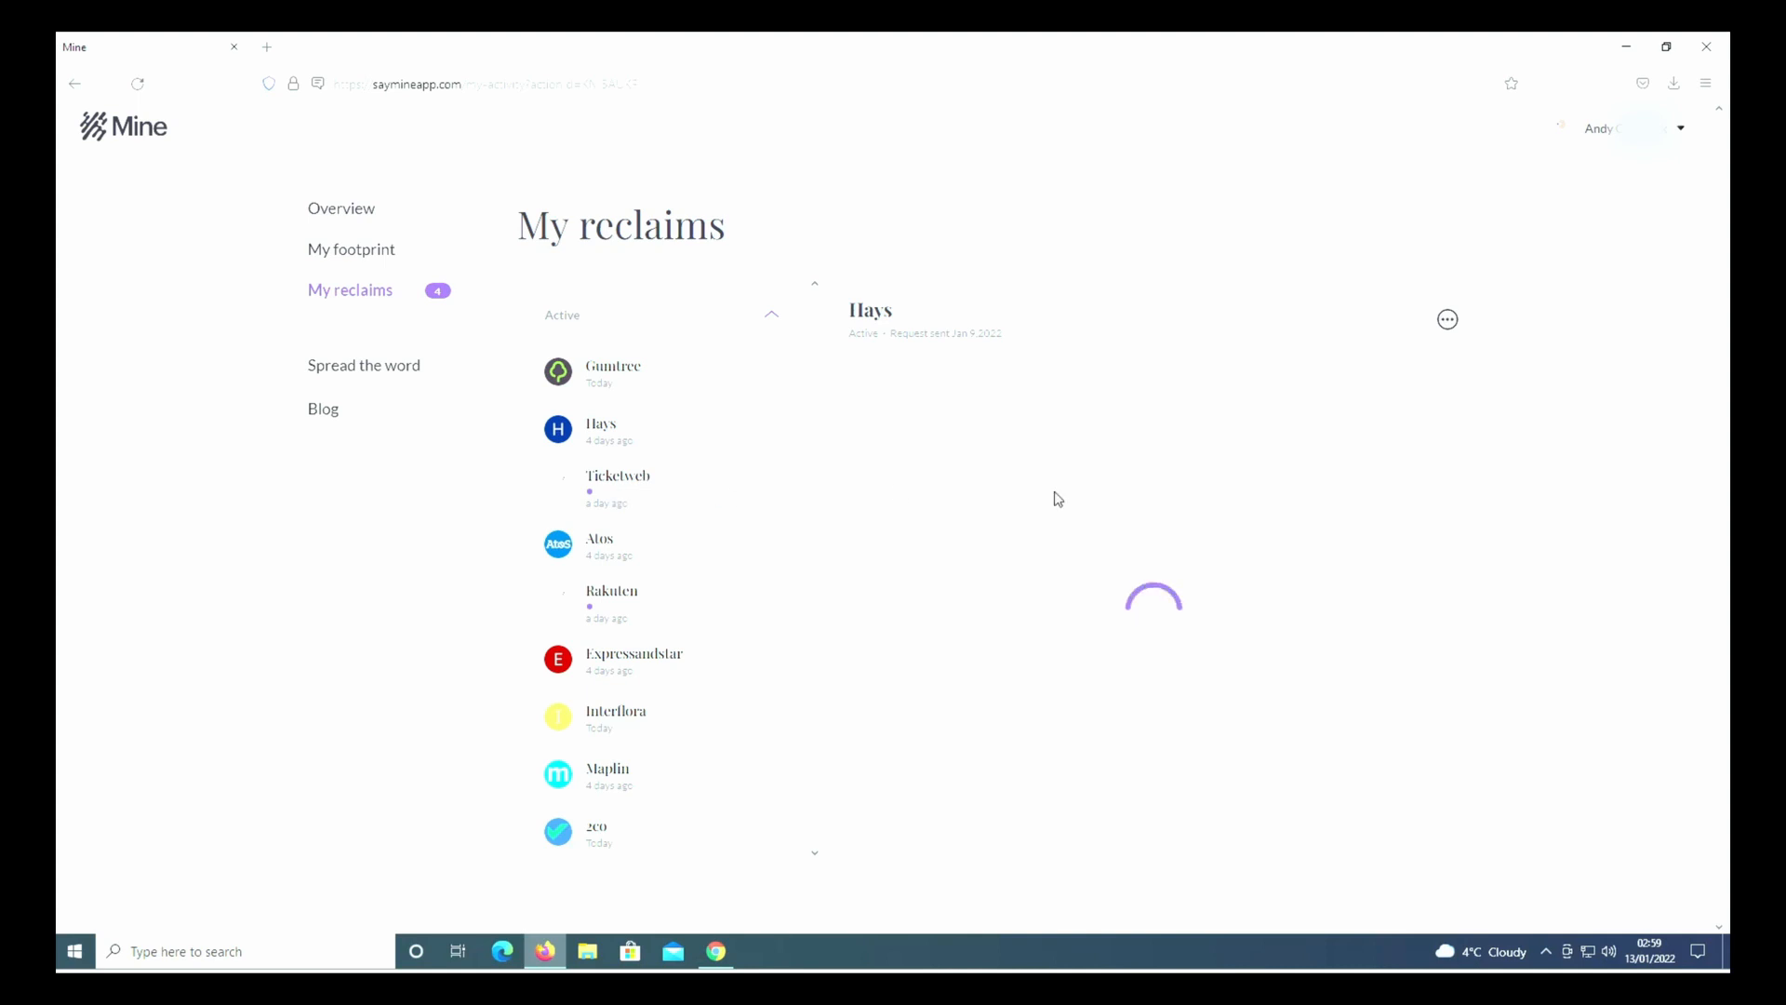
pyautogui.click(600, 431)
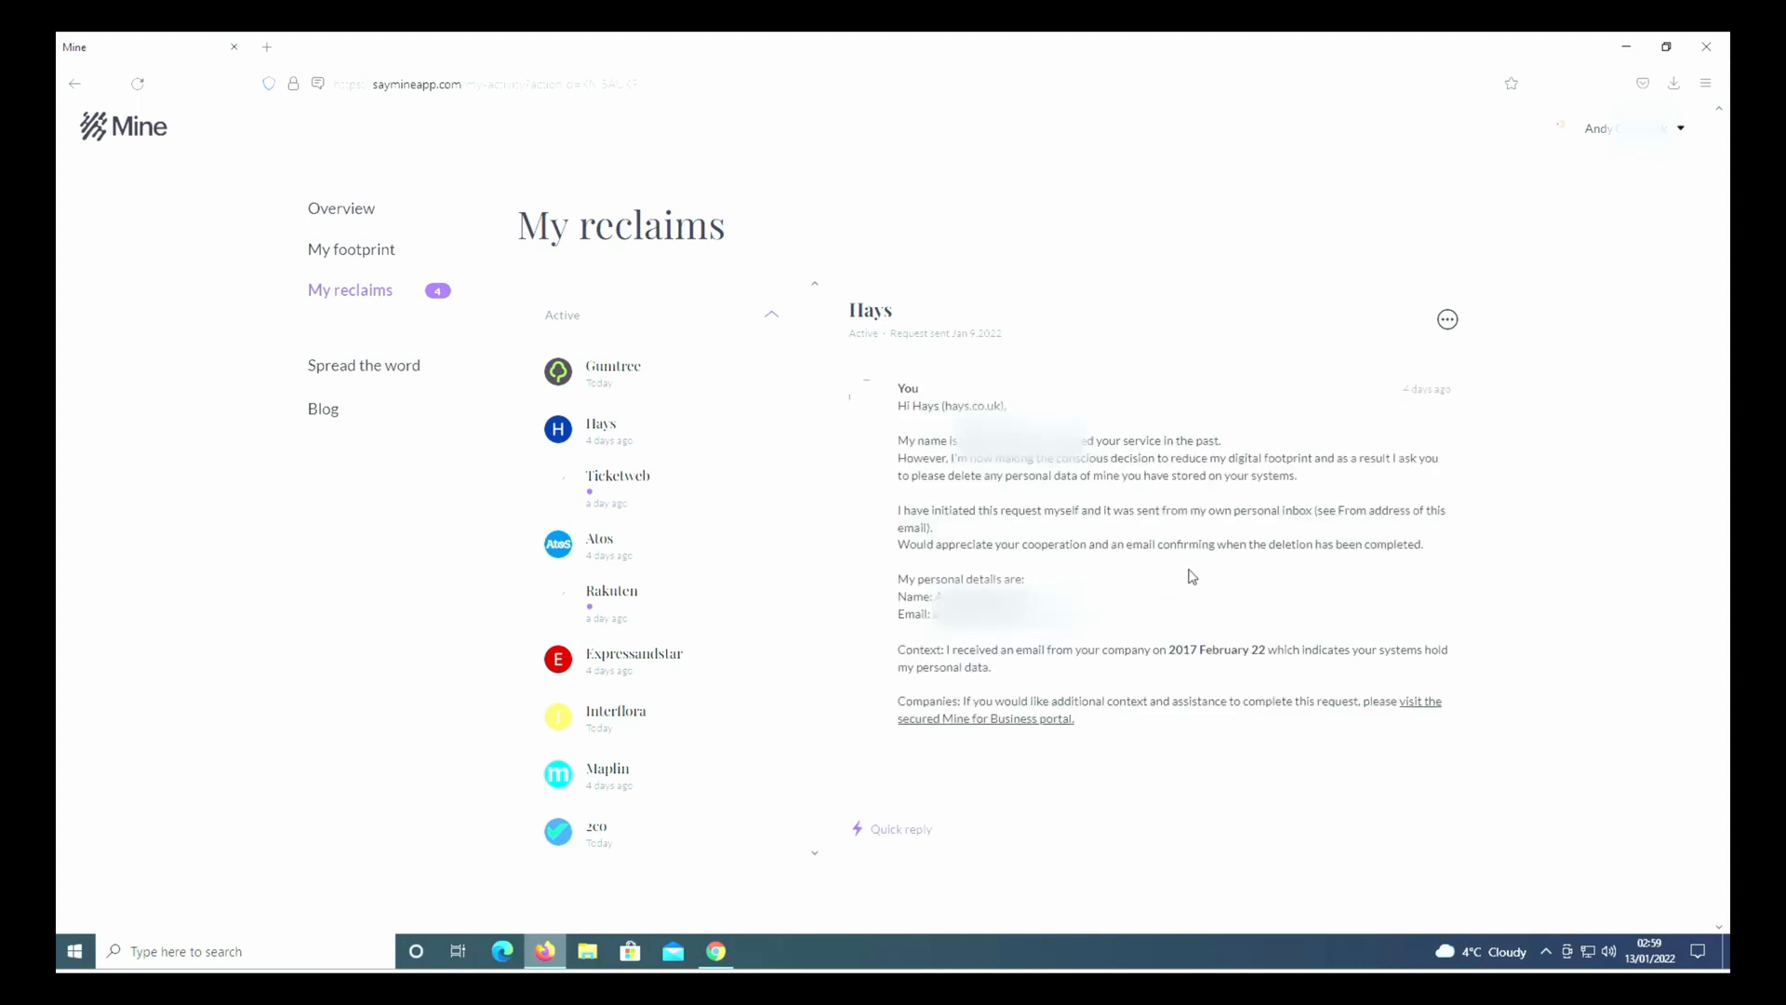
pyautogui.moveTo(1191, 577)
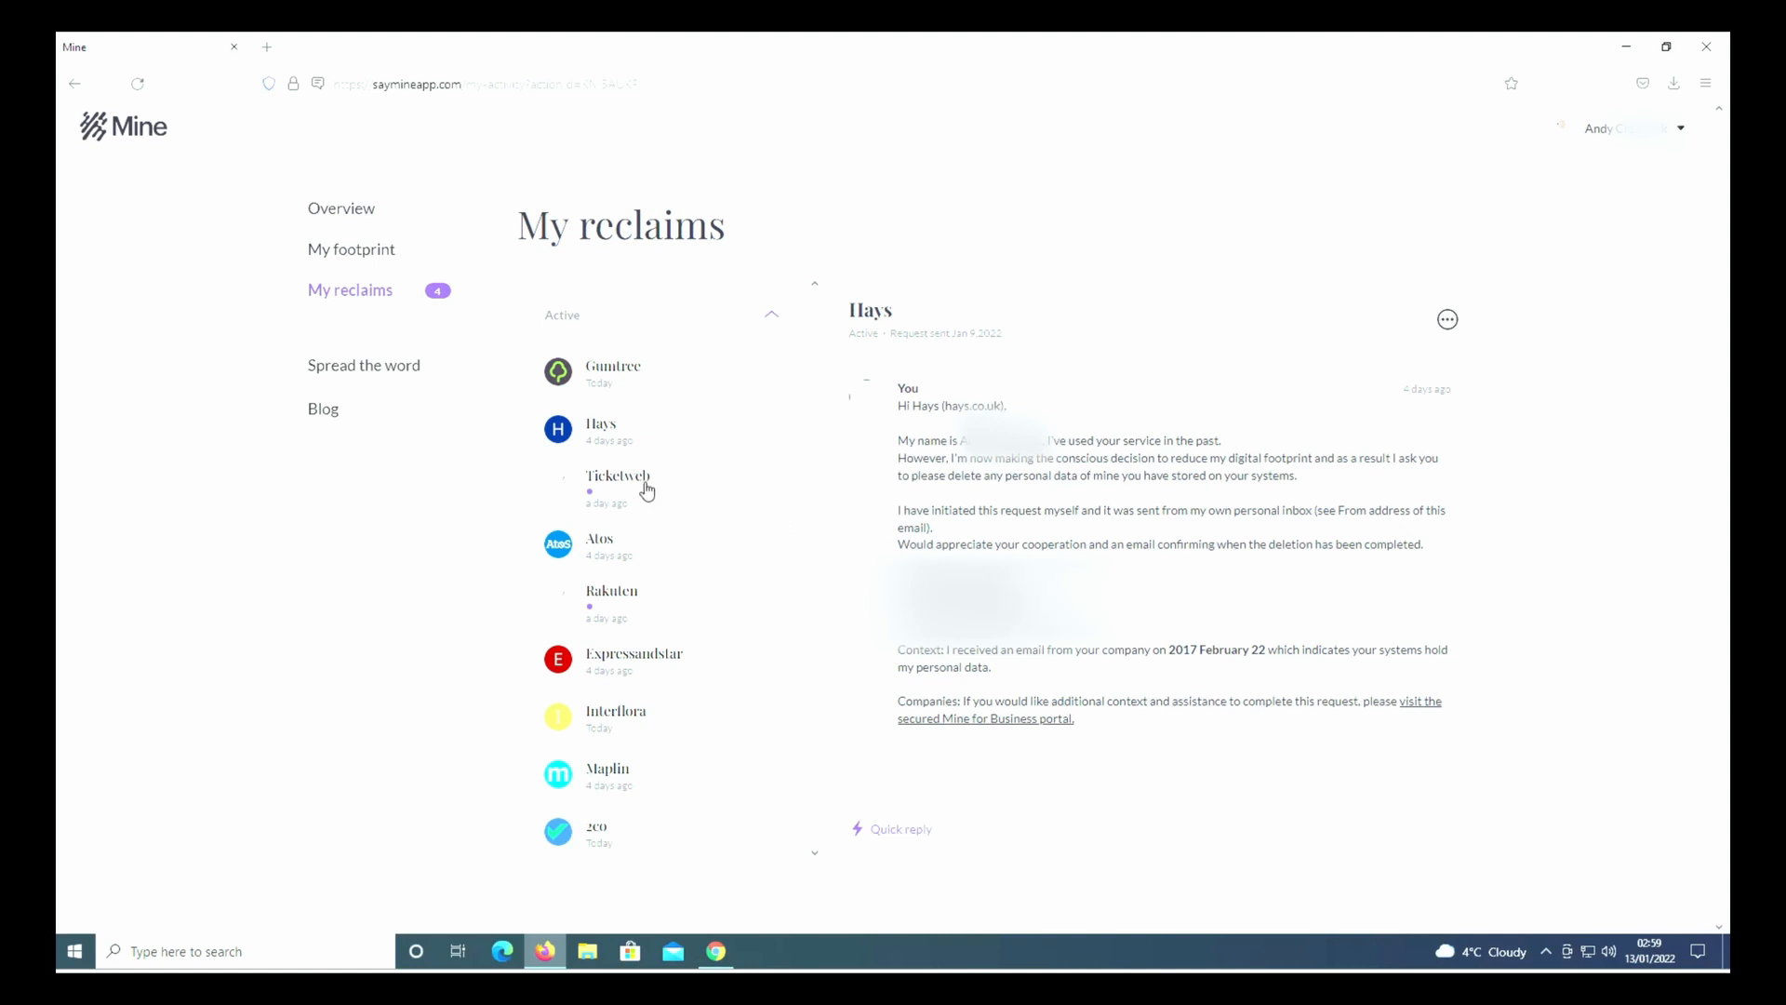
# Review the Ticketweb and Atos reclaim threads and open the account menu
pyautogui.click(618, 475)
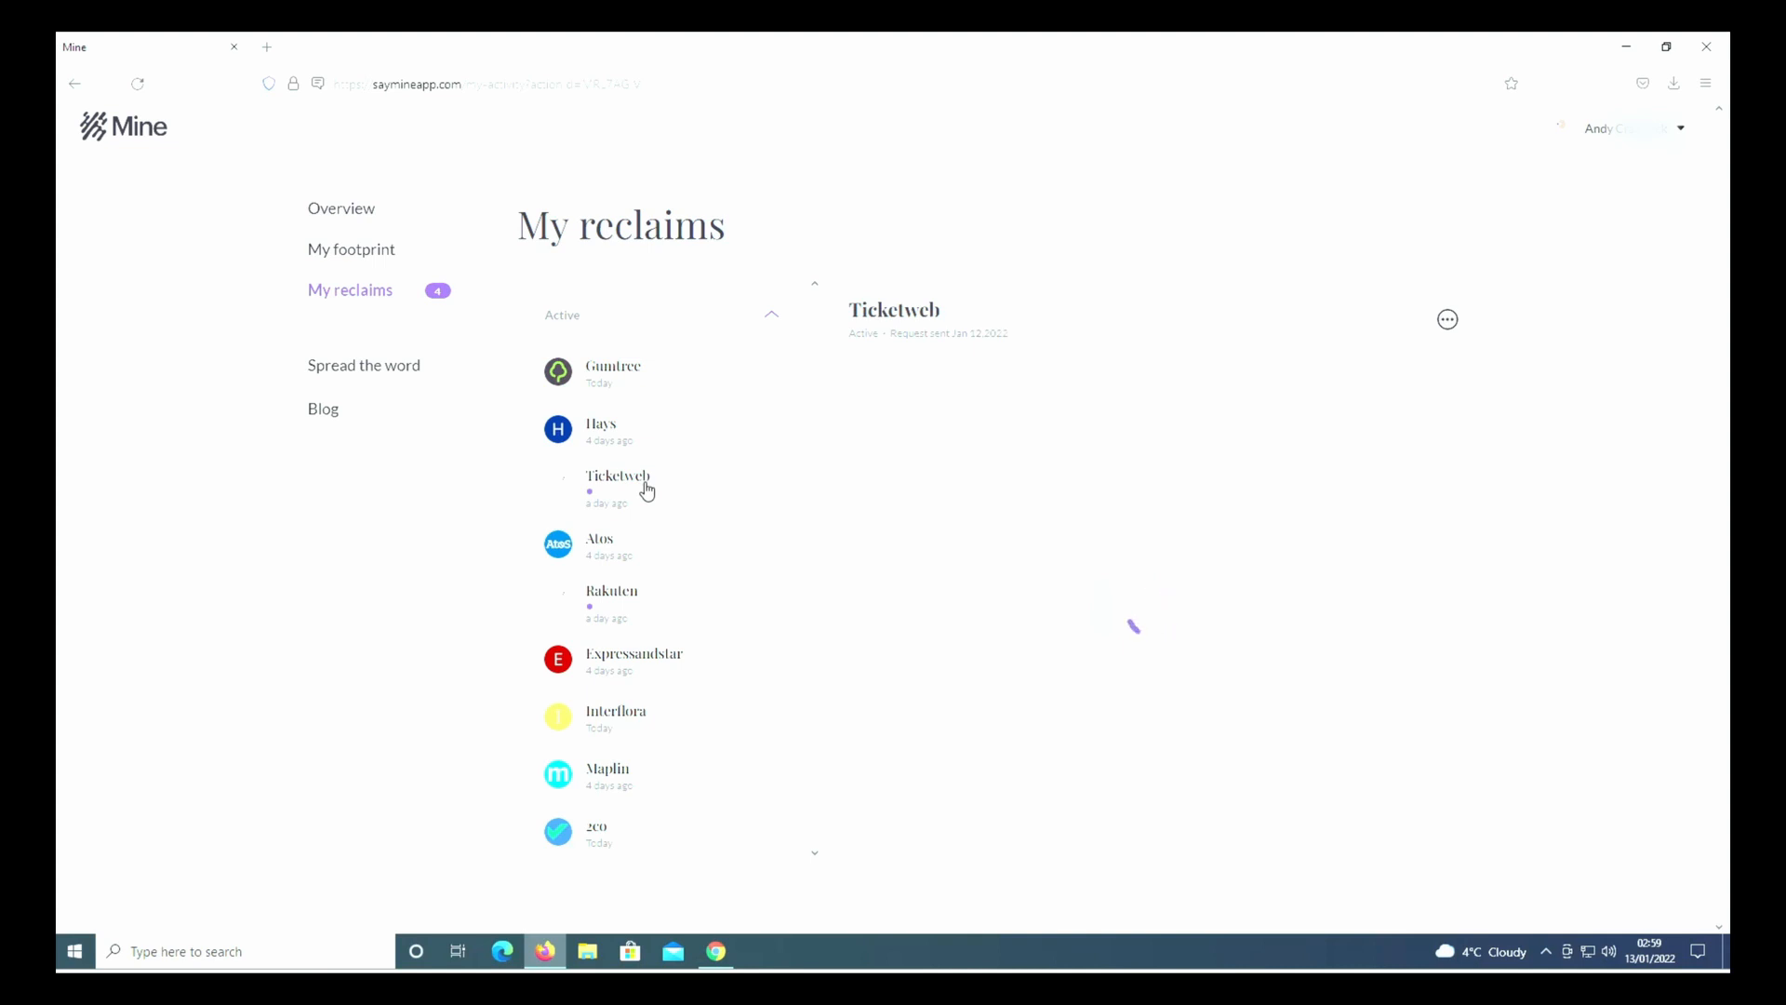
pyautogui.click(599, 544)
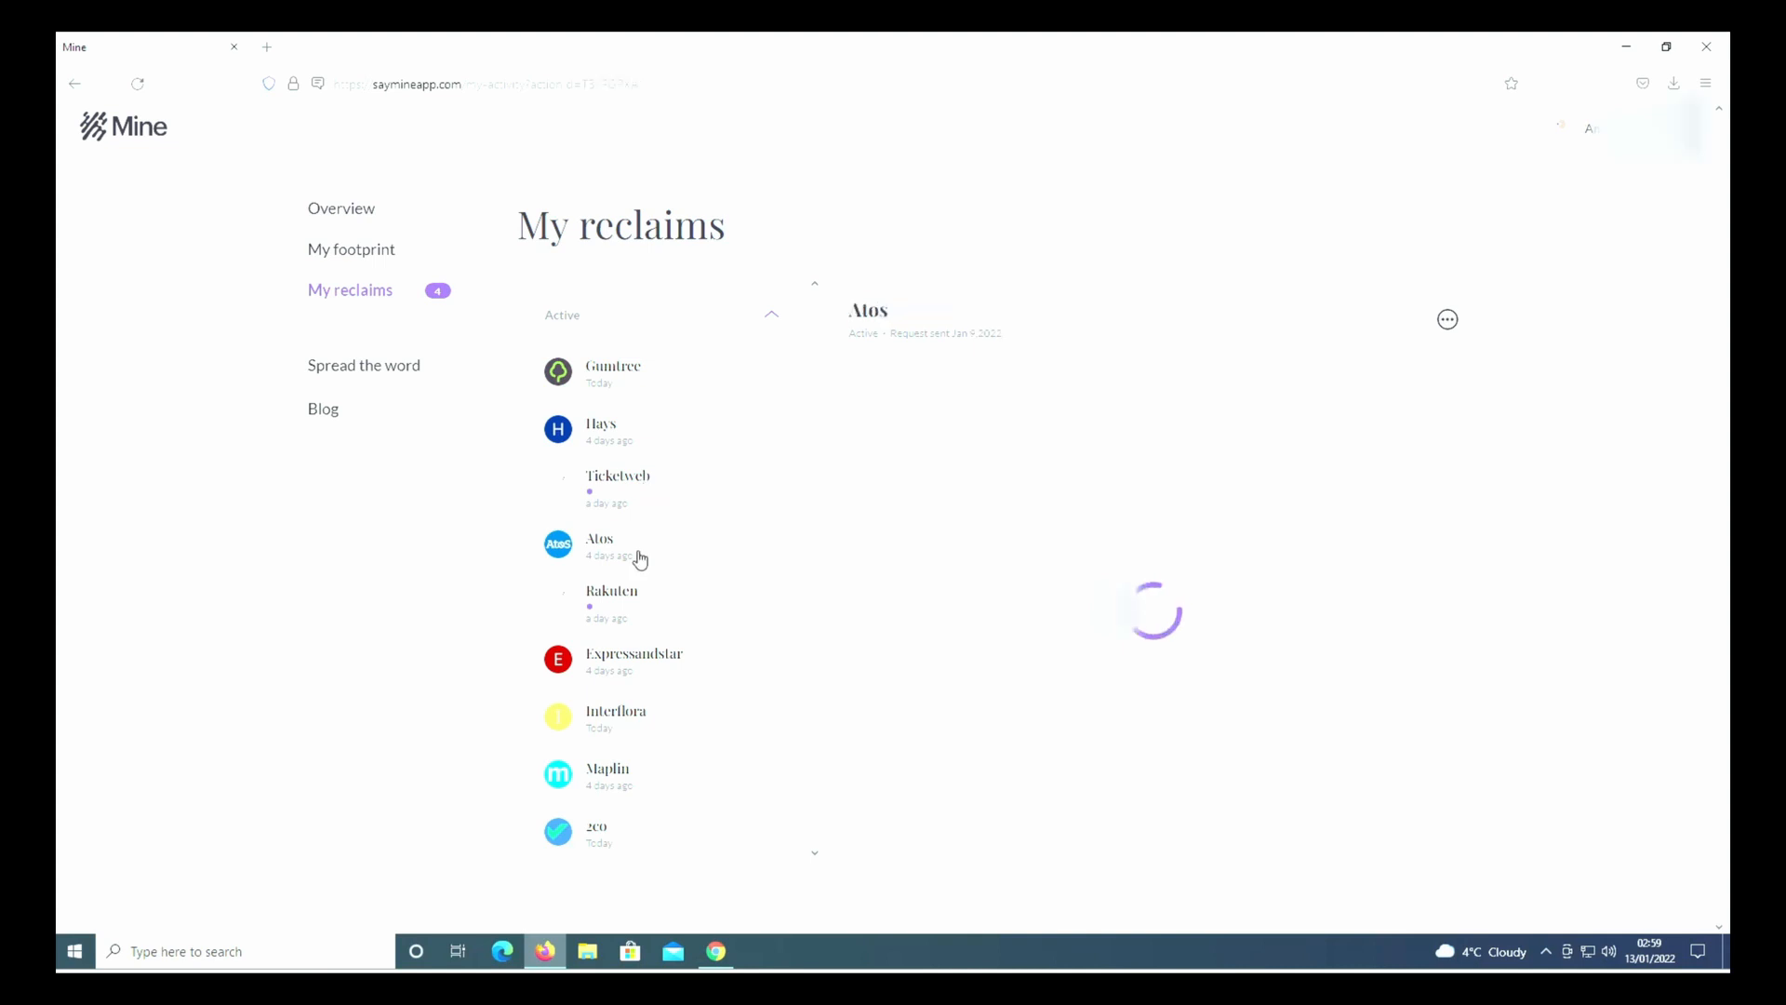
pyautogui.click(600, 544)
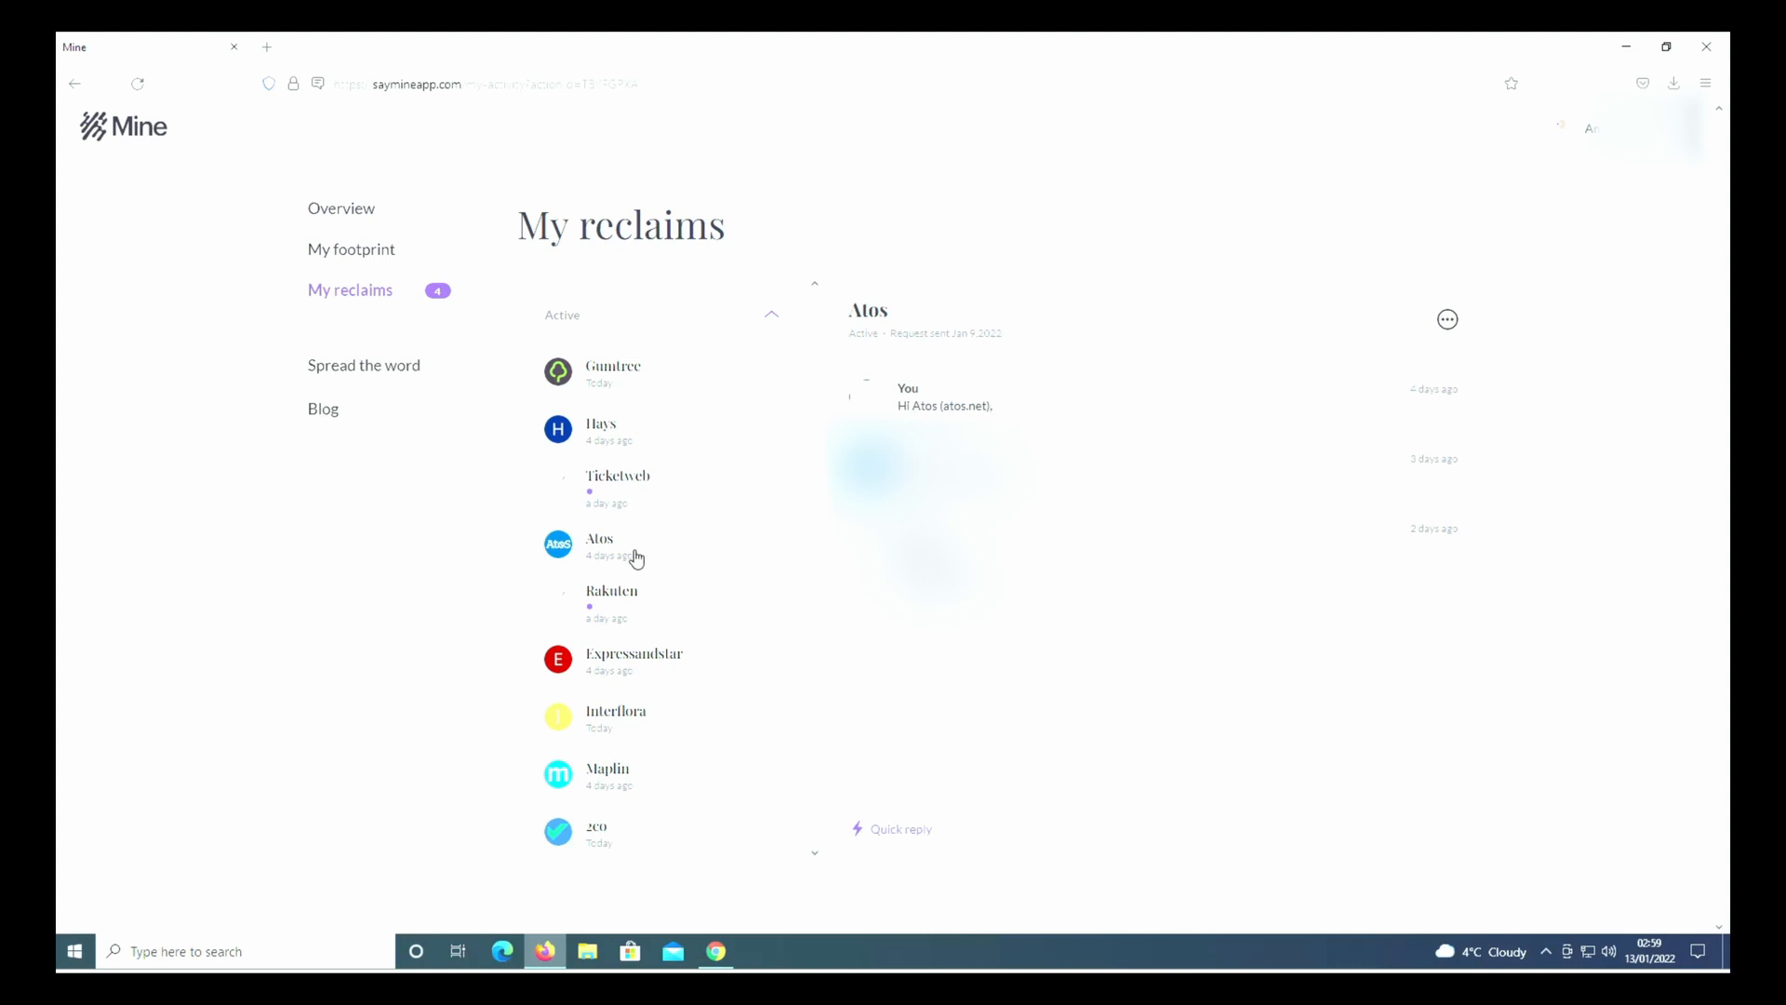
pyautogui.moveTo(635, 559)
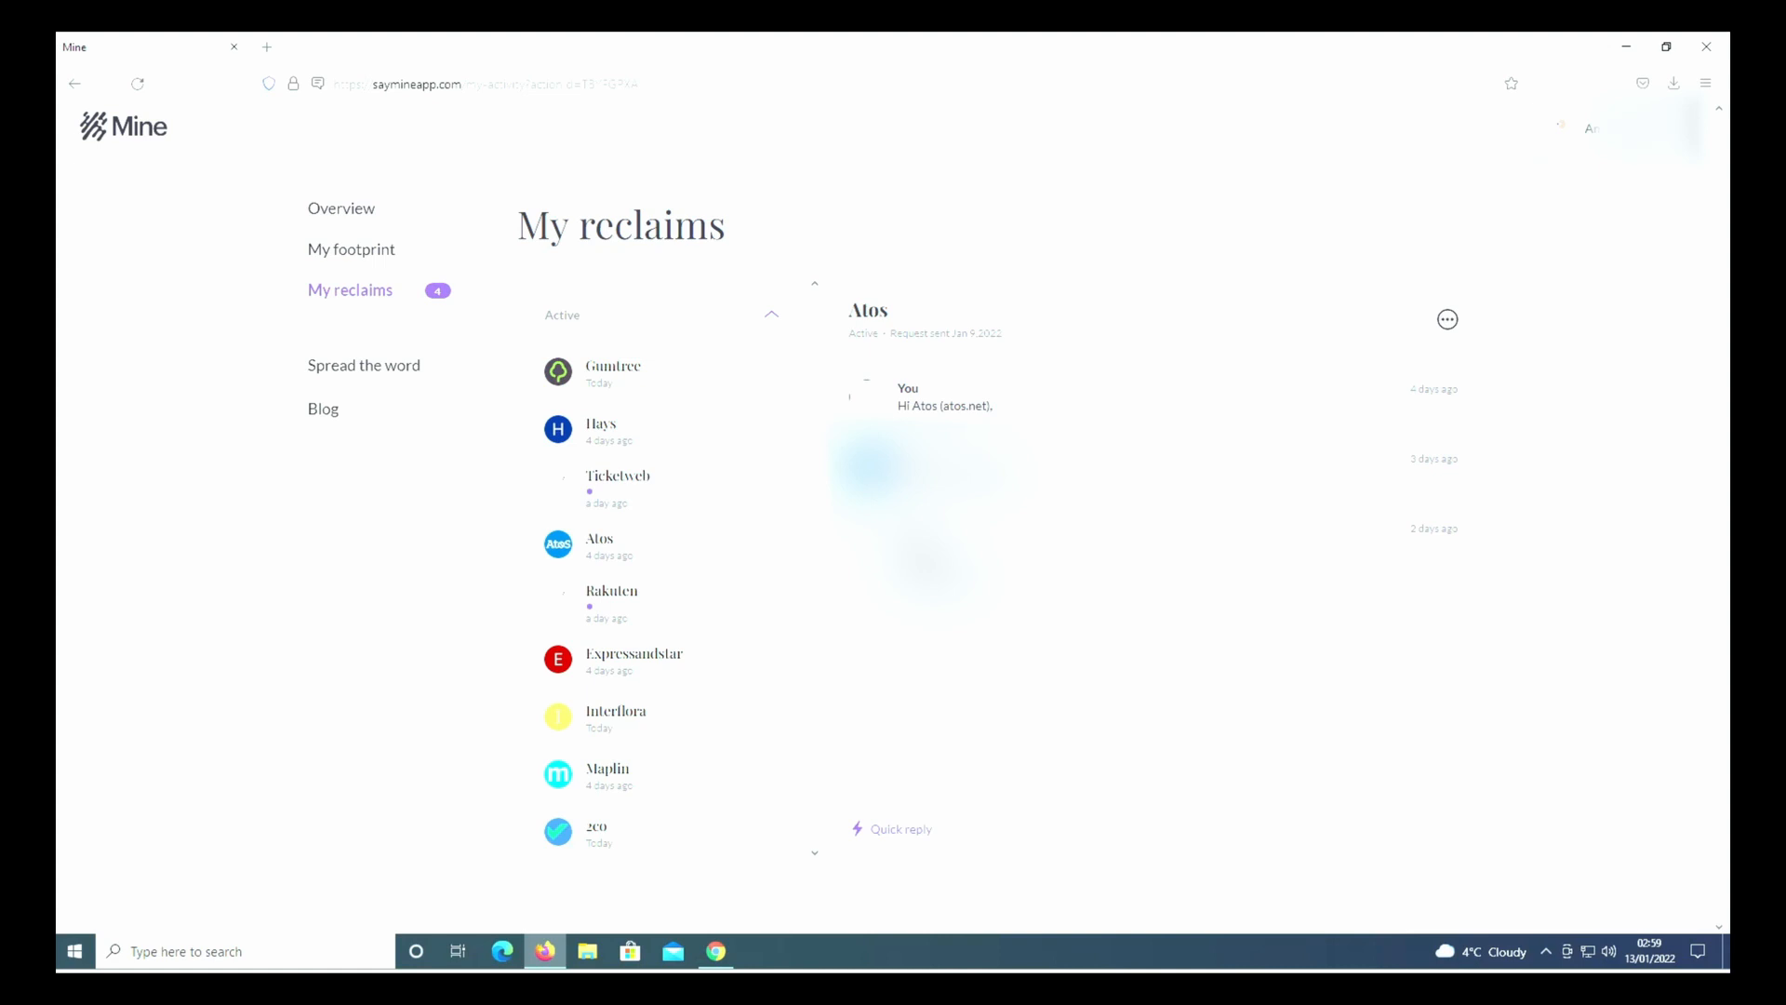
pyautogui.click(1590, 127)
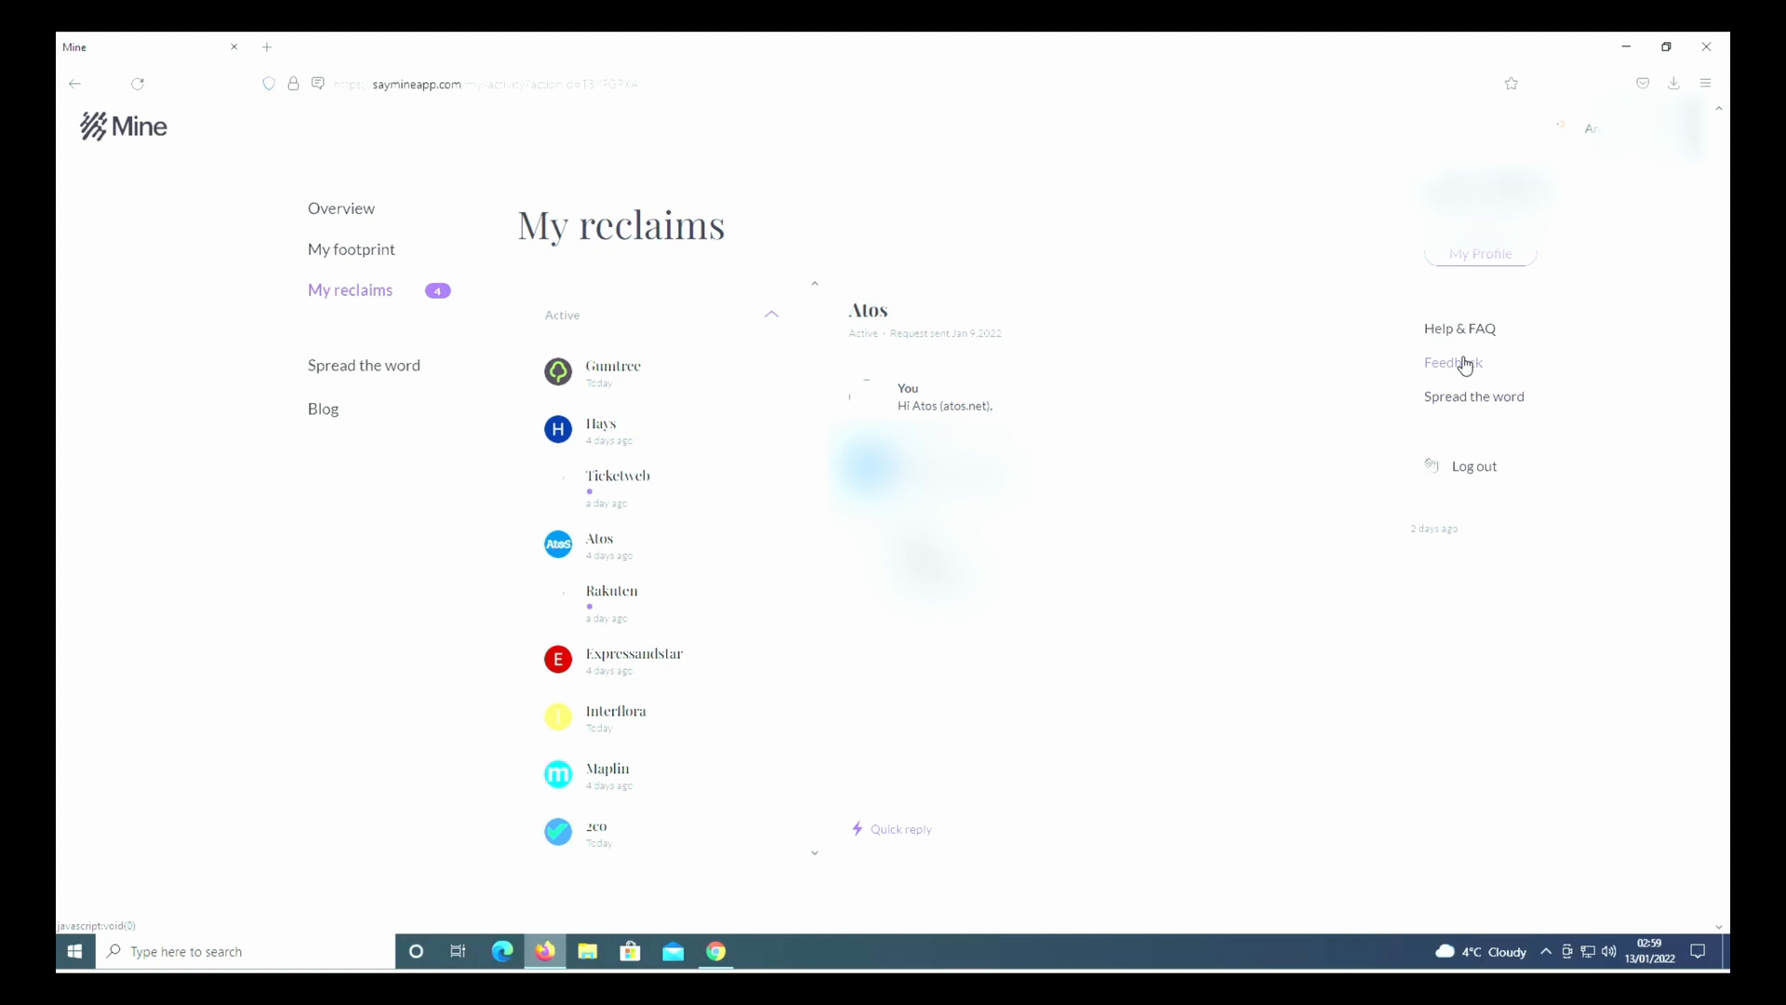
pyautogui.moveTo(1456, 391)
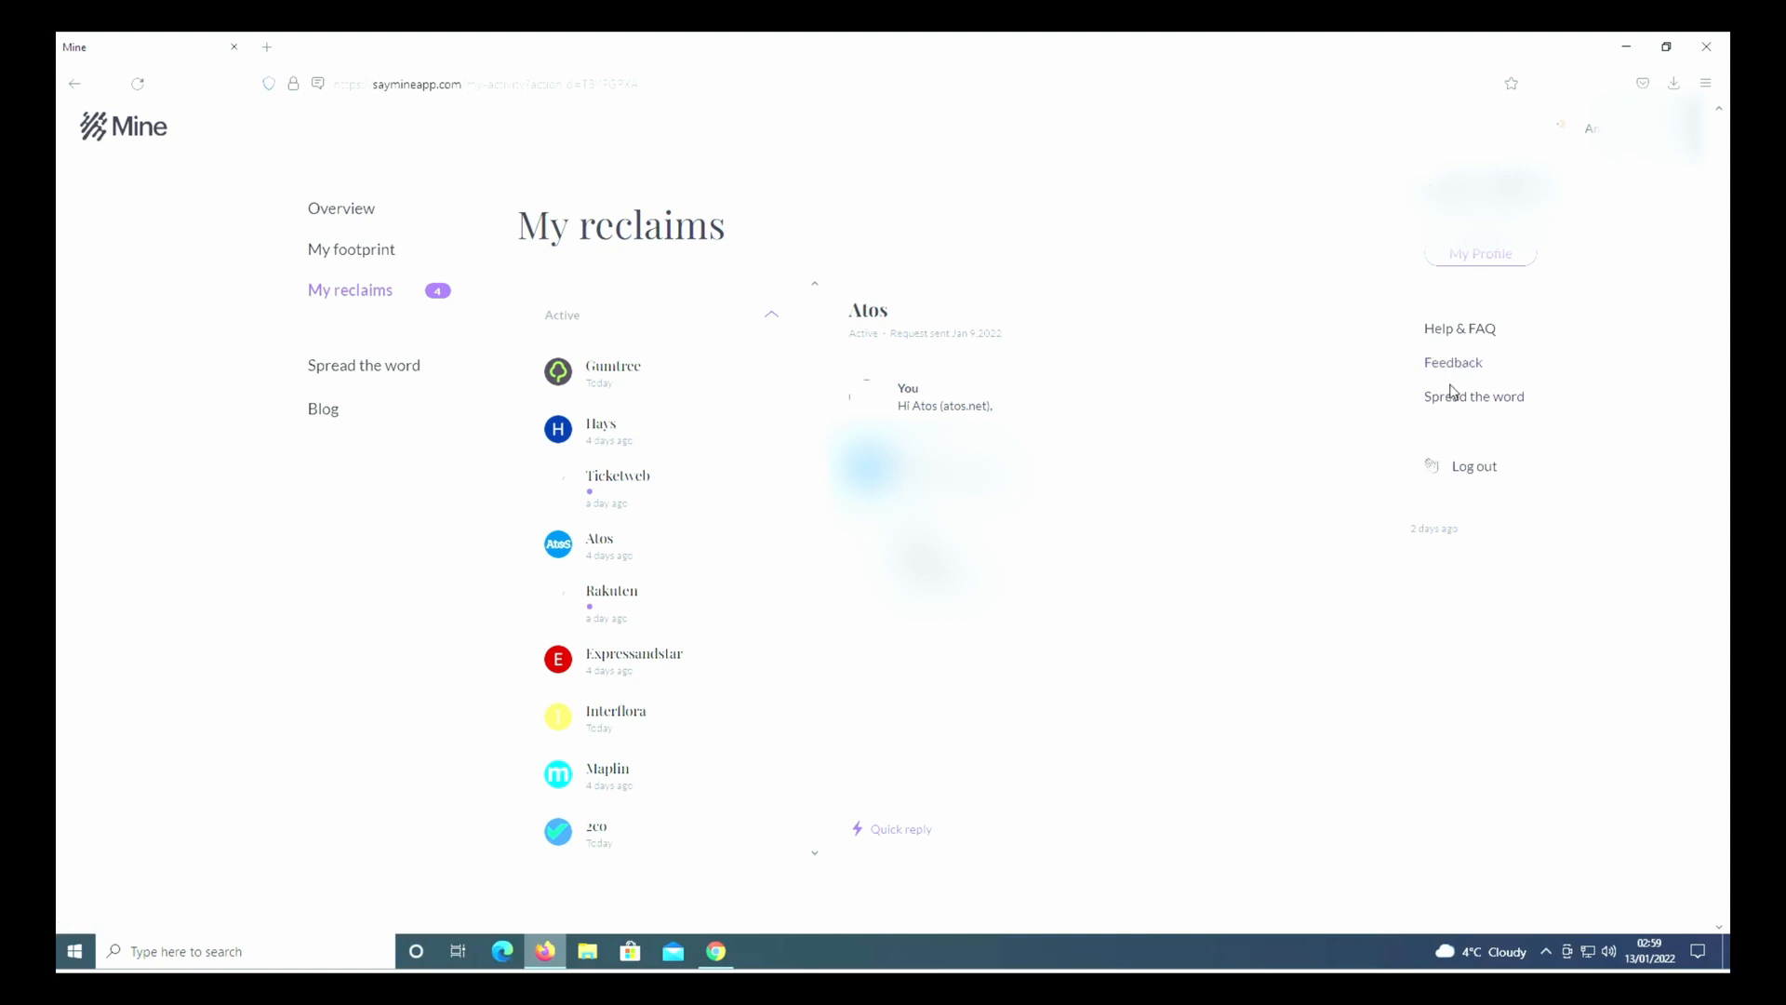
pyautogui.click(1473, 395)
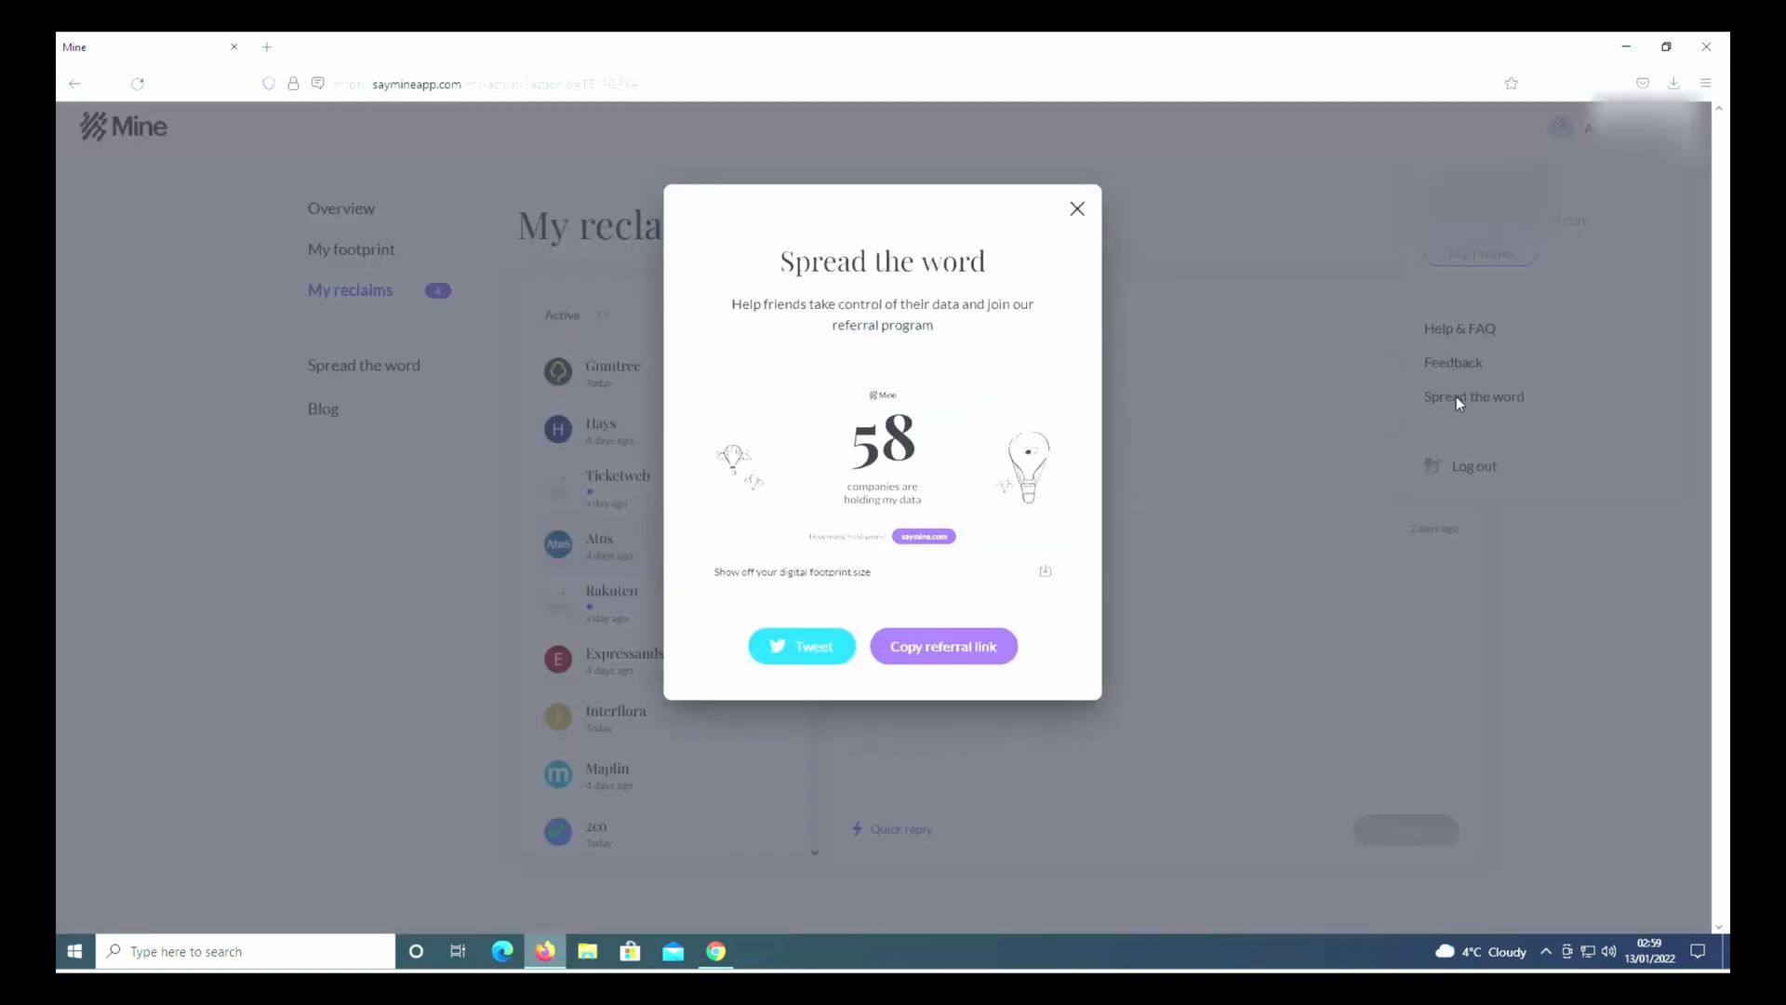
pyautogui.click(943, 646)
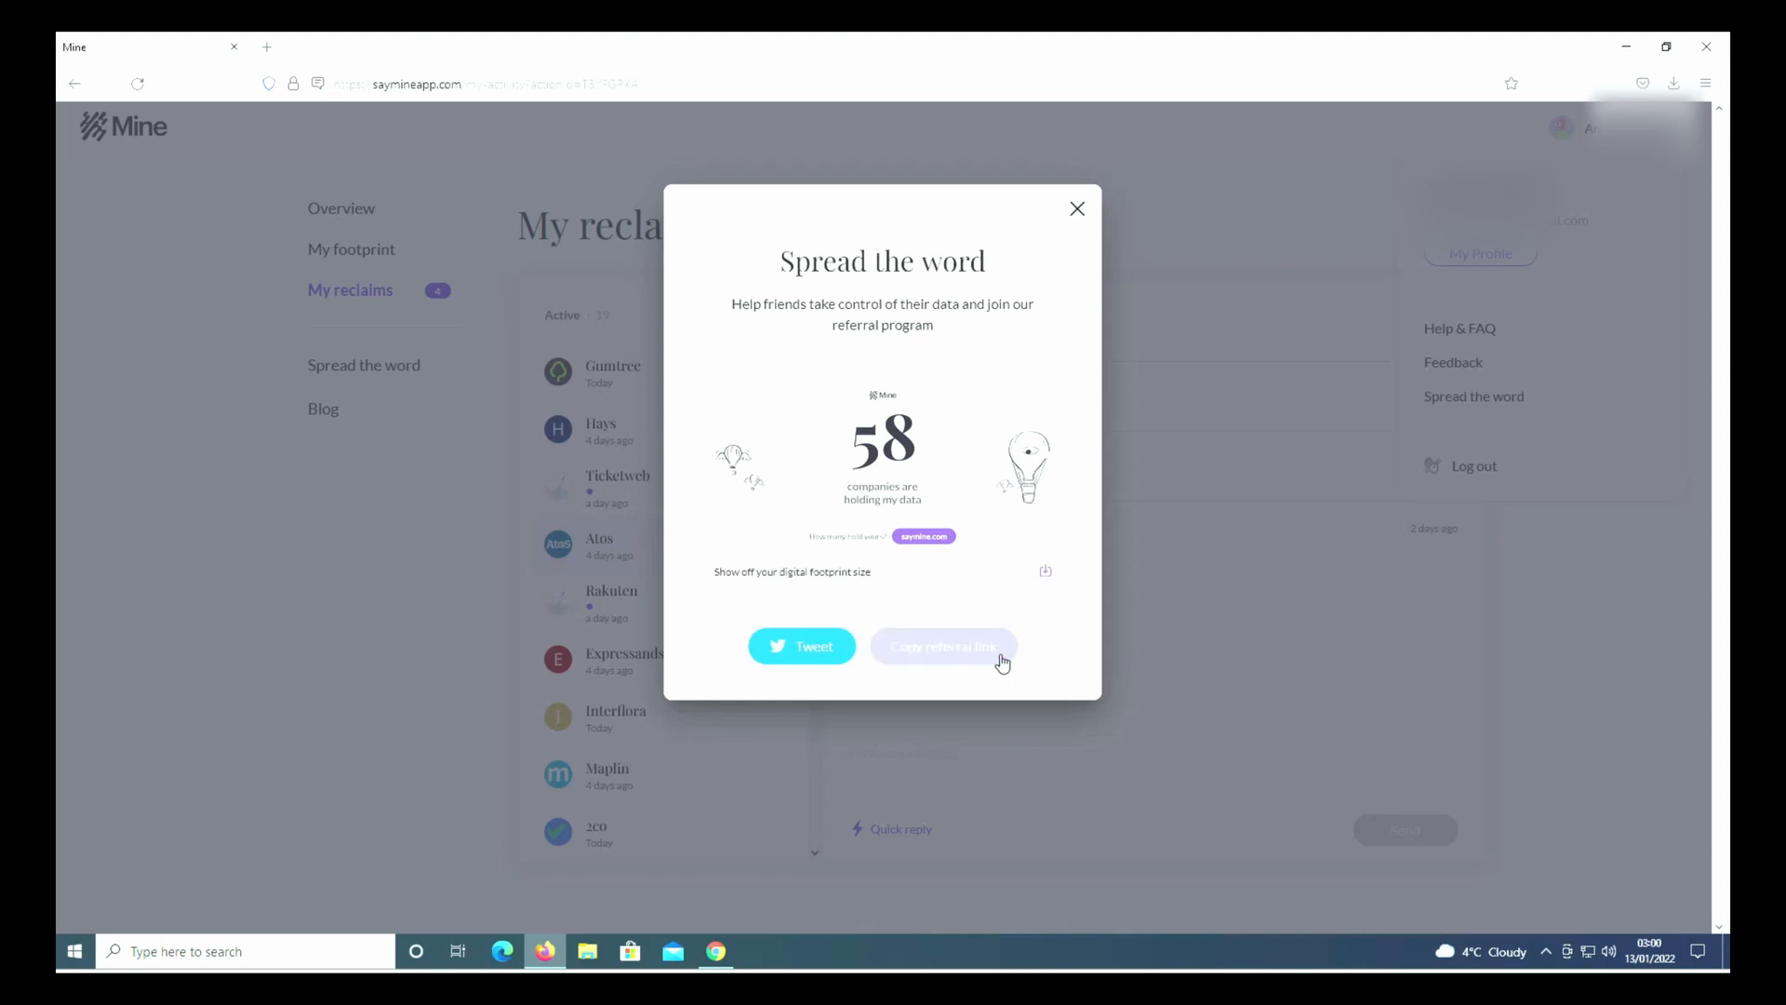
pyautogui.moveTo(965, 640)
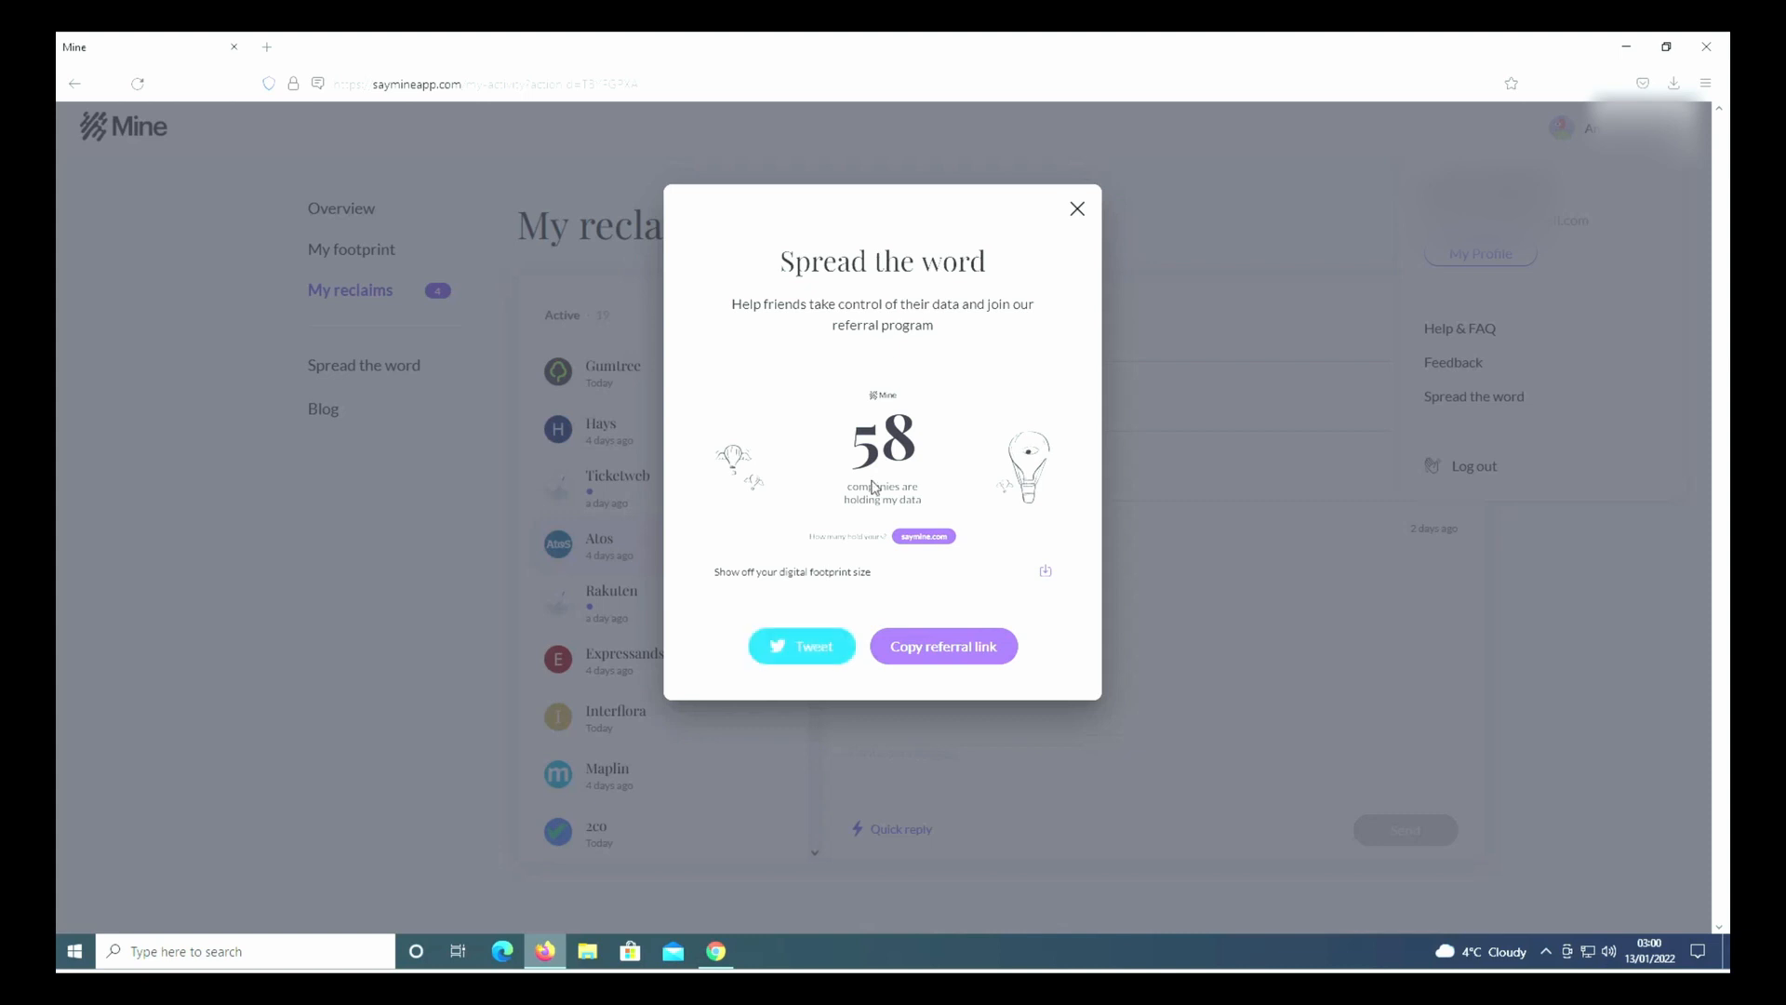
pyautogui.moveTo(1037, 270)
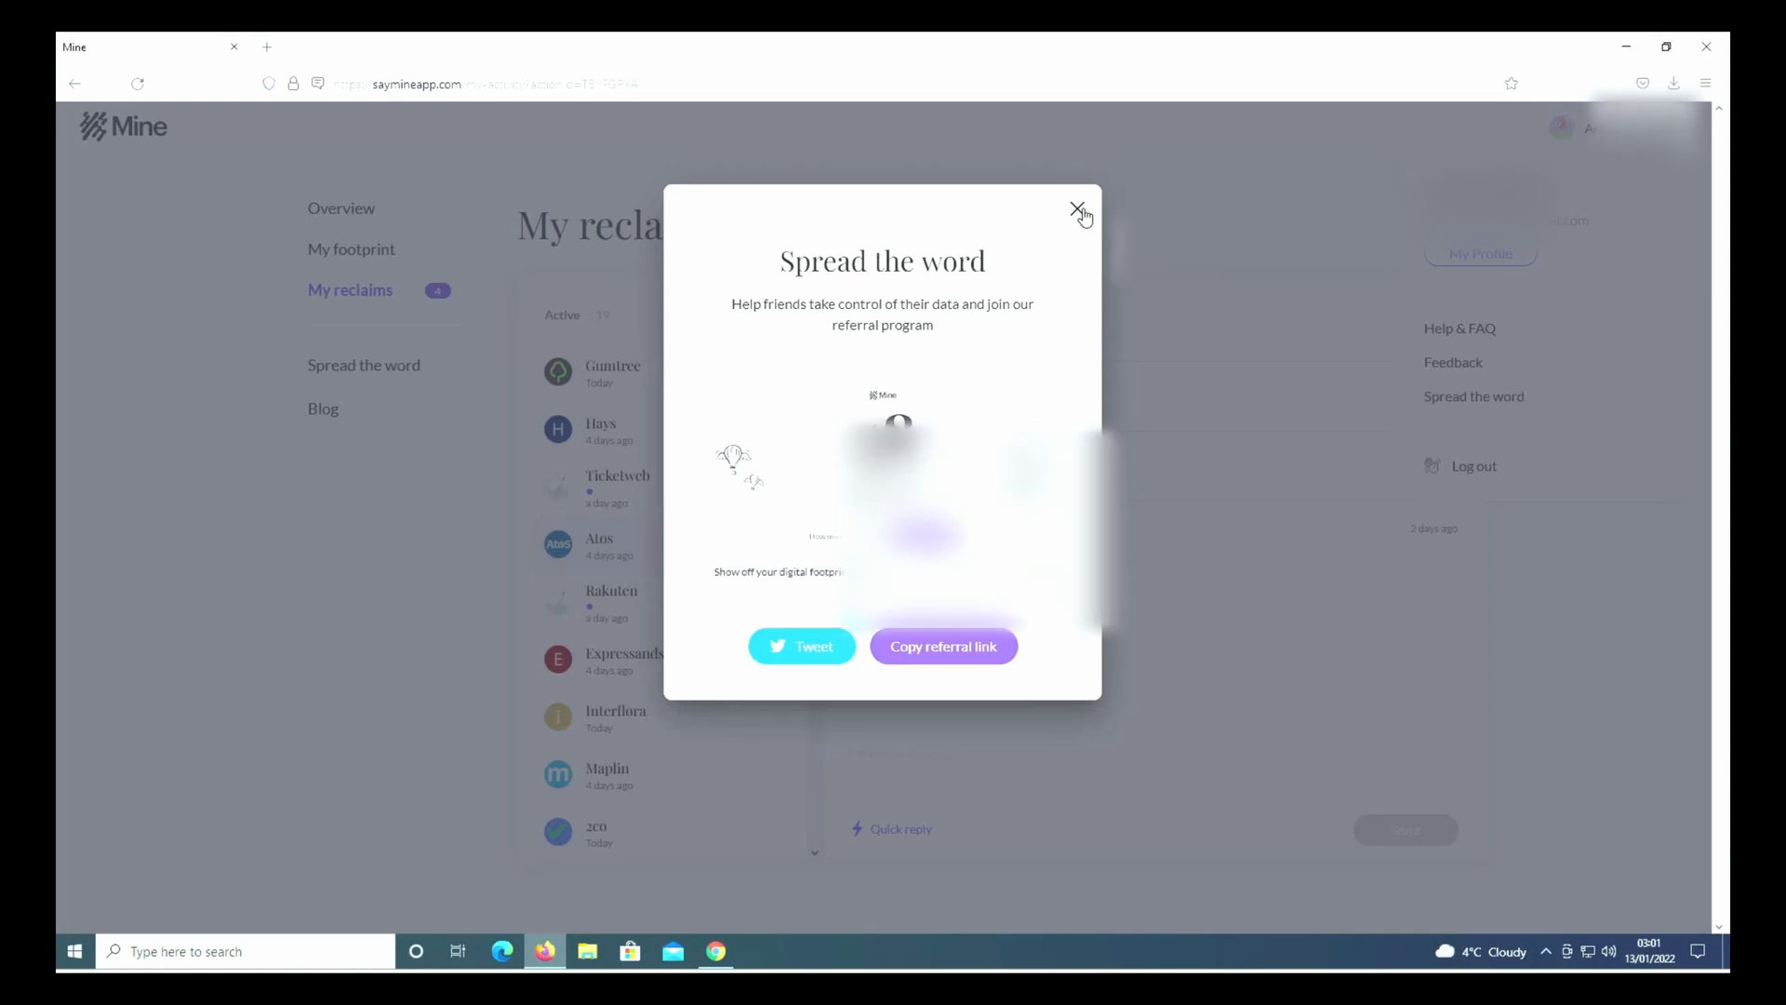
pyautogui.click(1076, 212)
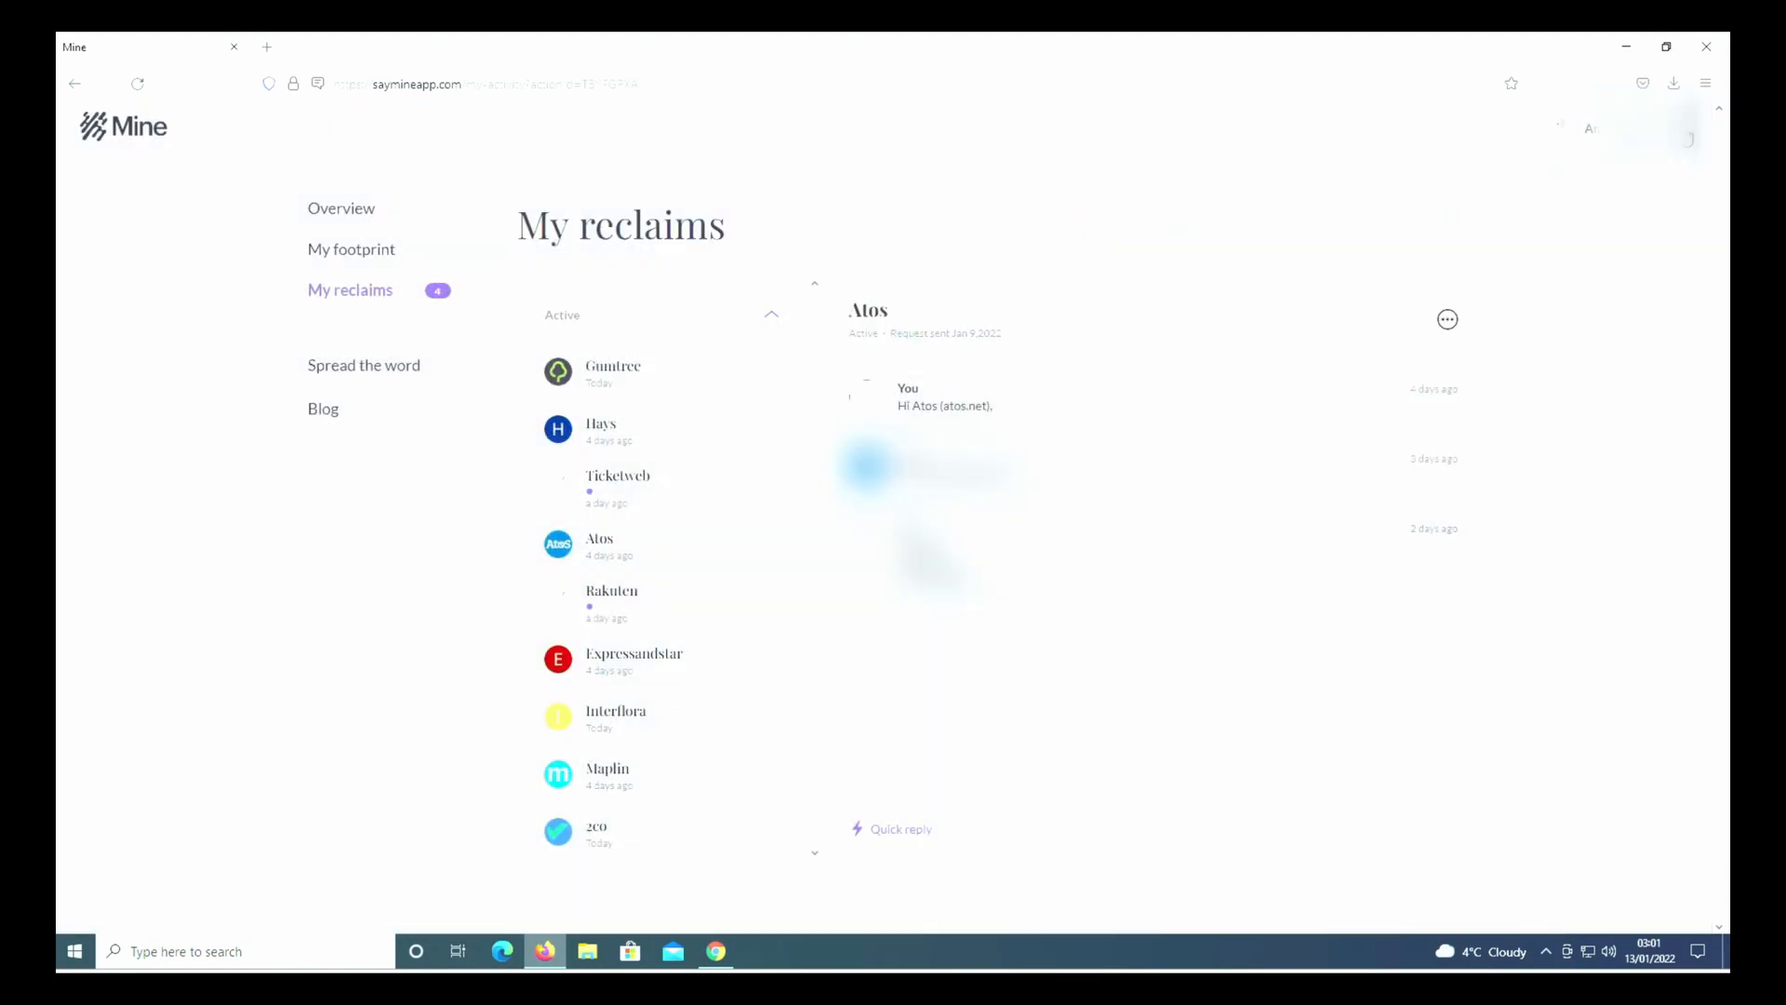
# Log out from the top-right account menu
pyautogui.click(1589, 127)
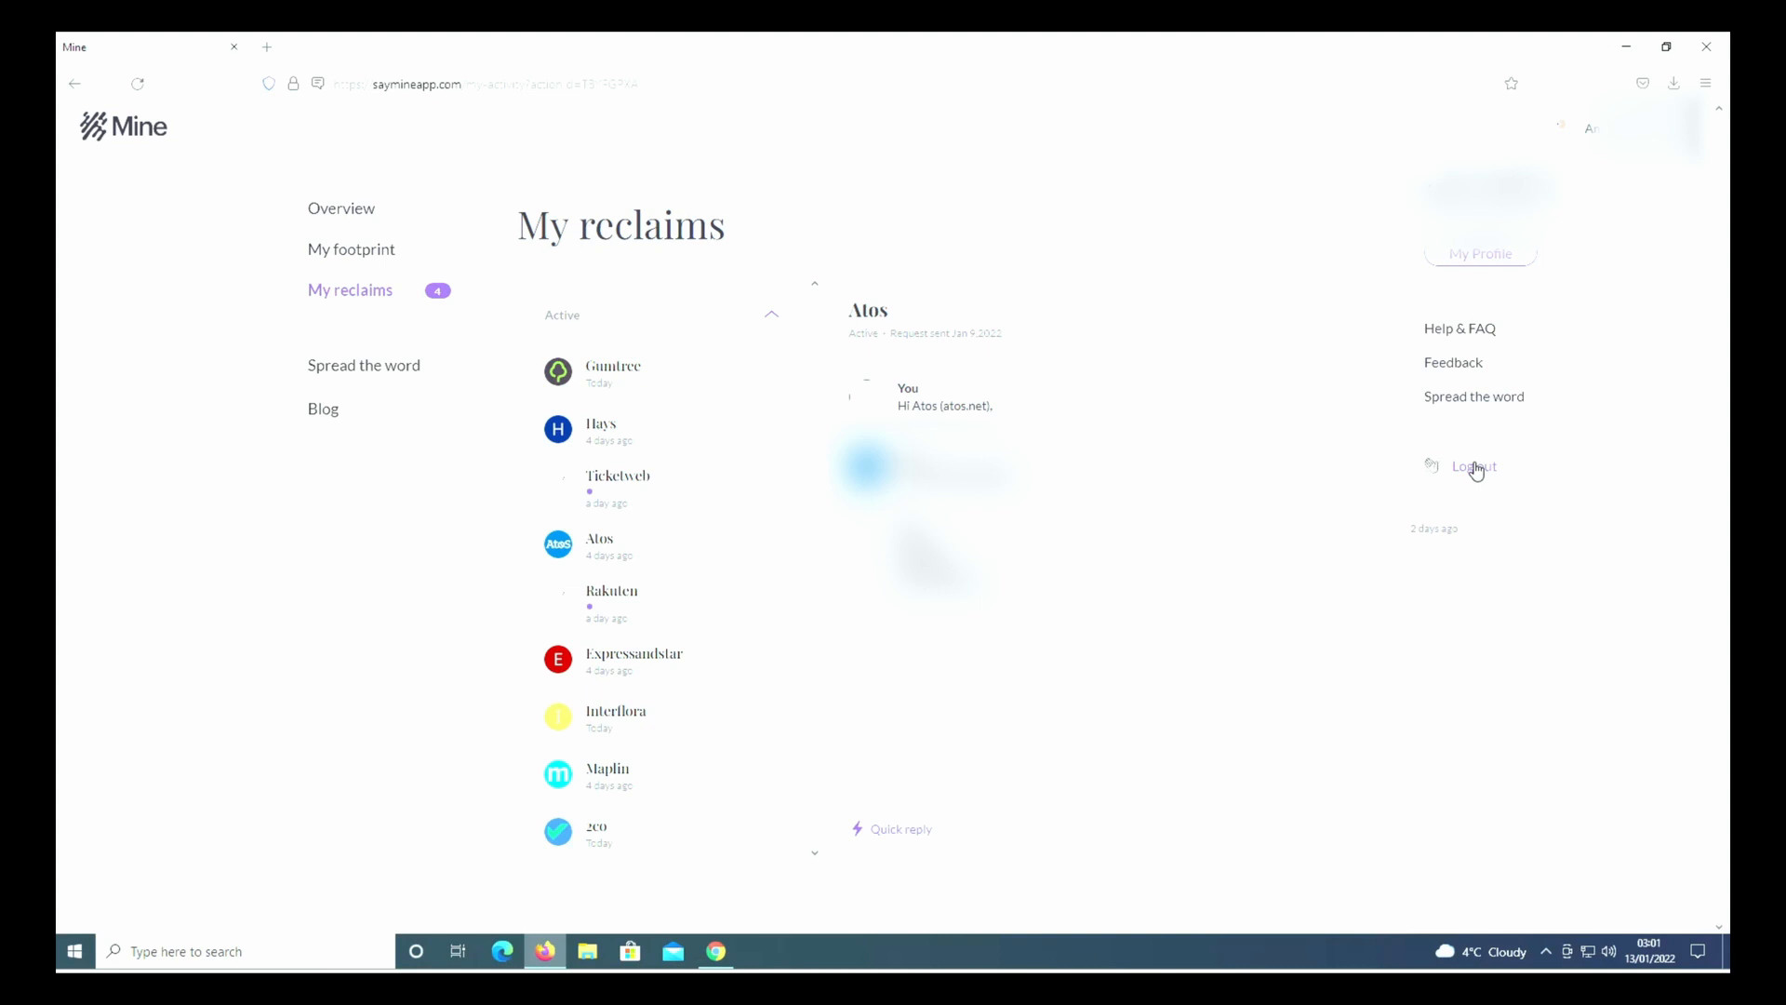
pyautogui.click(1473, 467)
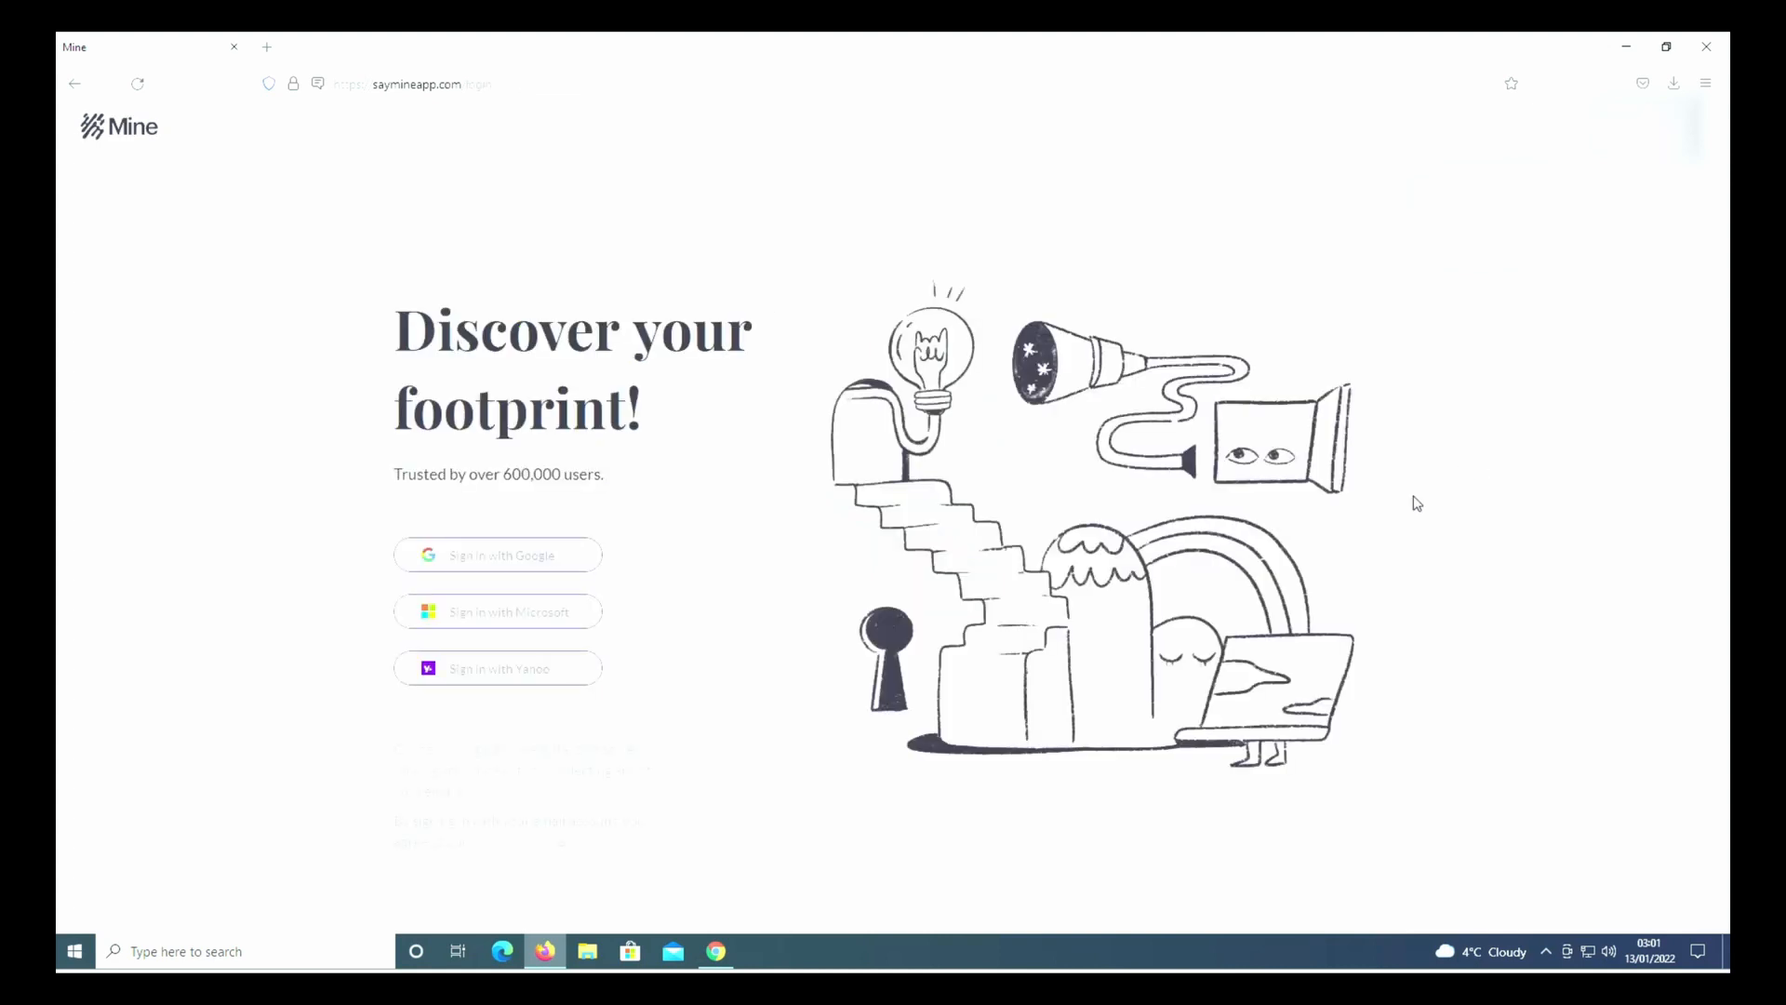
pyautogui.moveTo(891, 365)
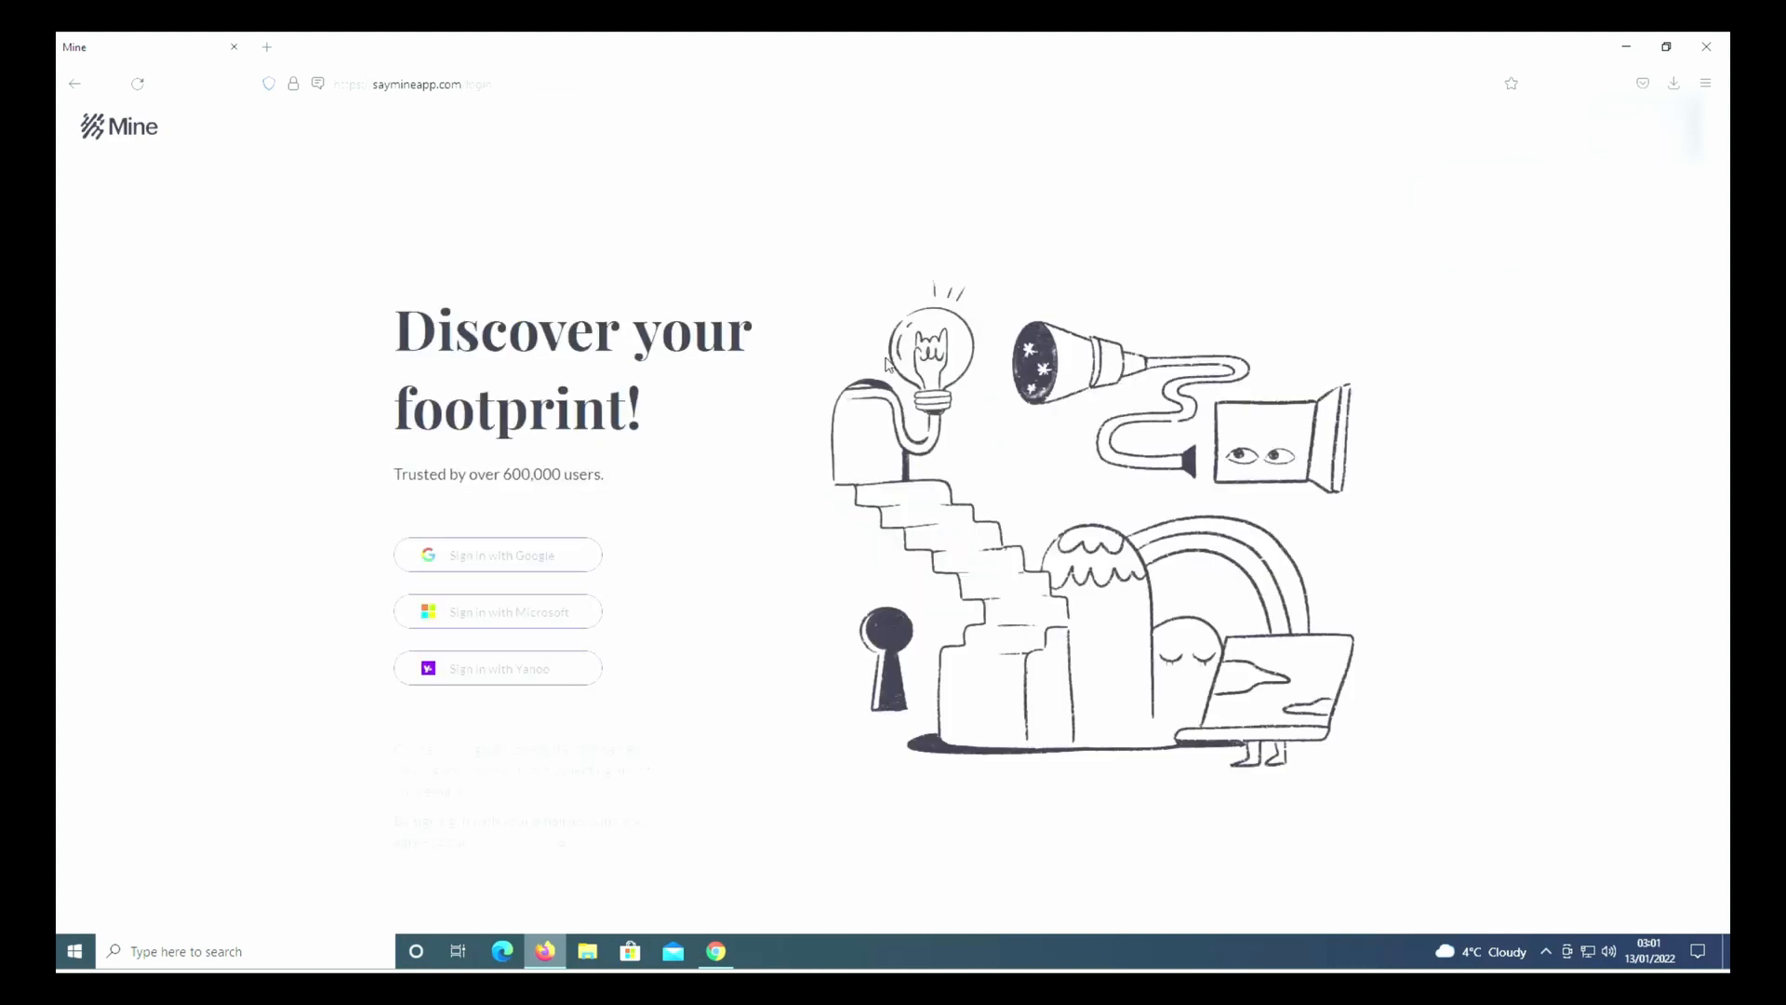